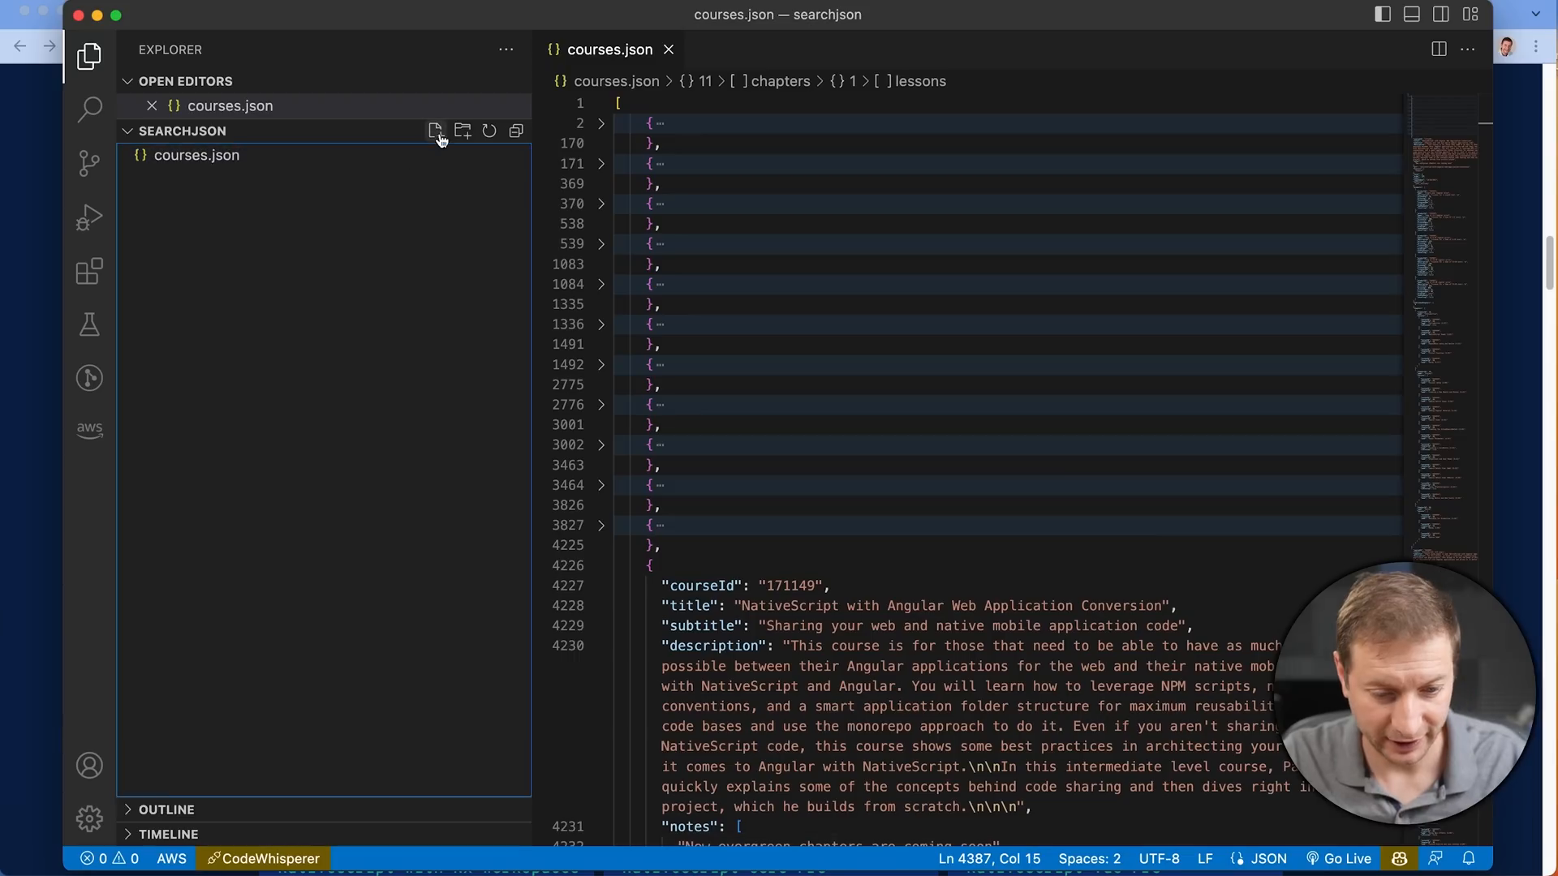
# Create a new Python file for the ChatGPT script in the searchjson project.
pyautogui.click(435, 130)
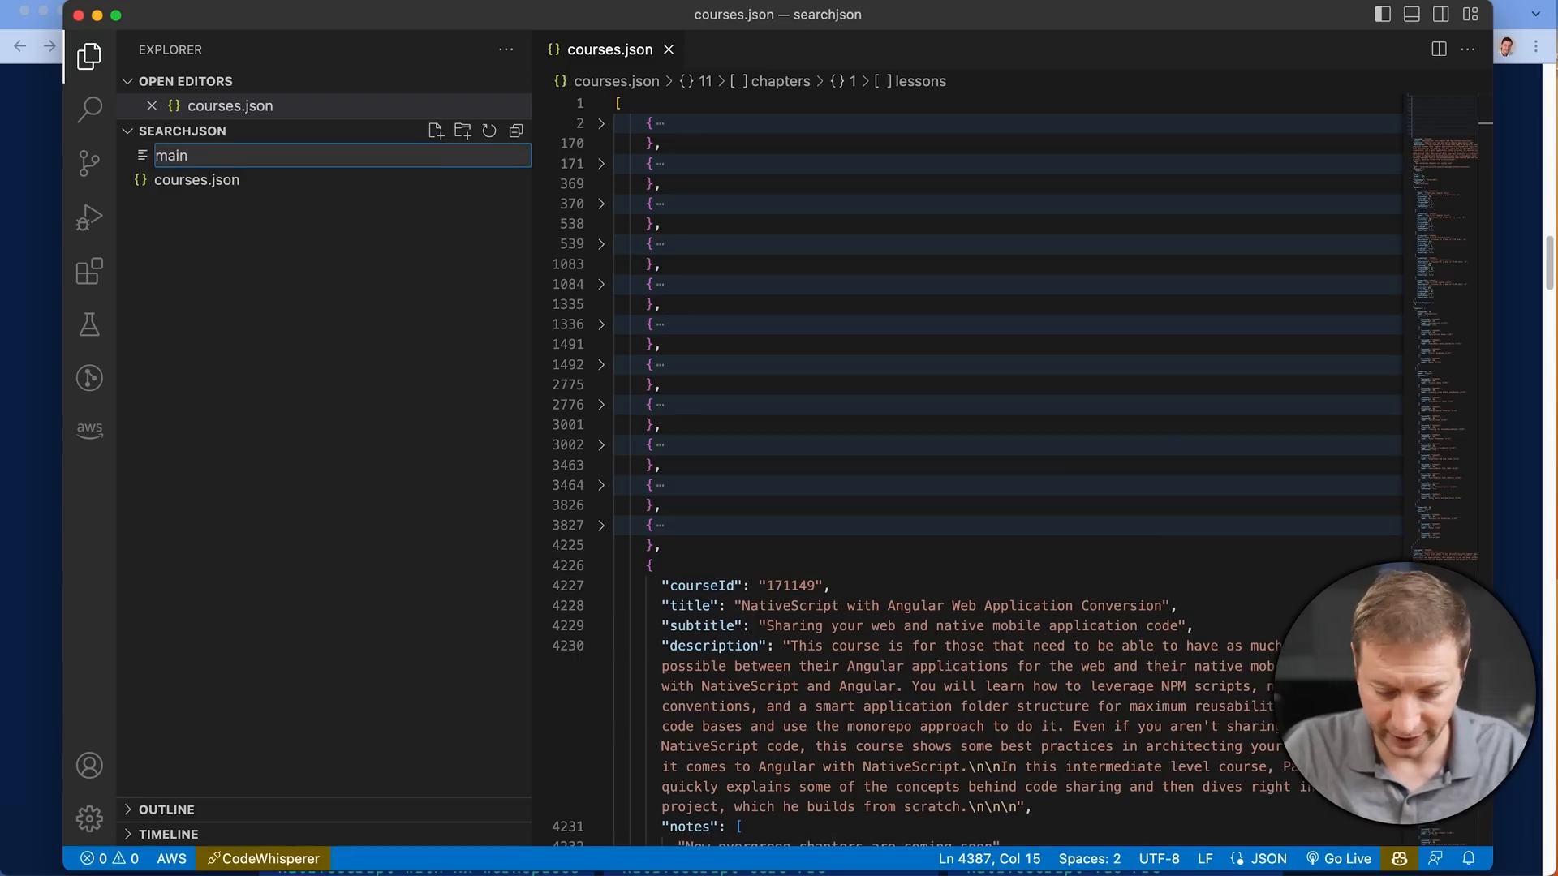
pyautogui.write('.py')
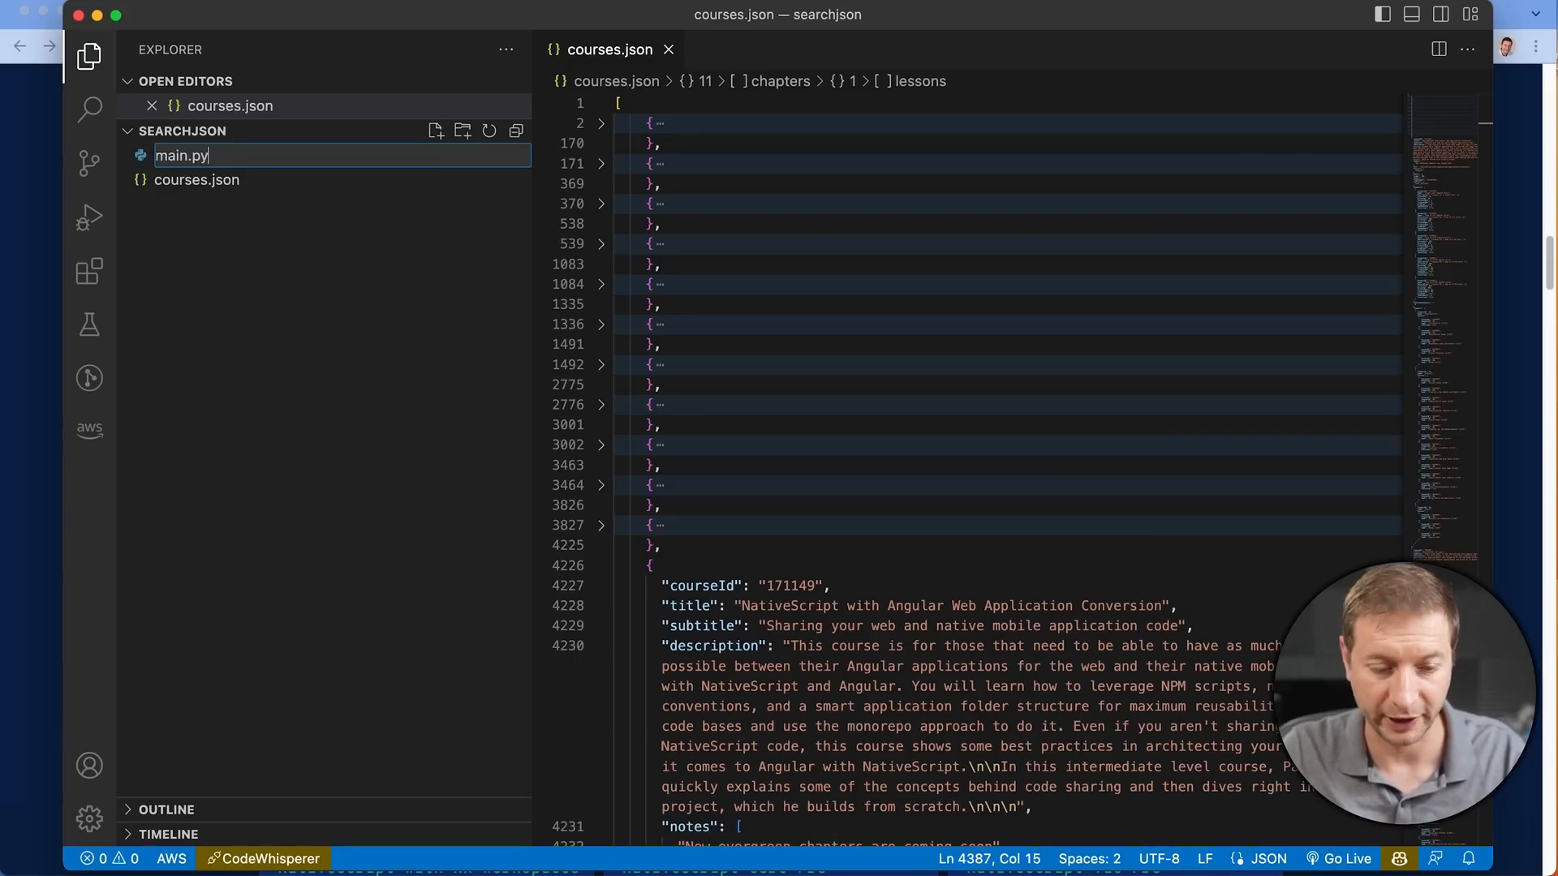
pyautogui.write('chat&cvid=45ef...')
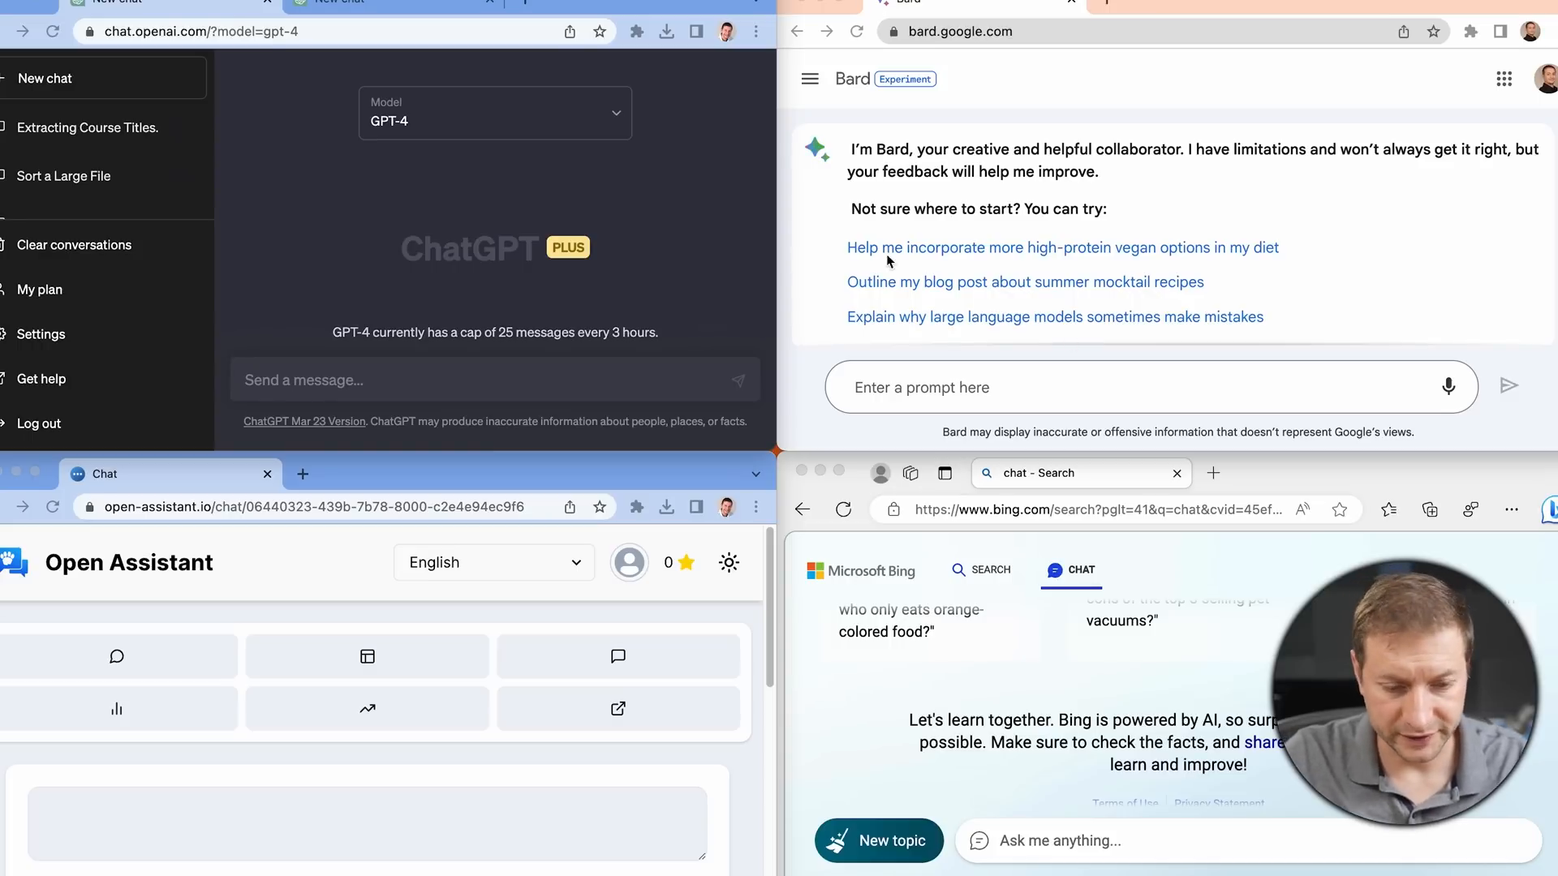
pyautogui.moveTo(339, 157)
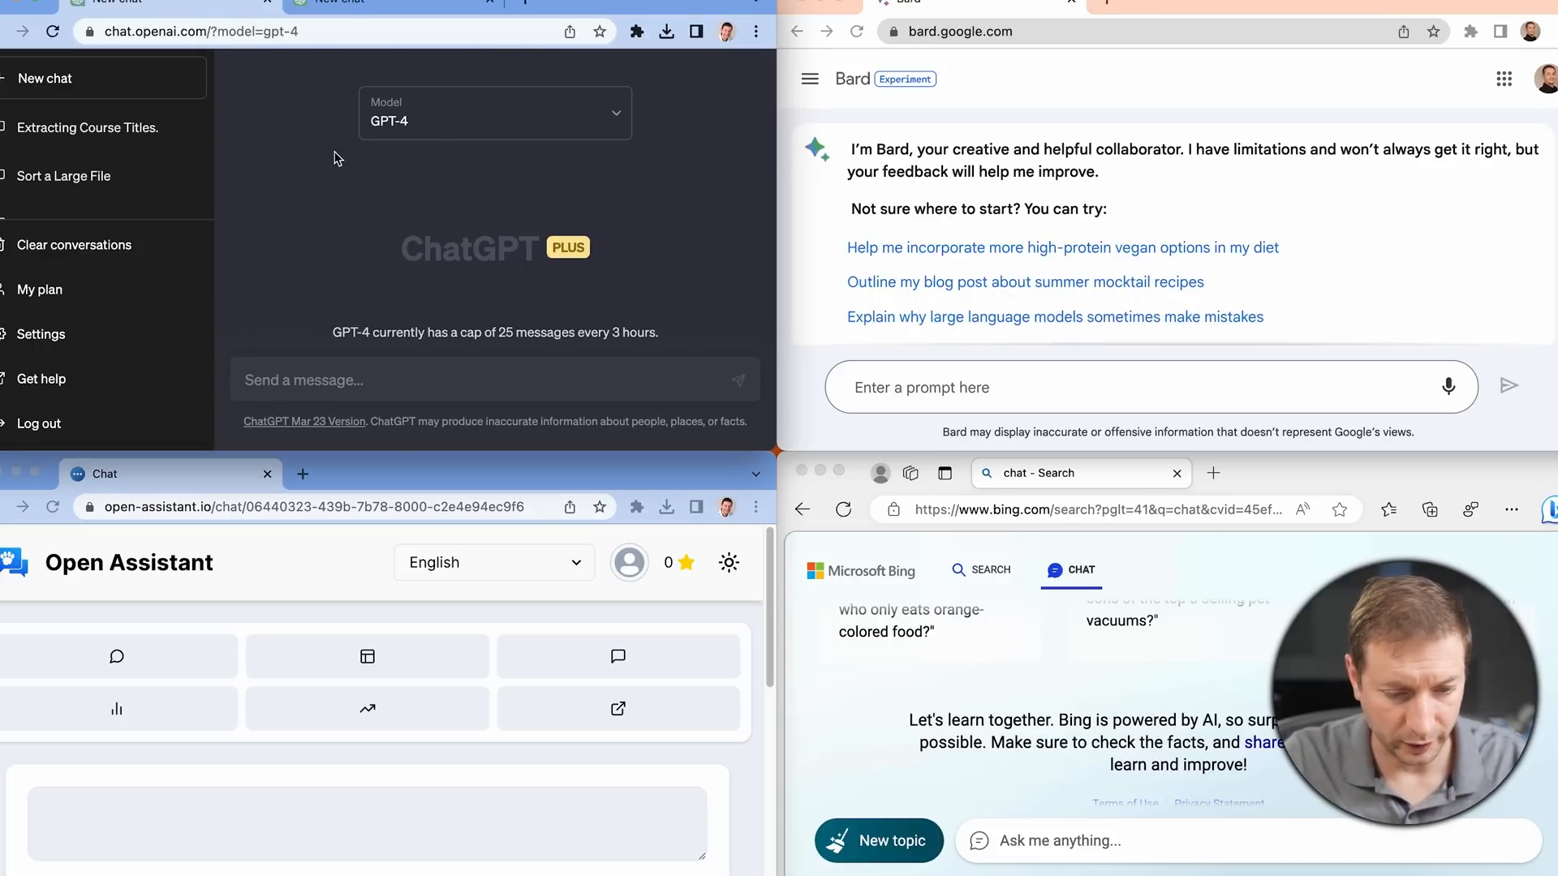
# Send GPT-4 the course-title extraction prompt and review its courses.json parsing script.
pyautogui.click(411, 380)
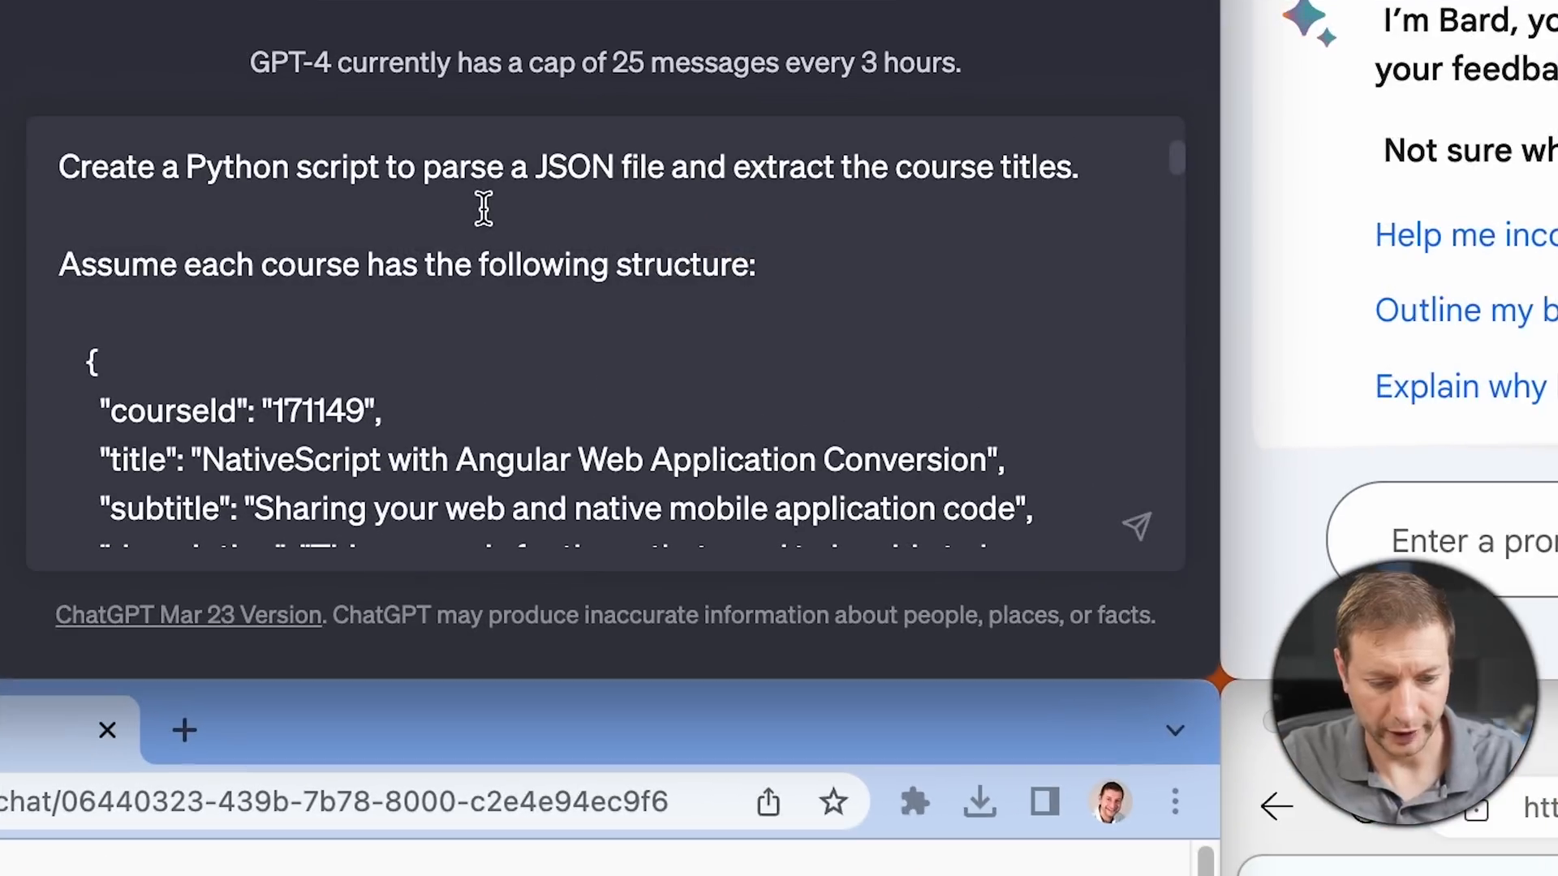
pyautogui.moveTo(500, 209)
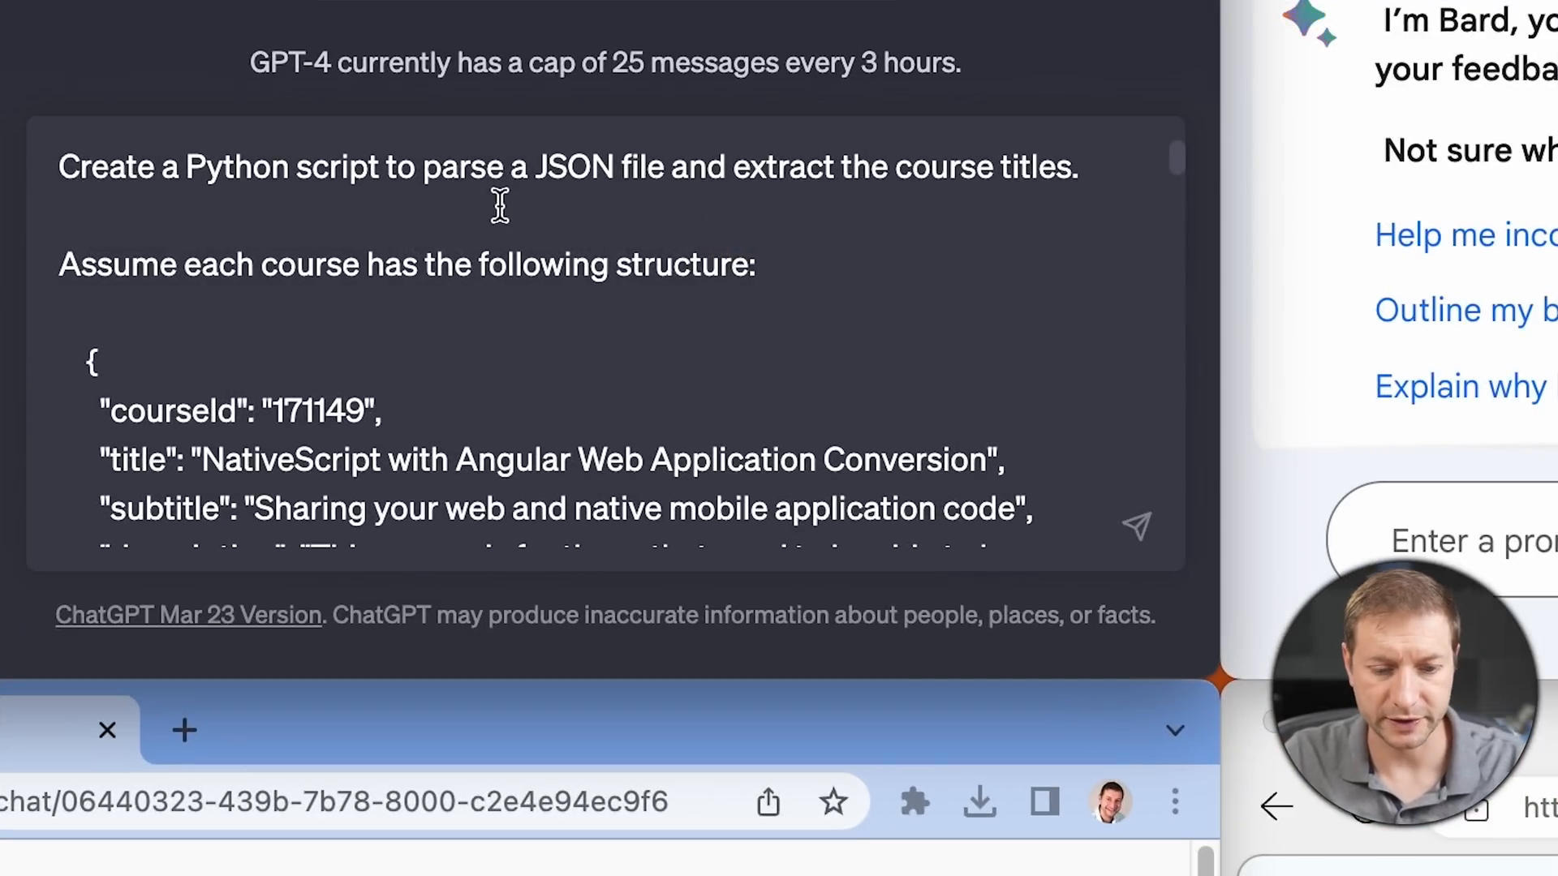
pyautogui.moveTo(760, 163)
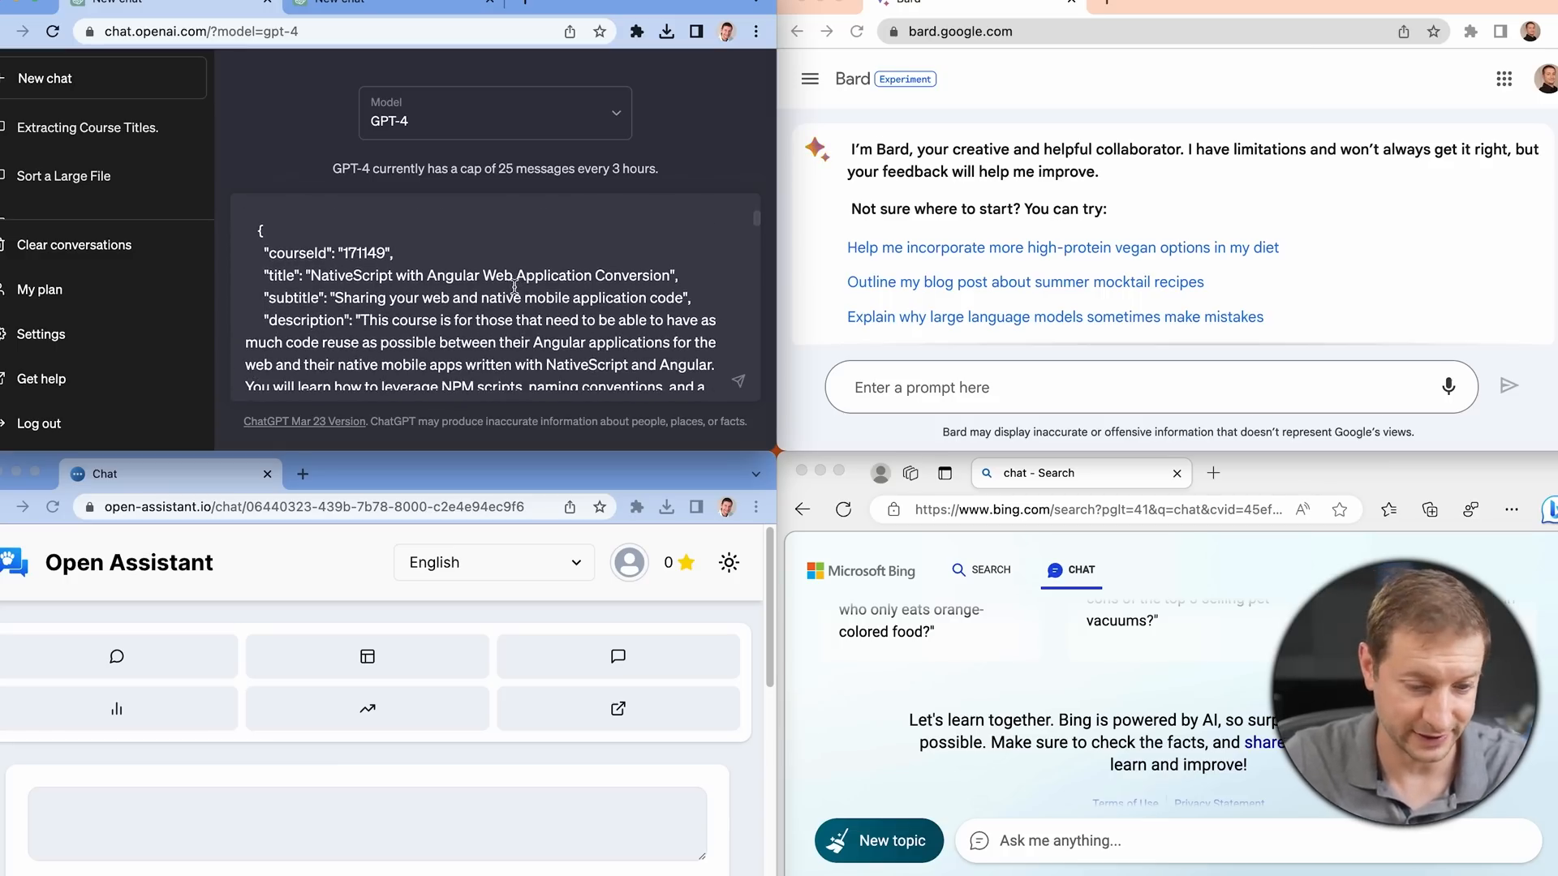
pyautogui.scroll(3)
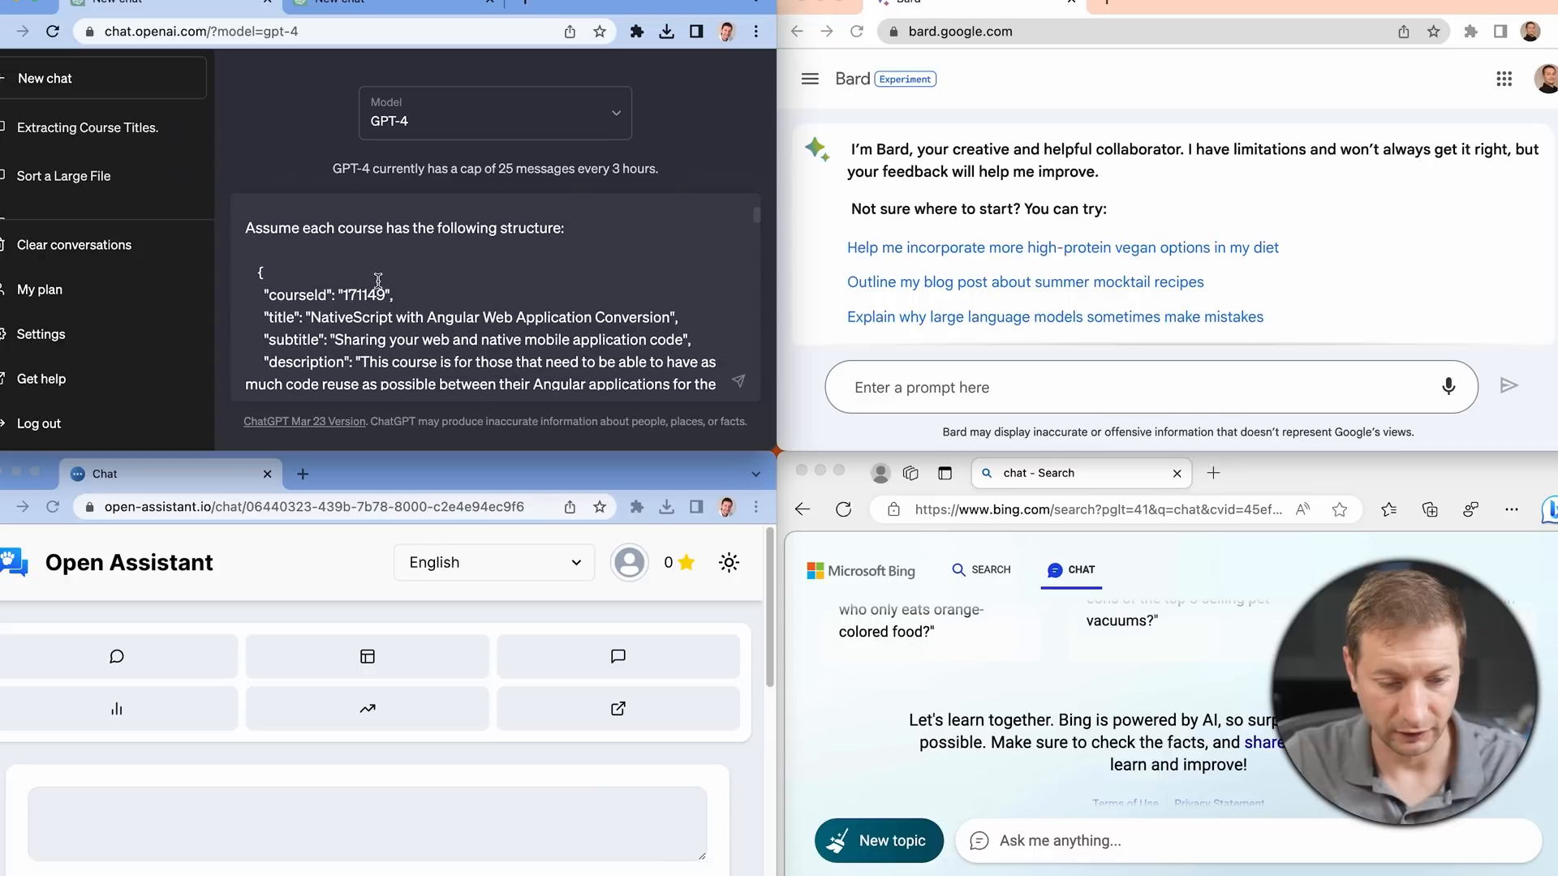
pyautogui.scroll(-3)
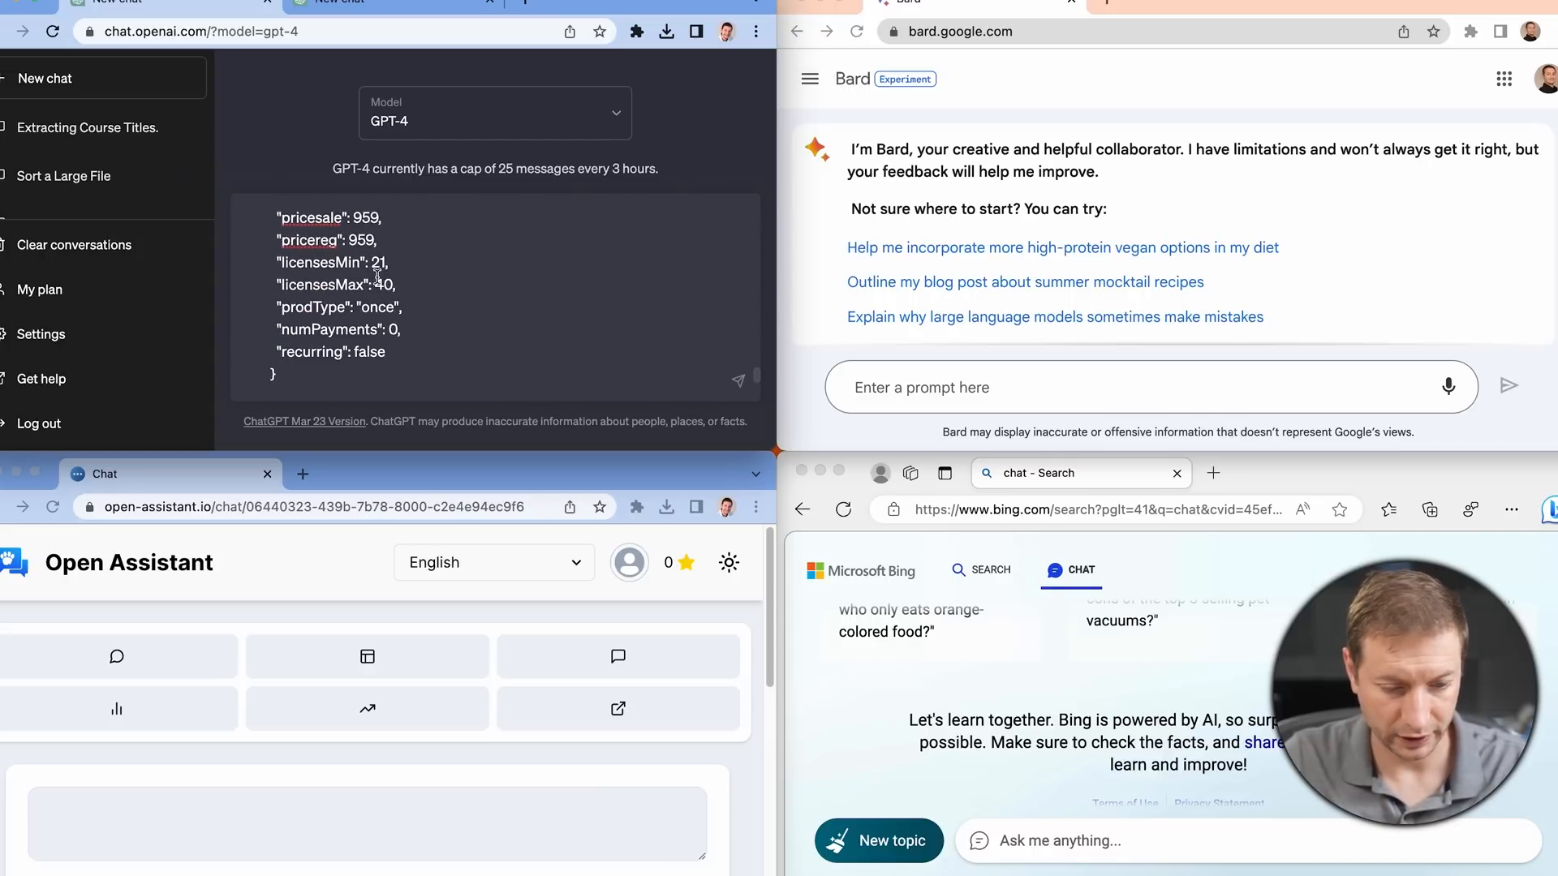
pyautogui.scroll(-3)
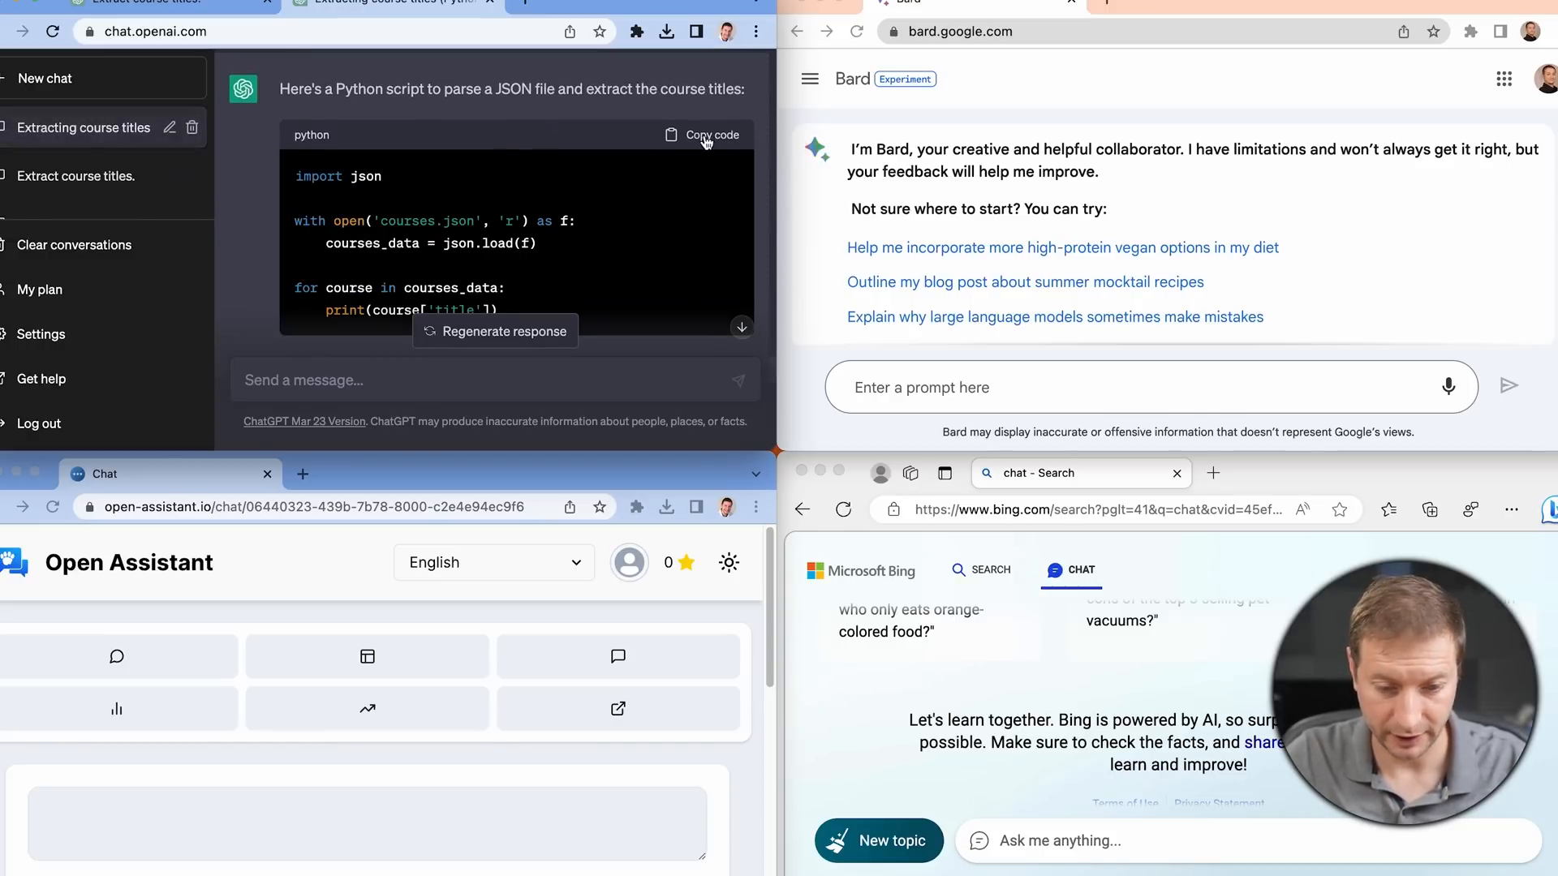
pyautogui.scroll(-3)
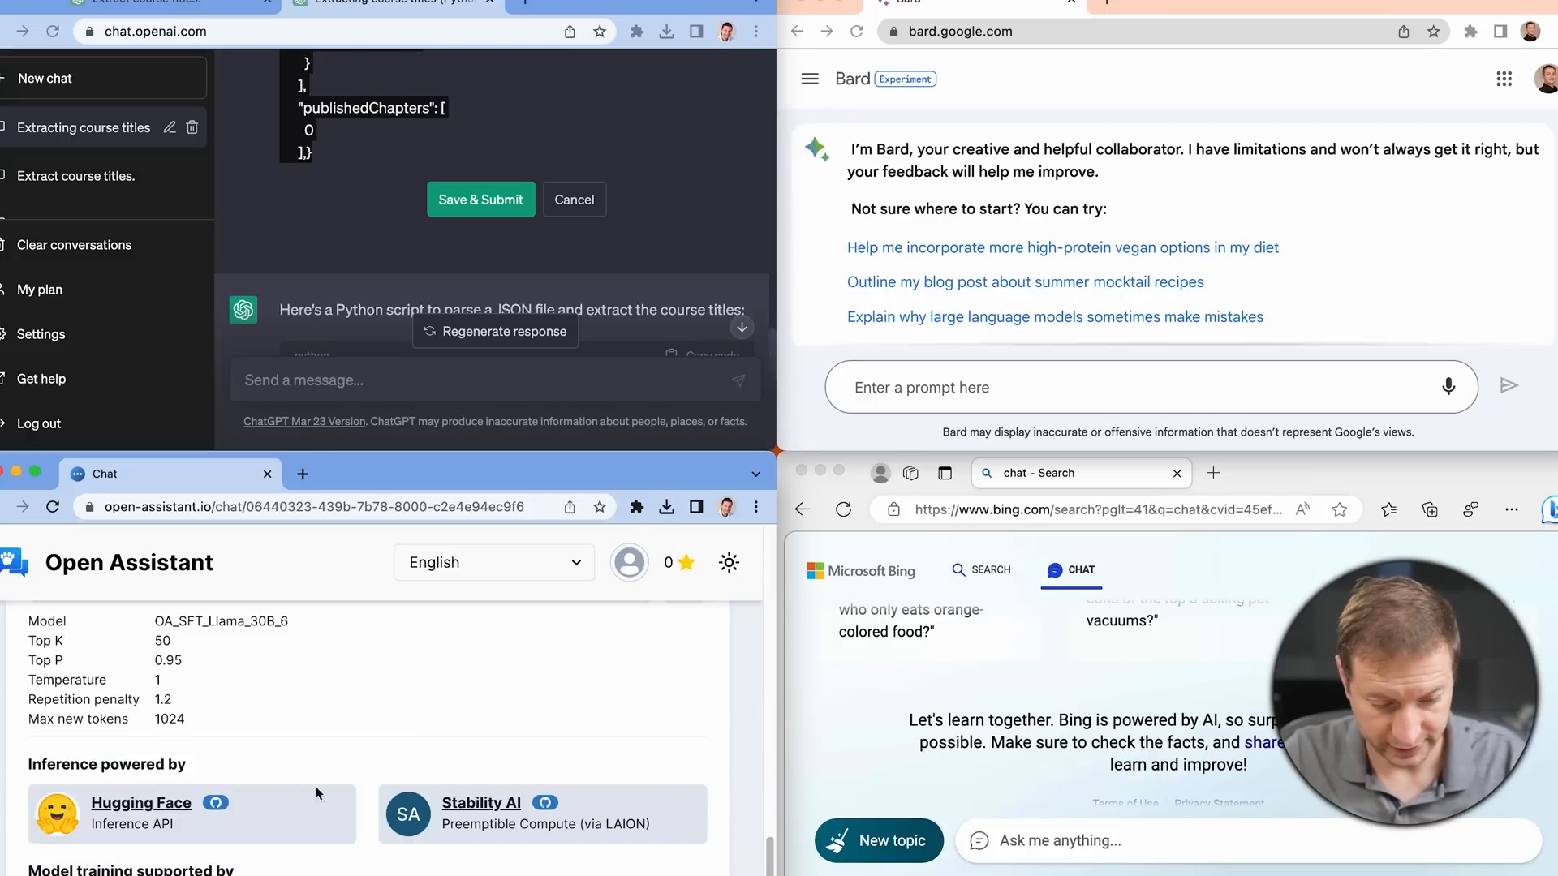
# Review Open Assistant's course-title script and select its code for copying.
pyautogui.scroll(-3)
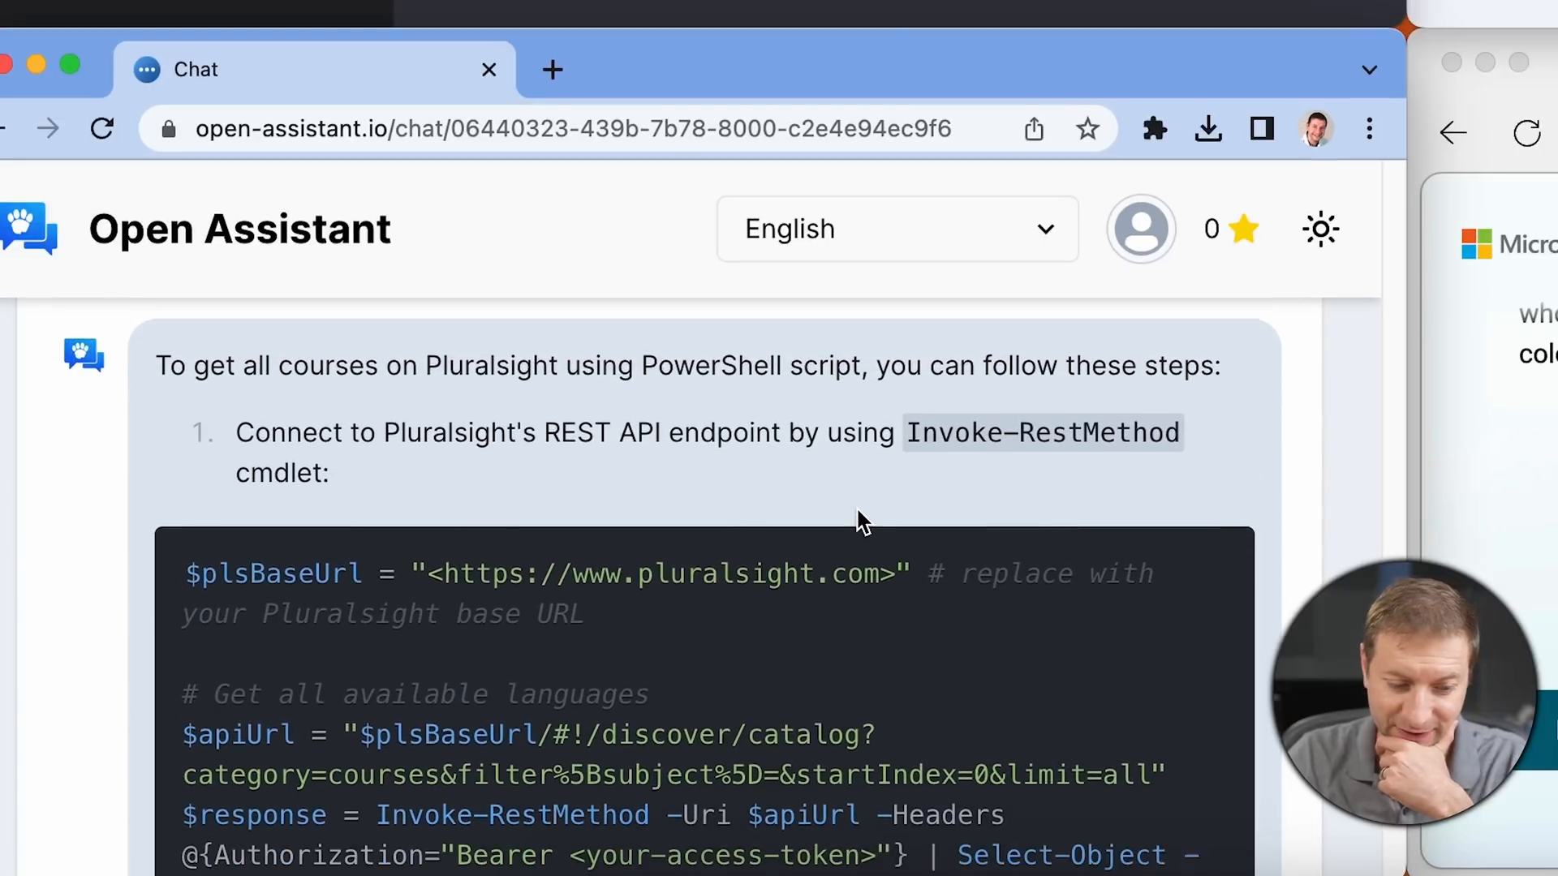
pyautogui.scroll(-3)
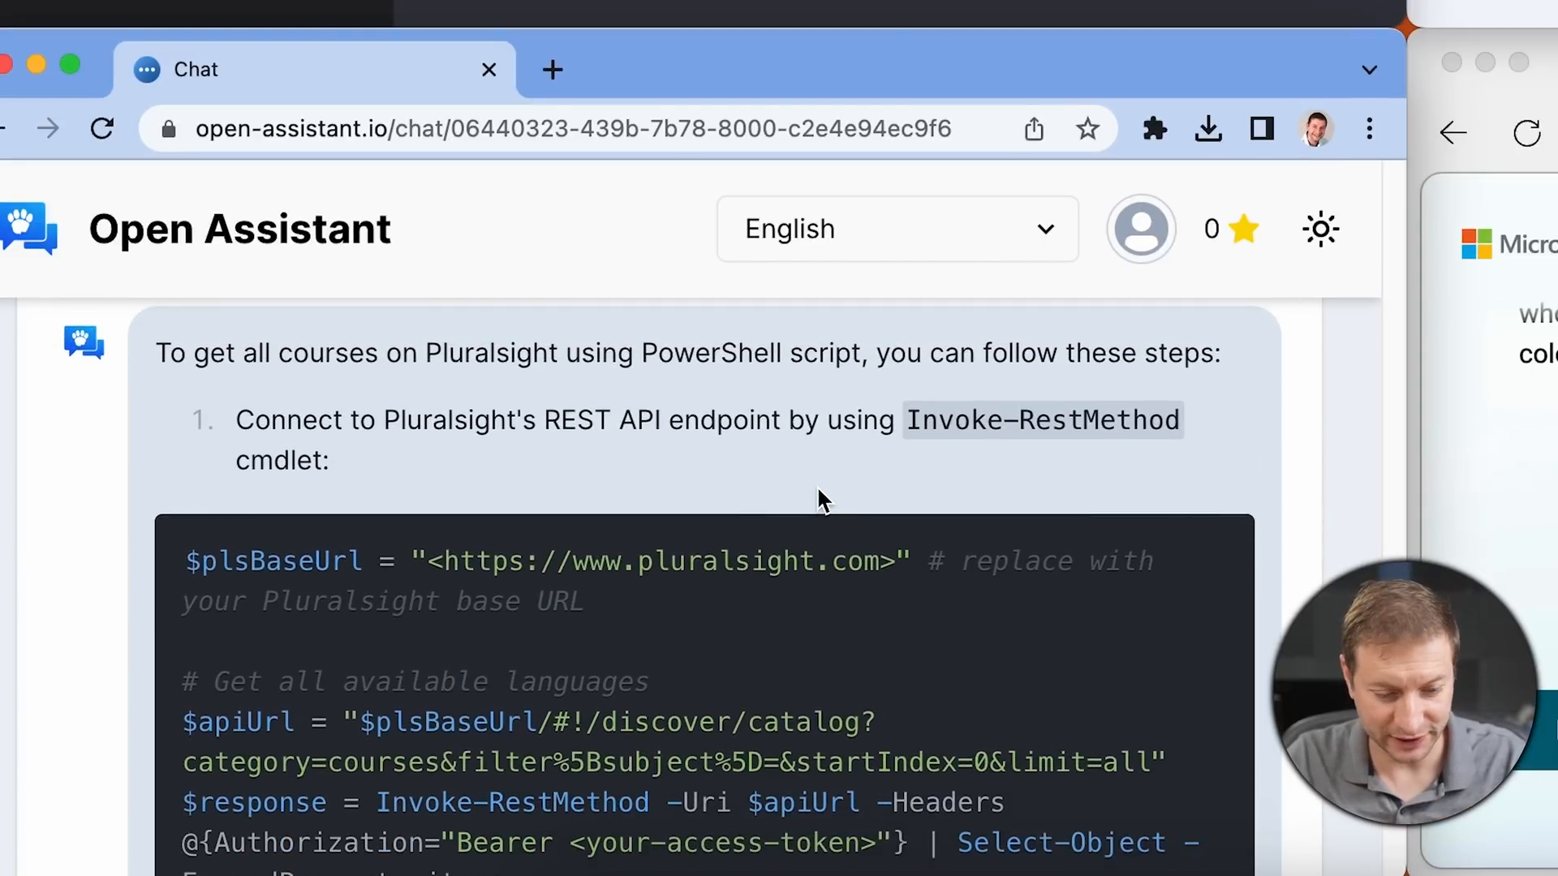
pyautogui.scroll(-3)
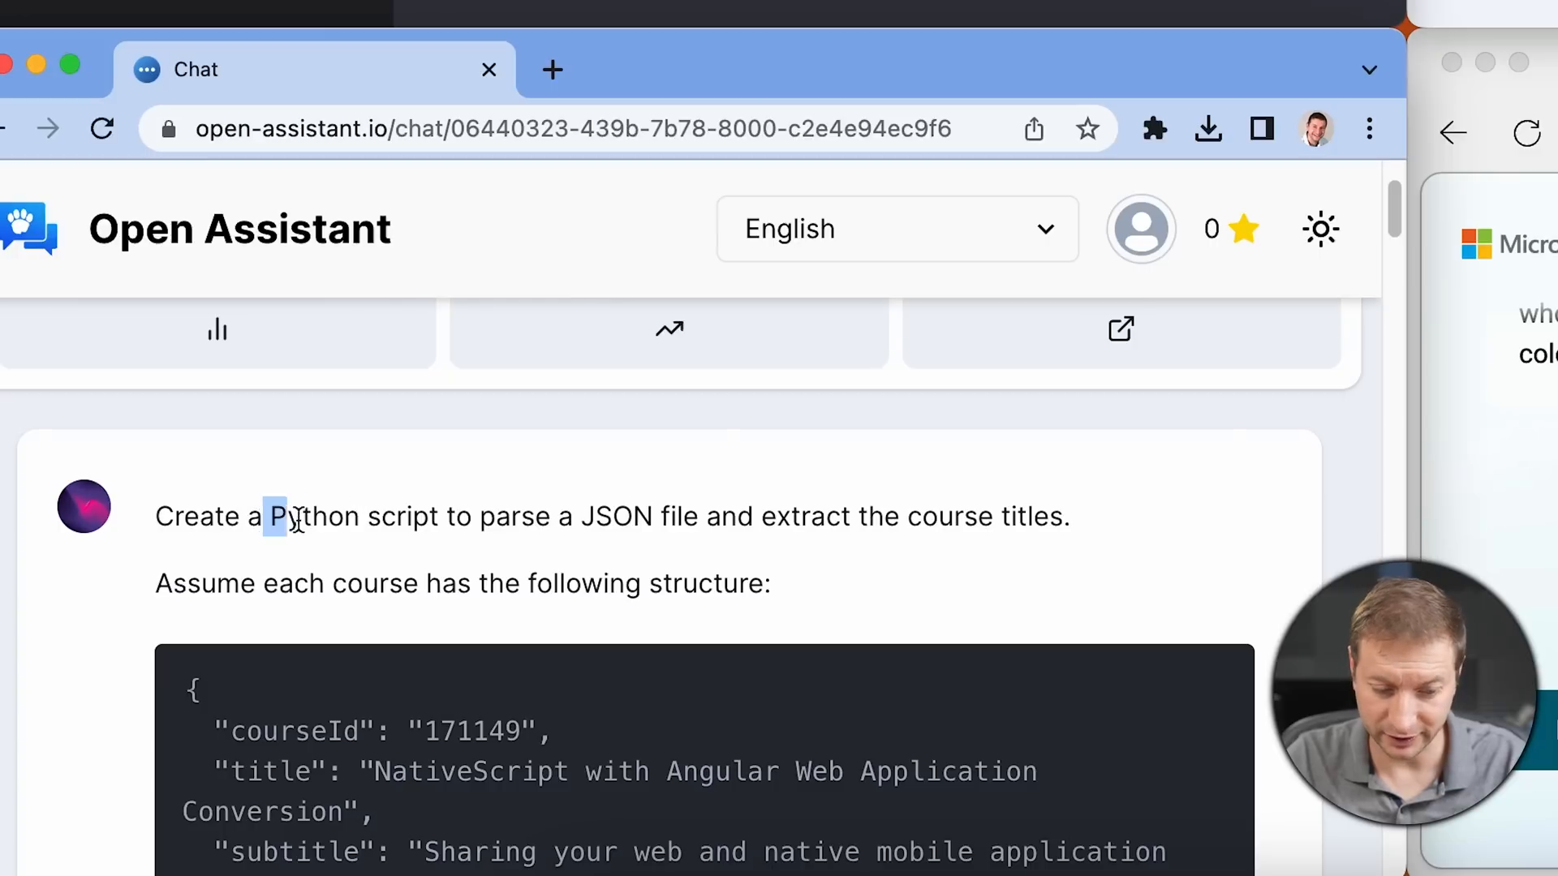
pyautogui.doubleClick(805, 516)
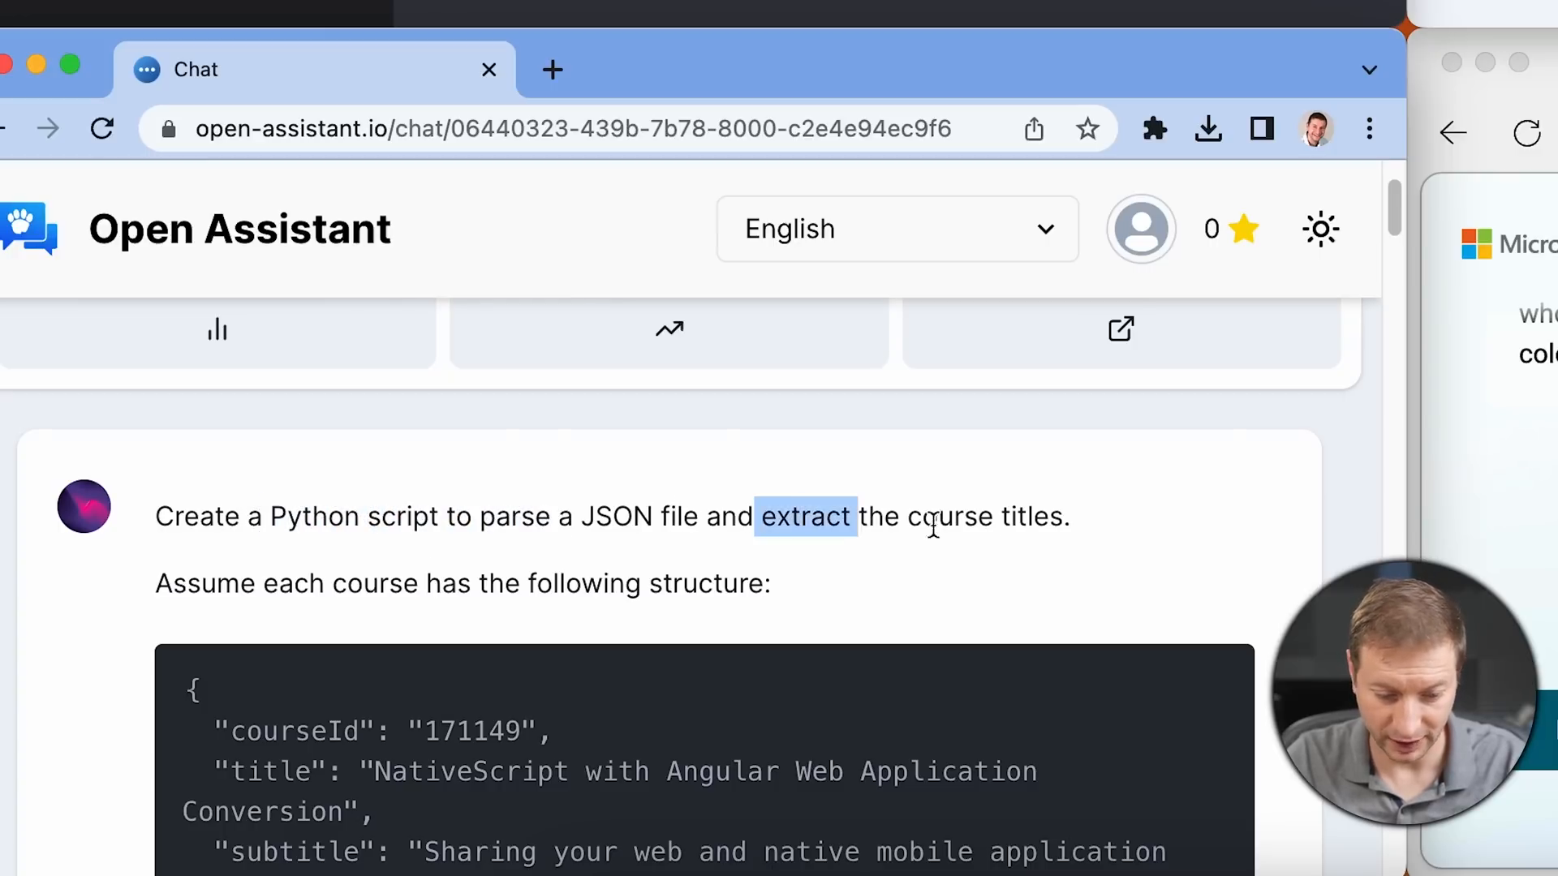
pyautogui.scroll(-3)
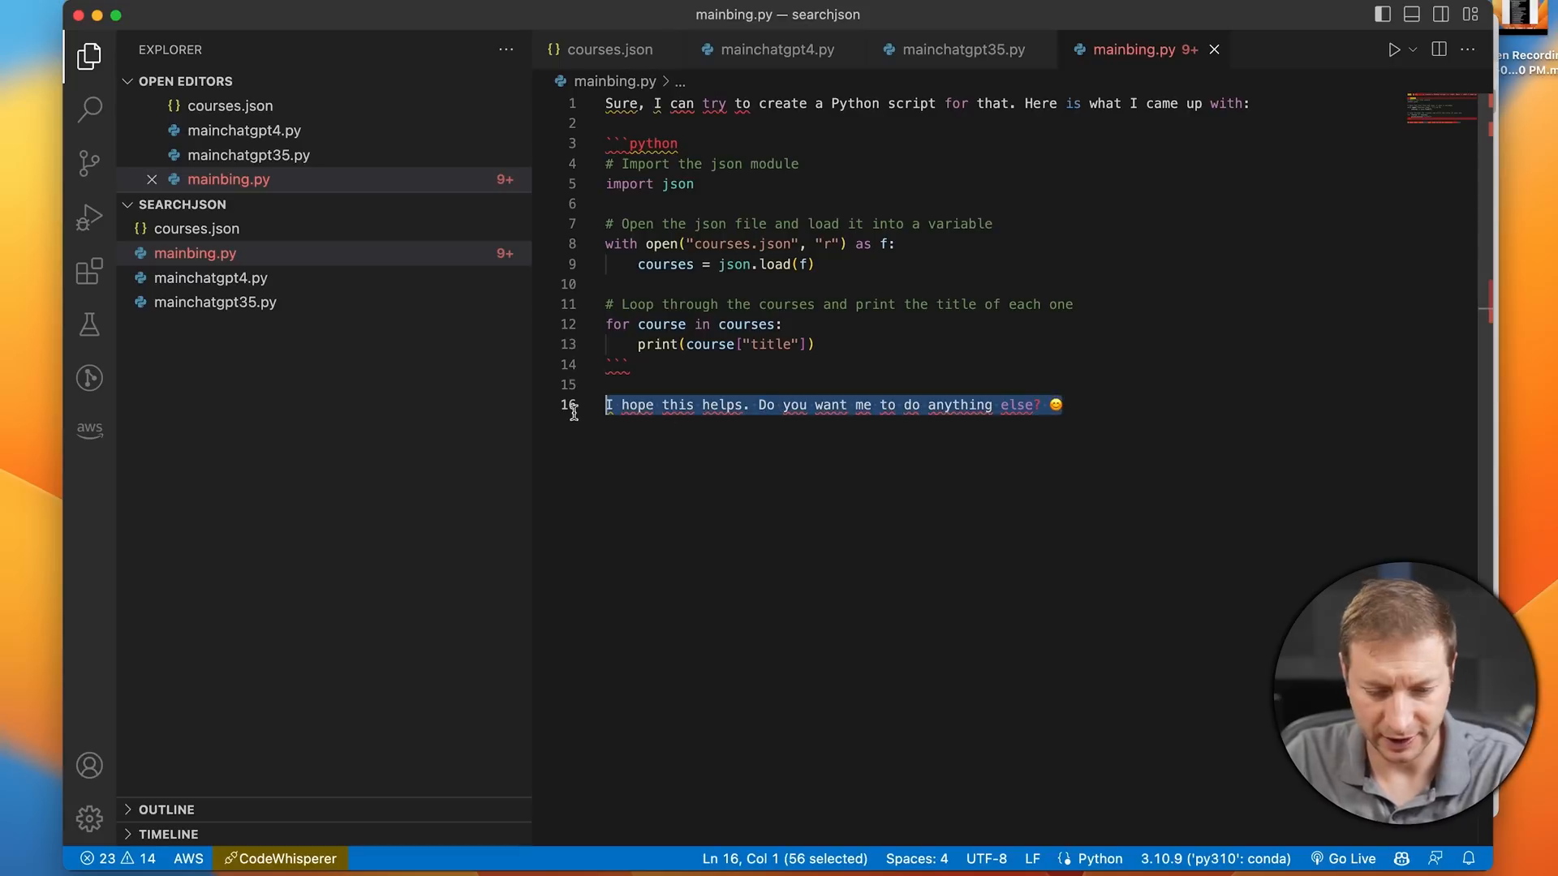
# Delete Bing's 'I hope this helps' closing line from mainbing.py.
pyautogui.press('Delete')
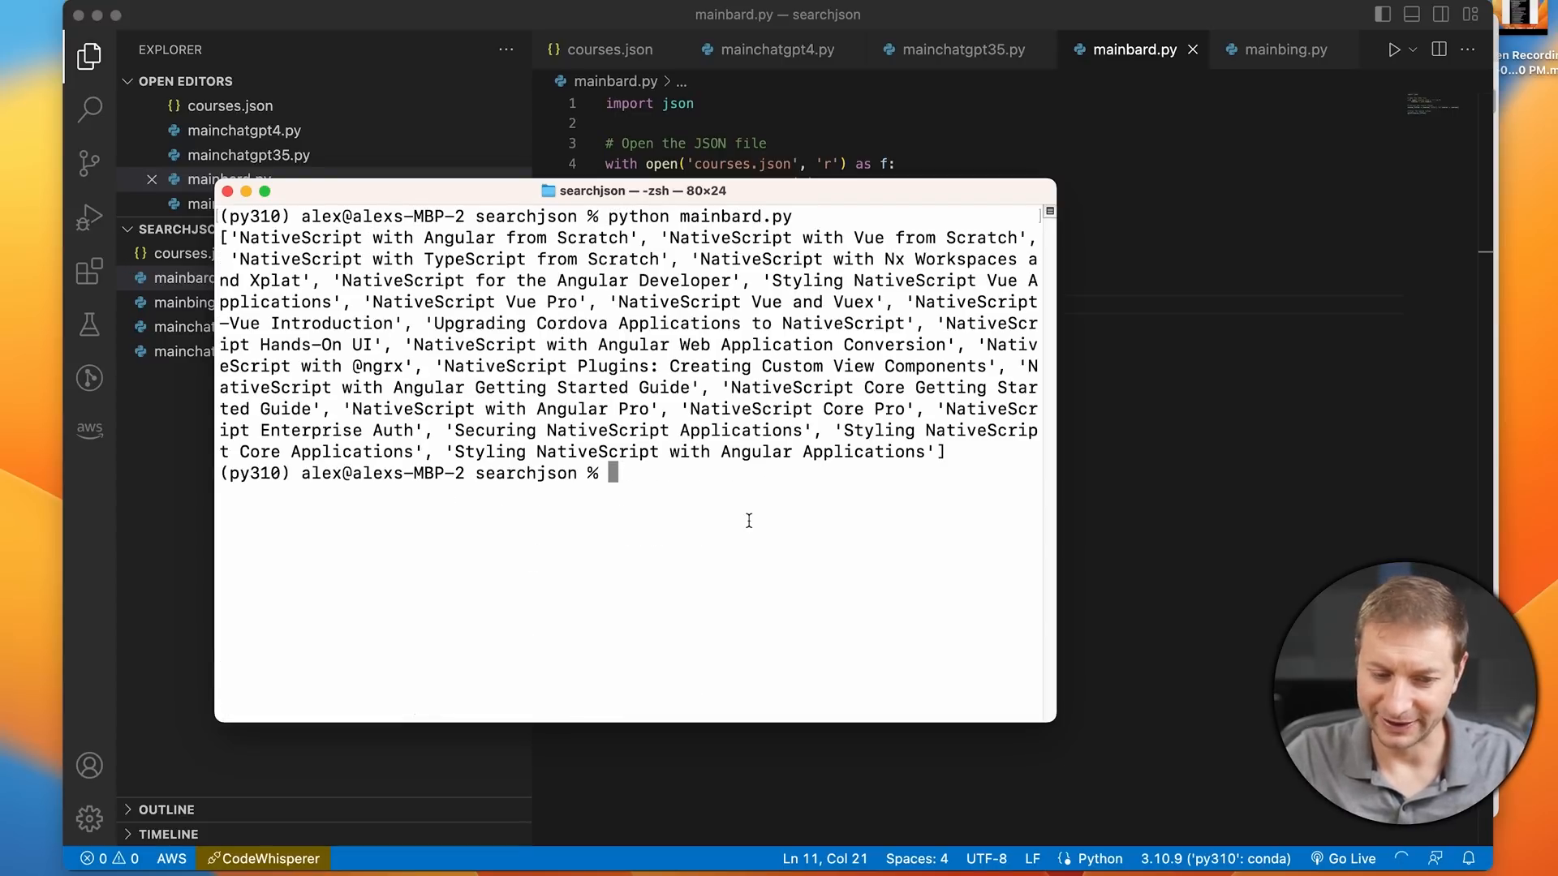
pyautogui.moveTo(971, 454)
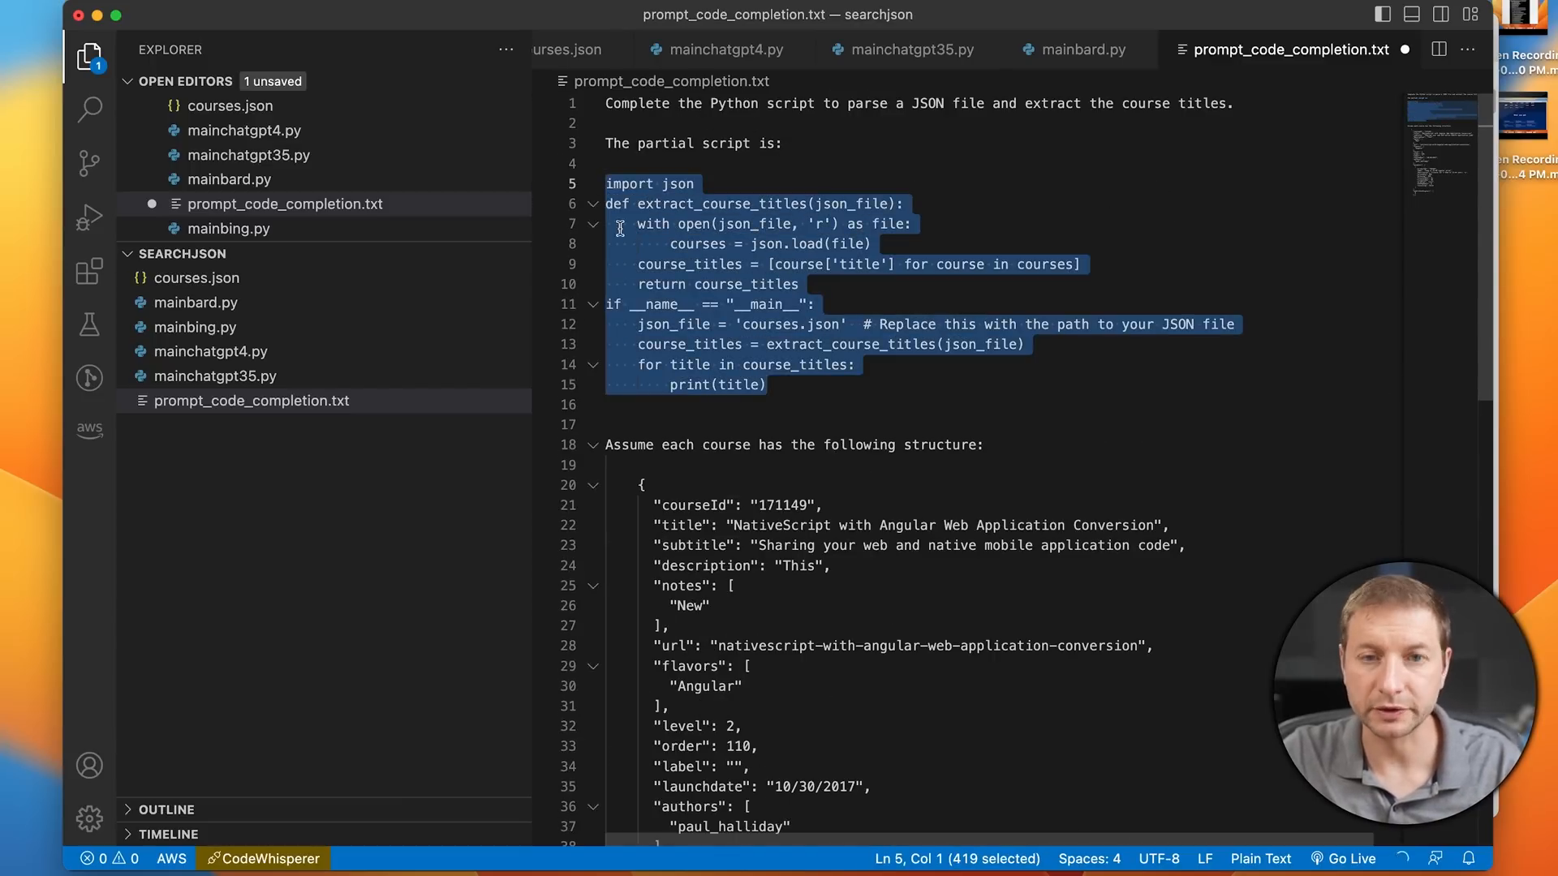
# Select the code-completion prompt text in prompt_code_completion.txt for copying.
pyautogui.click(901, 265)
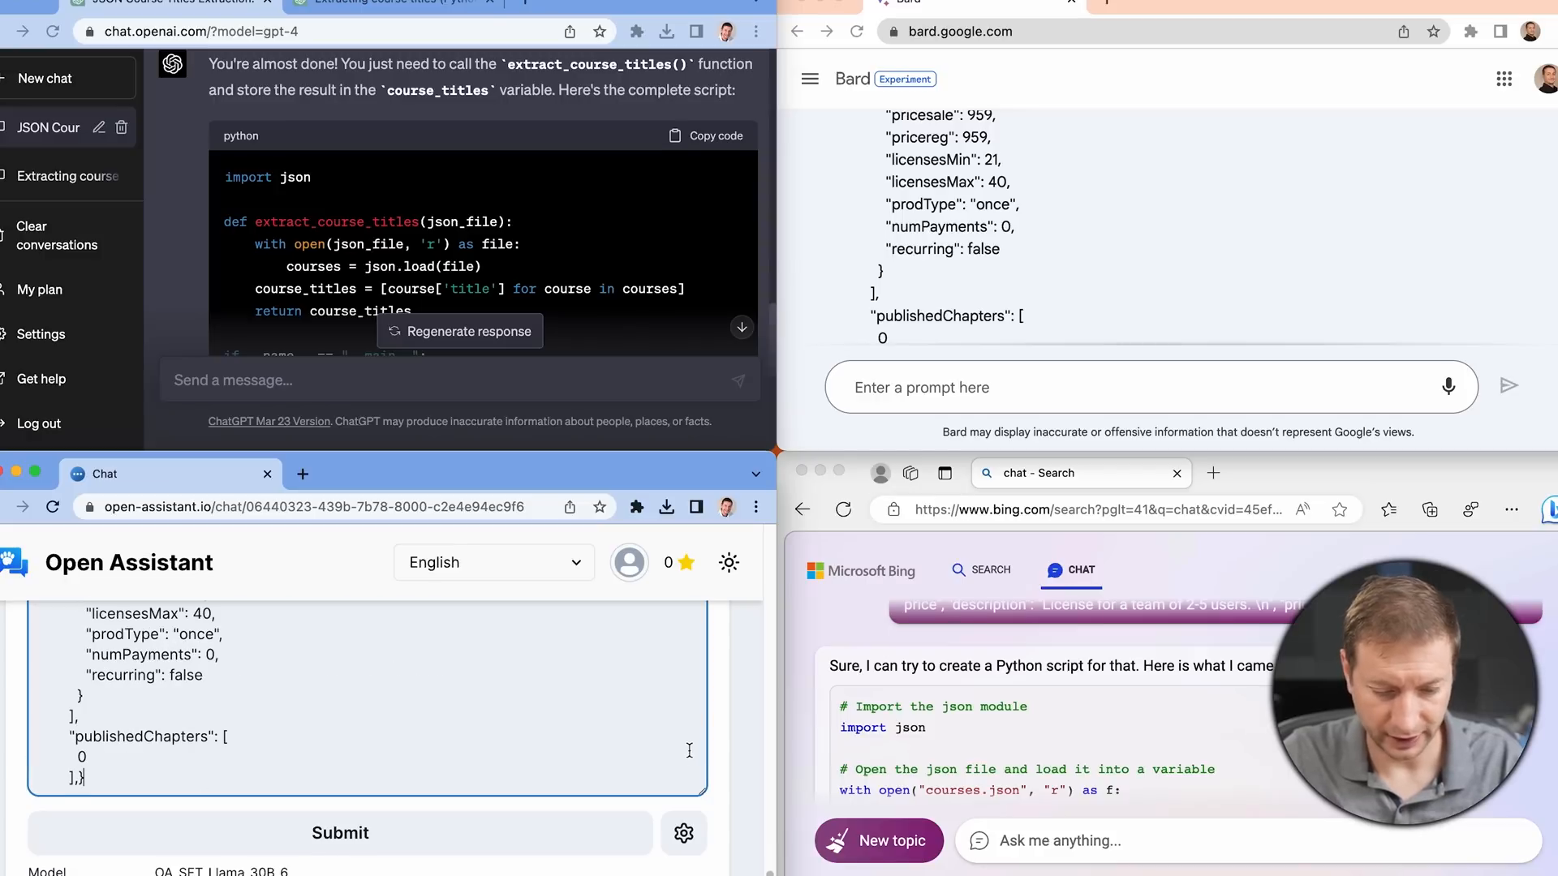
# Review the assistants' completed extract_course_titles scripts in their chat windows.
pyautogui.scroll(-3)
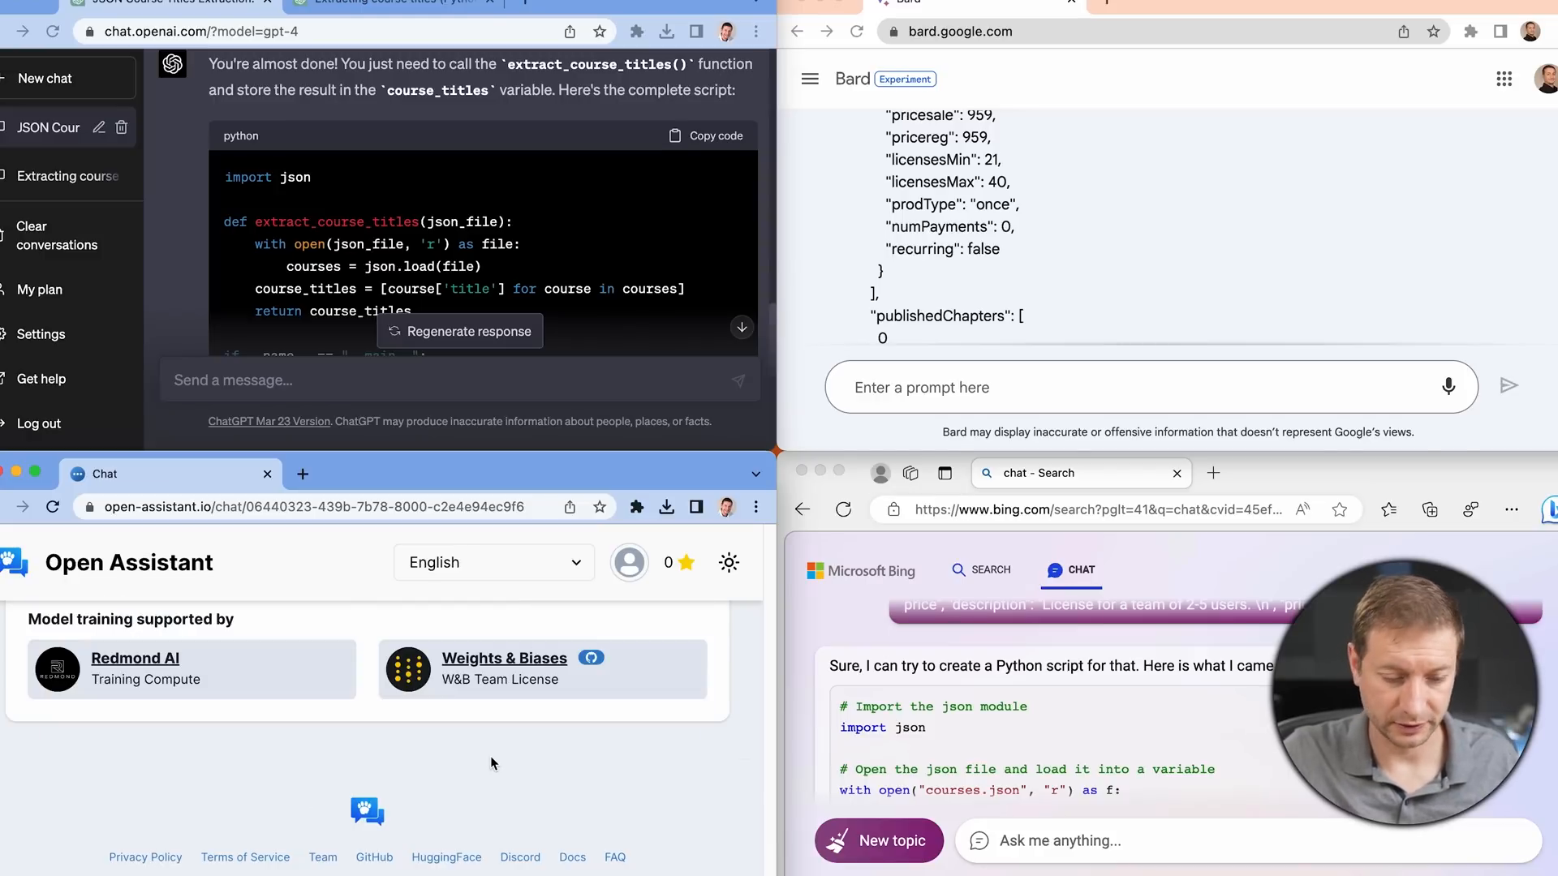
pyautogui.scroll(-3)
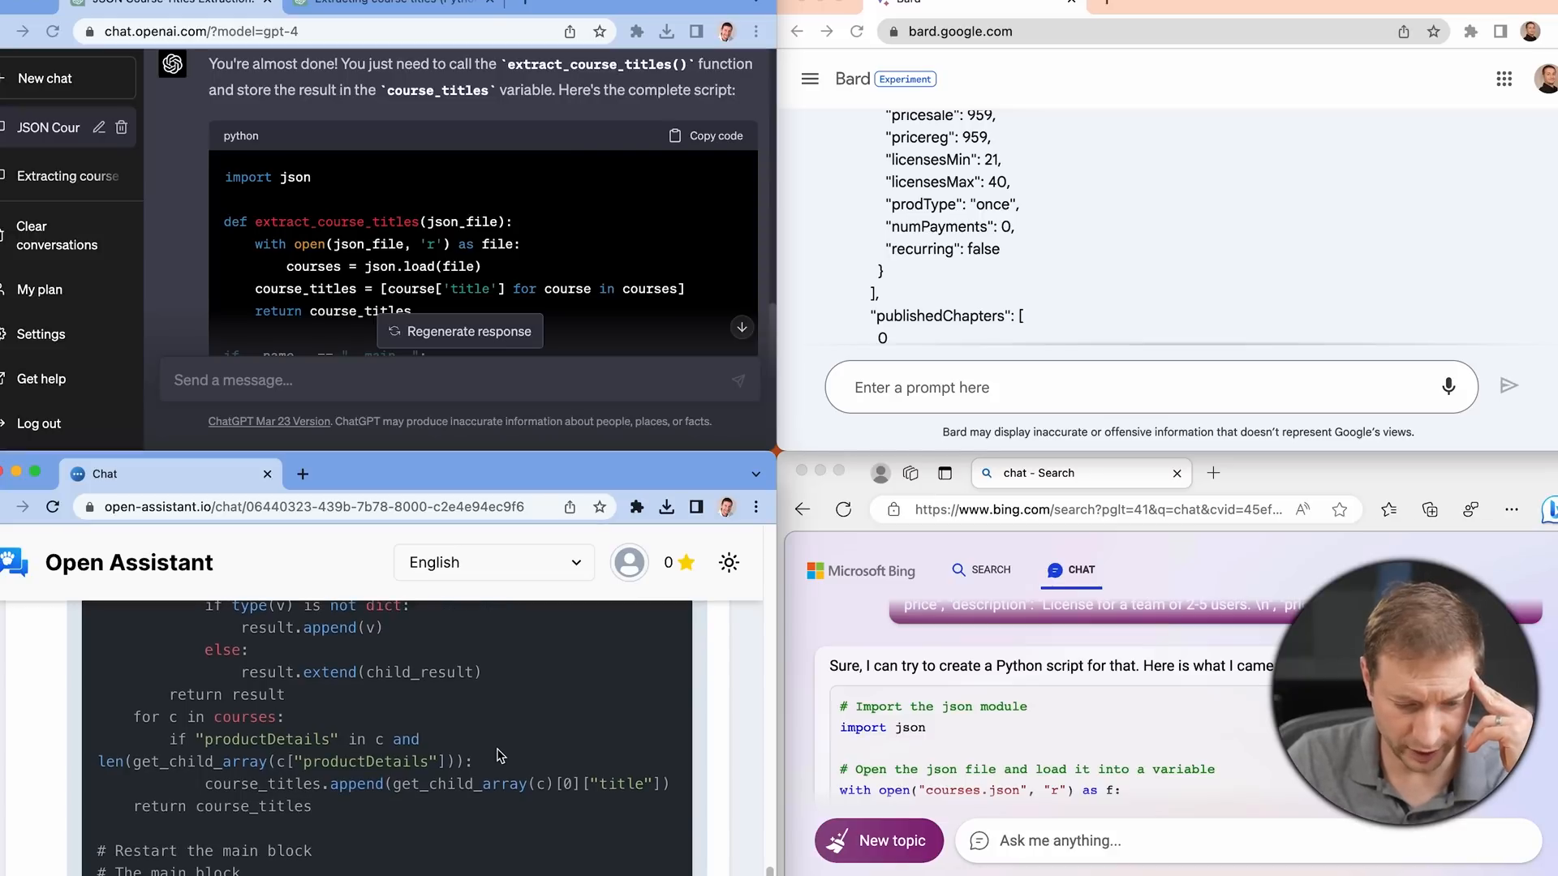
pyautogui.scroll(-3)
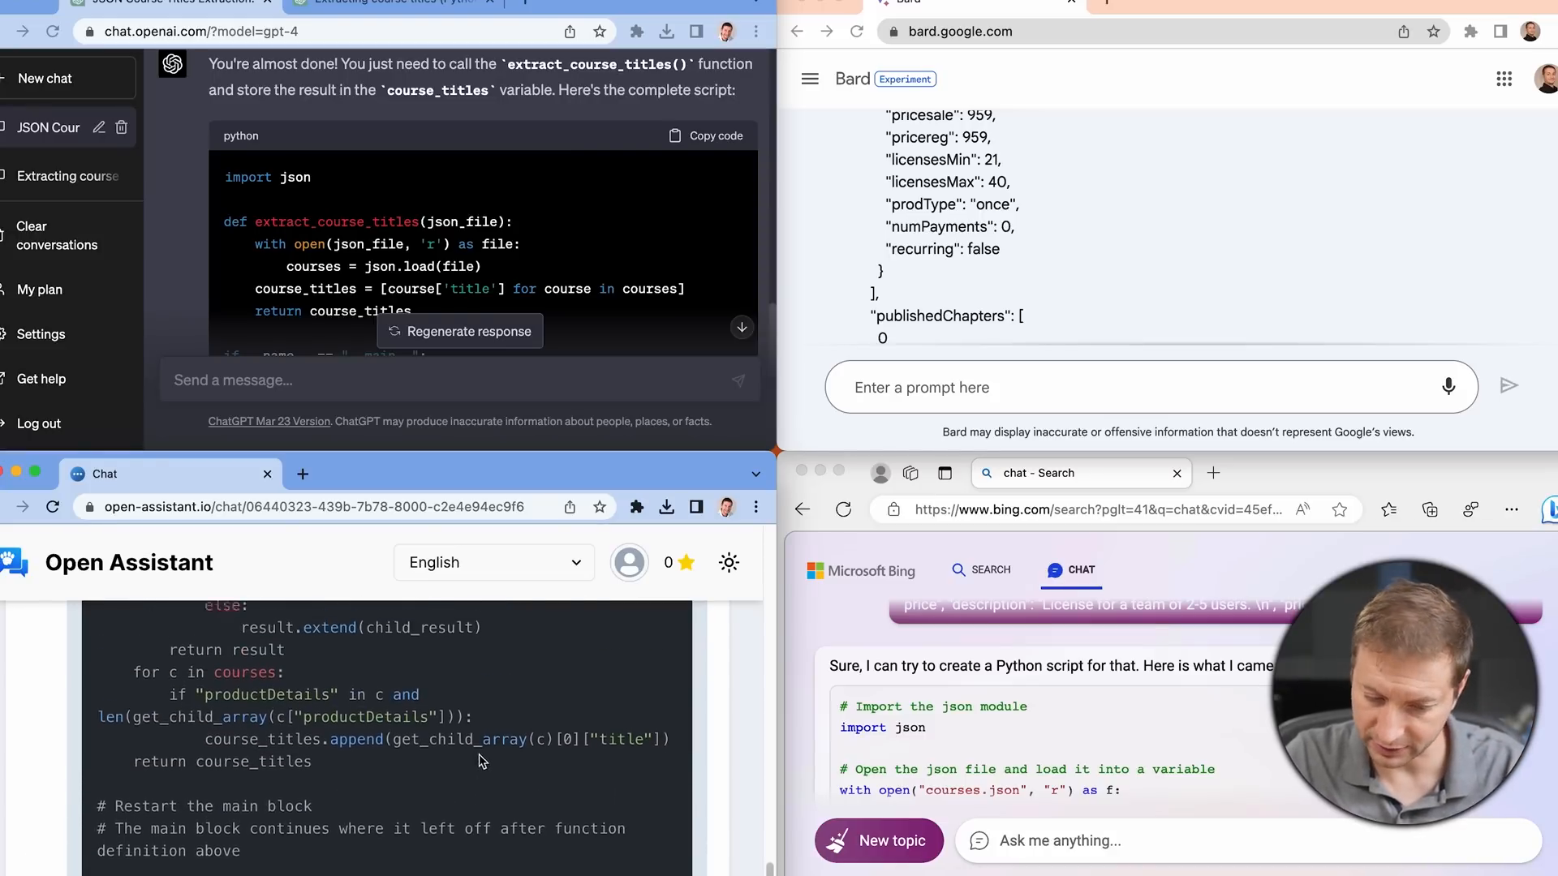
pyautogui.scroll(3)
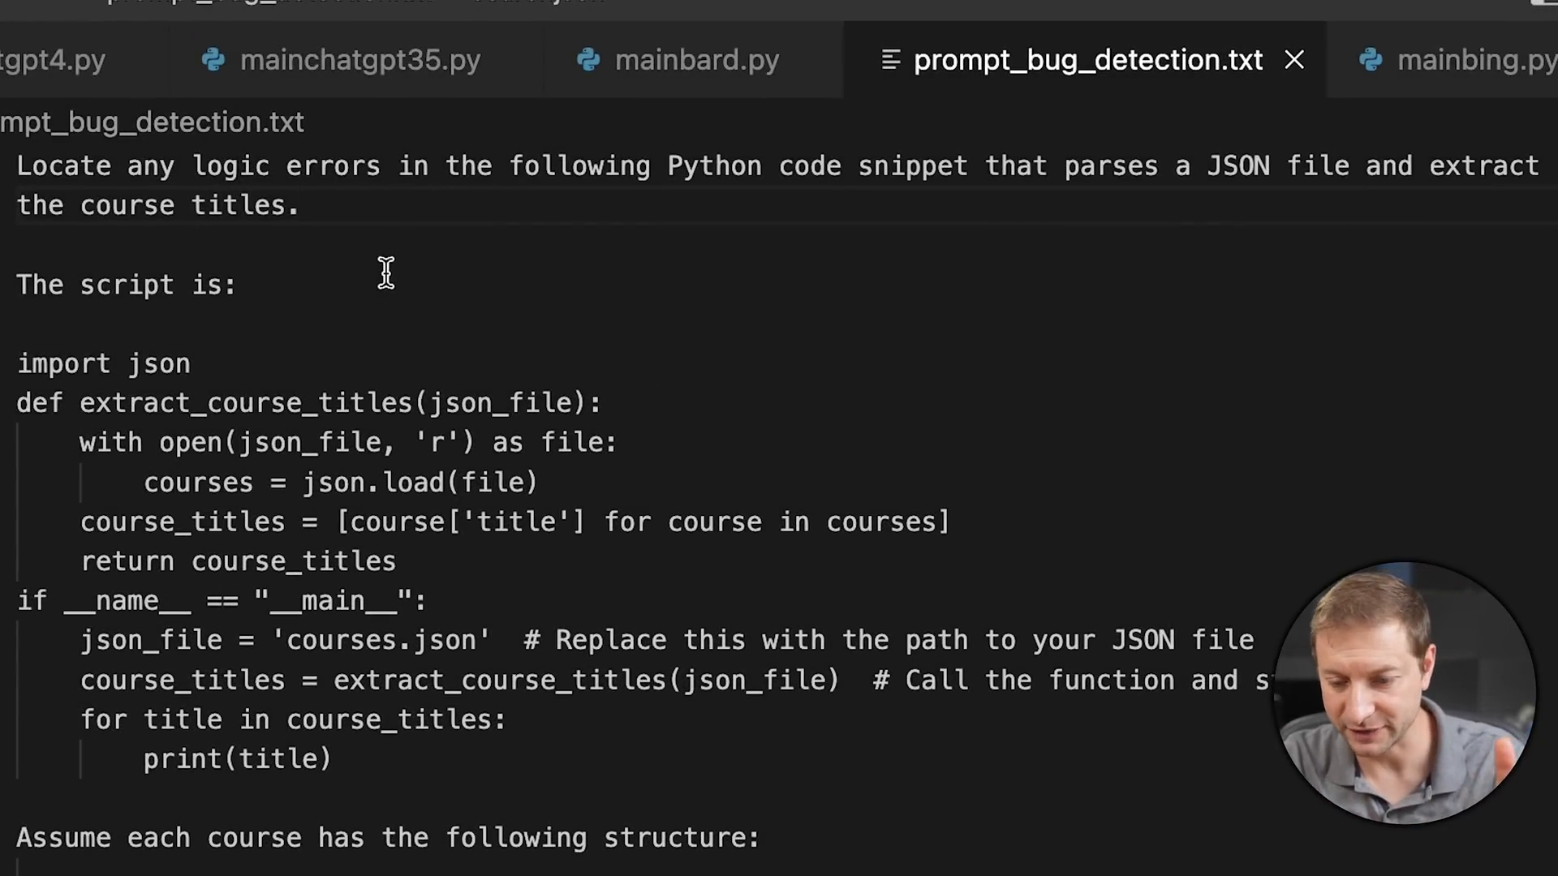
# Select prompt_bug_detection.txt in the Explorer to copy its contents.
pyautogui.click(303, 206)
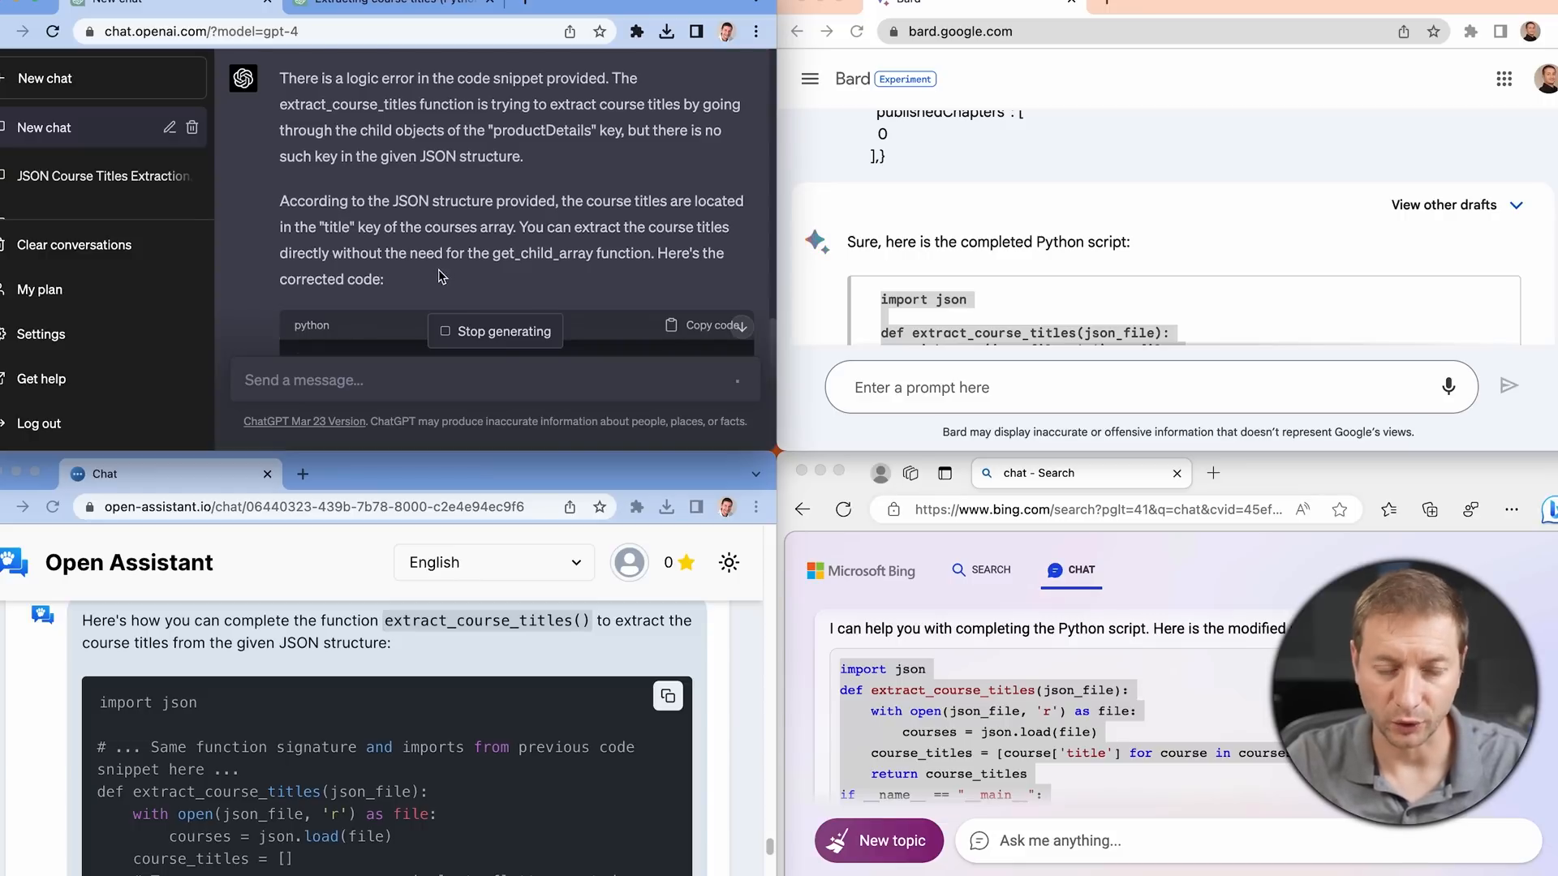
# Fix the GPT-4 script with course_titles.append(c["title"]) and rerun it in the terminal.
pyautogui.click(706, 324)
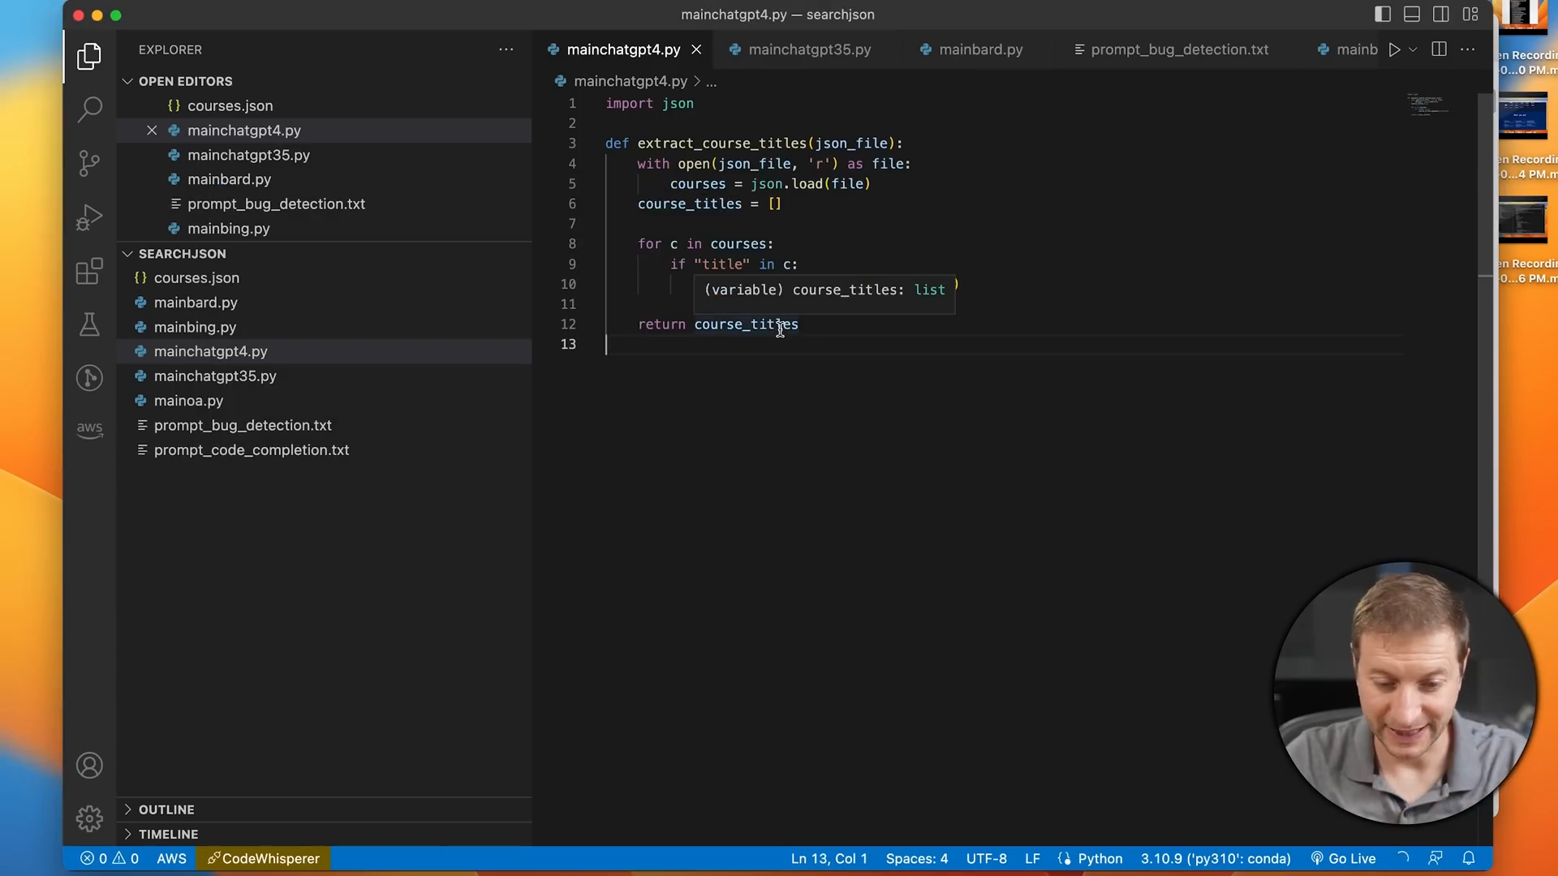
pyautogui.write('course_titles.append(c["title"])')
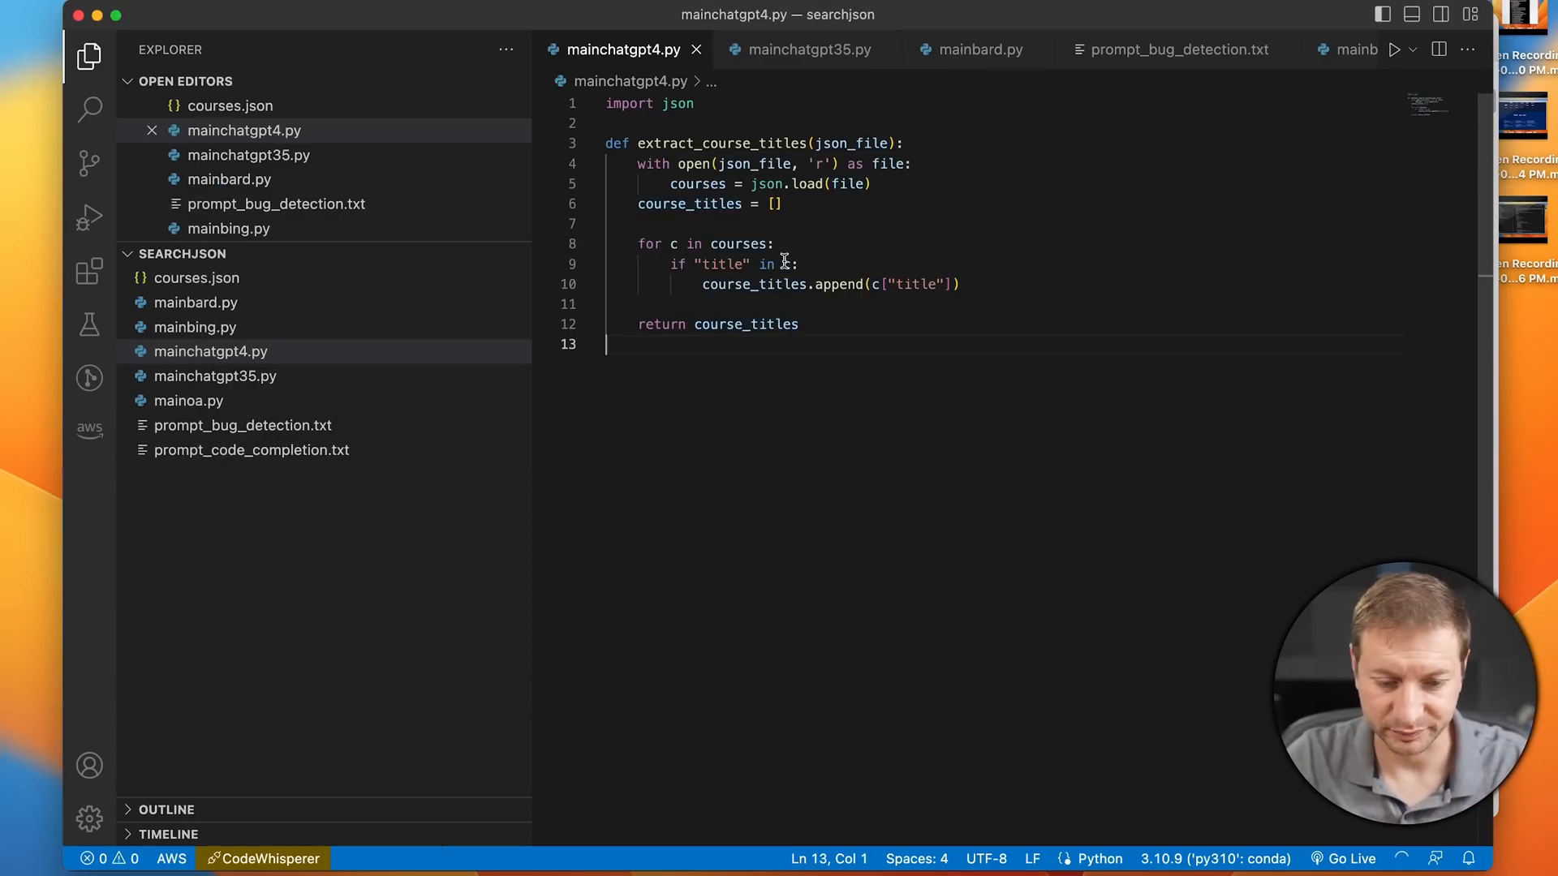
pyautogui.click(1178, 49)
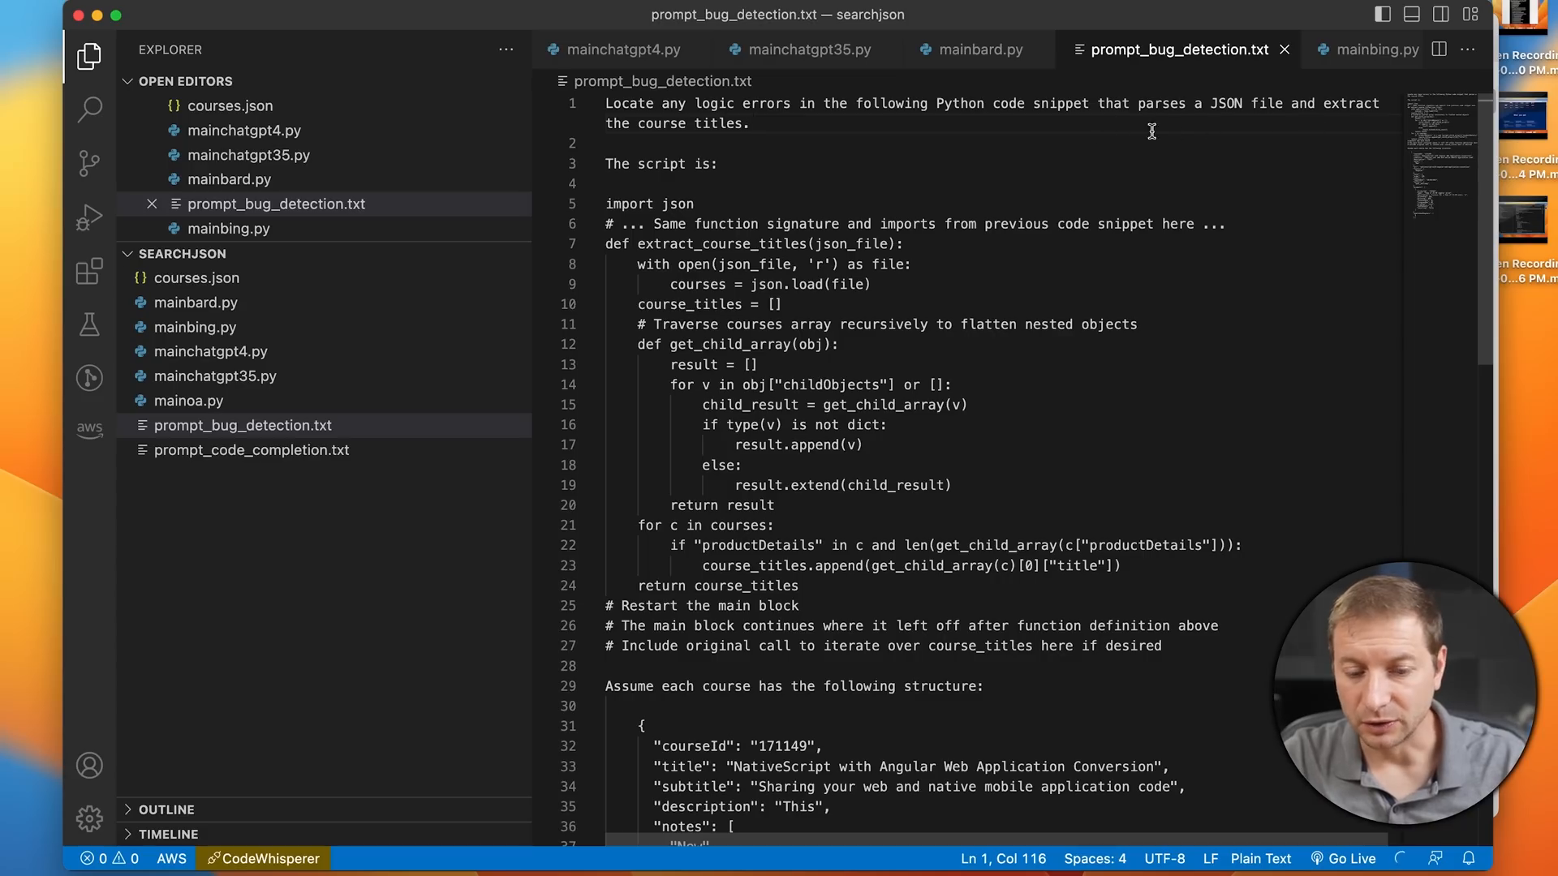
pyautogui.doubleClick(1352, 104)
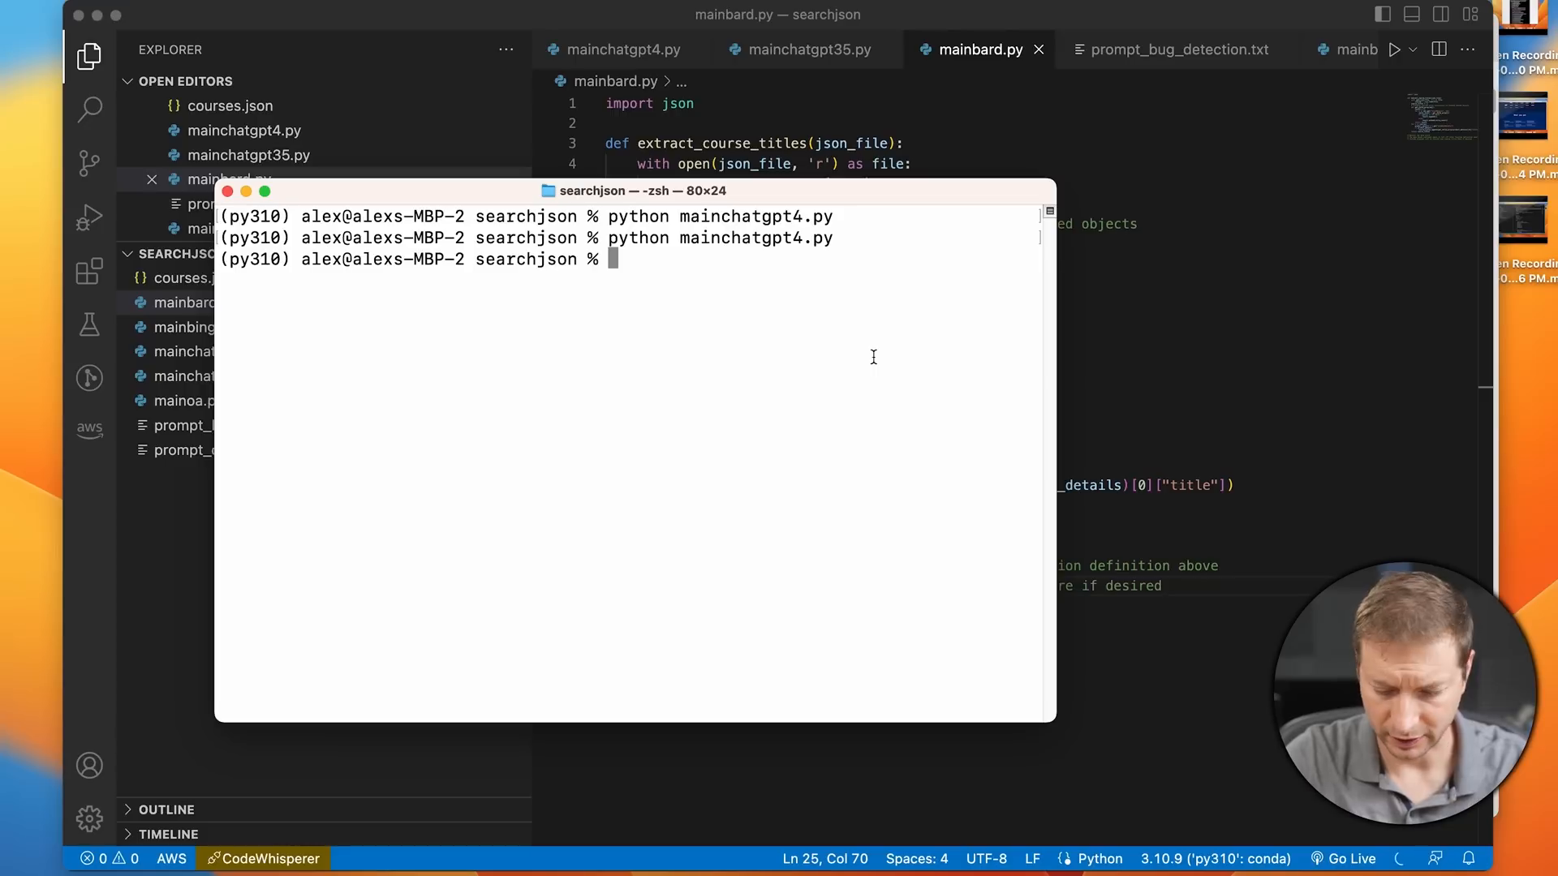
pyautogui.press('Return')
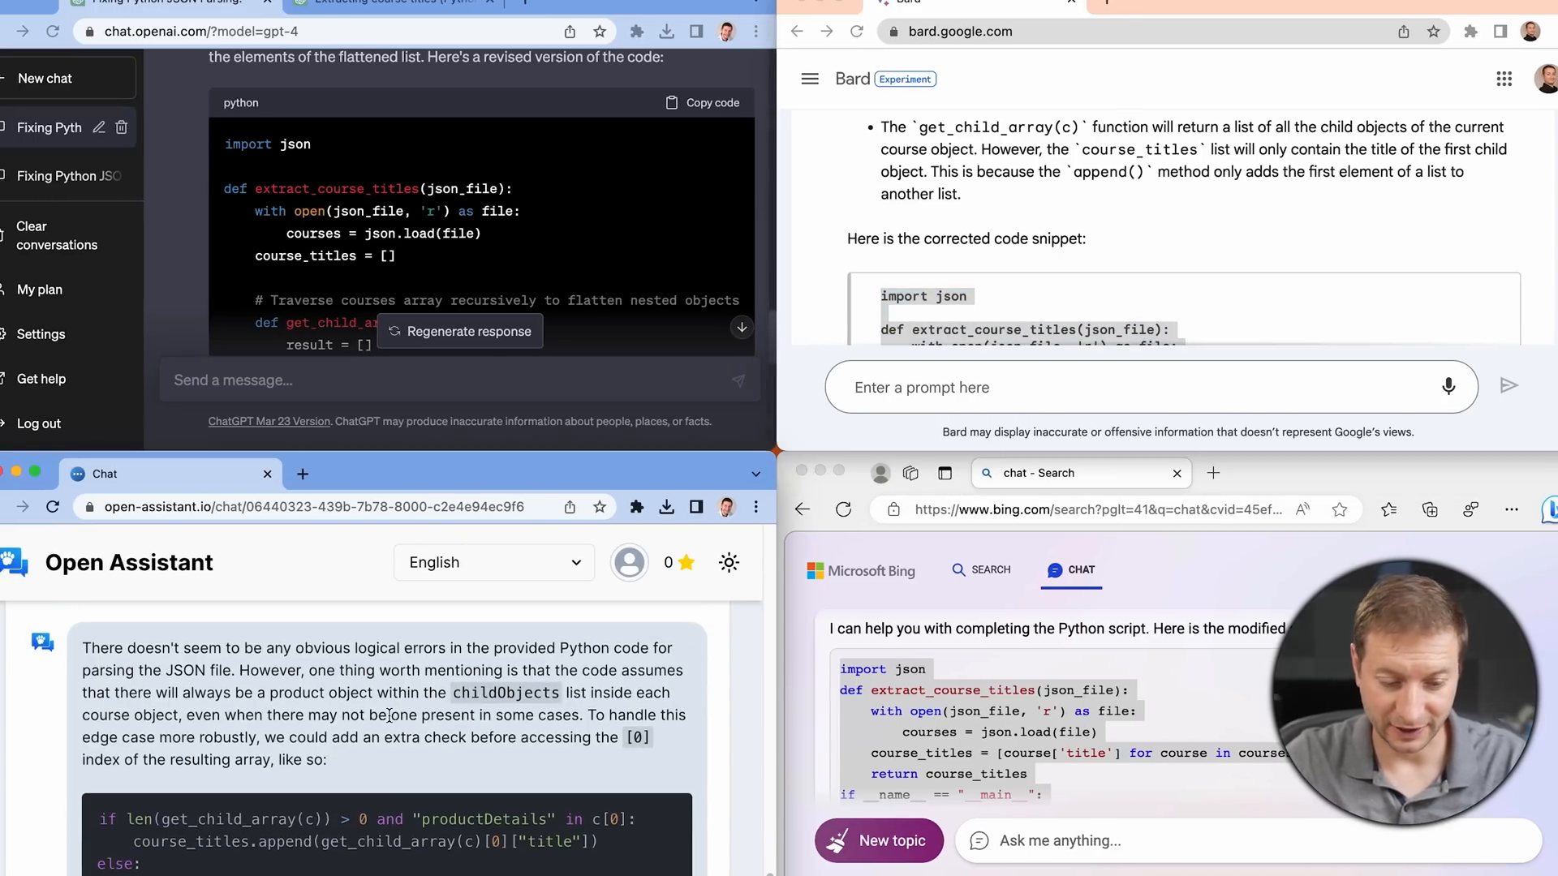
pyautogui.scroll(-3)
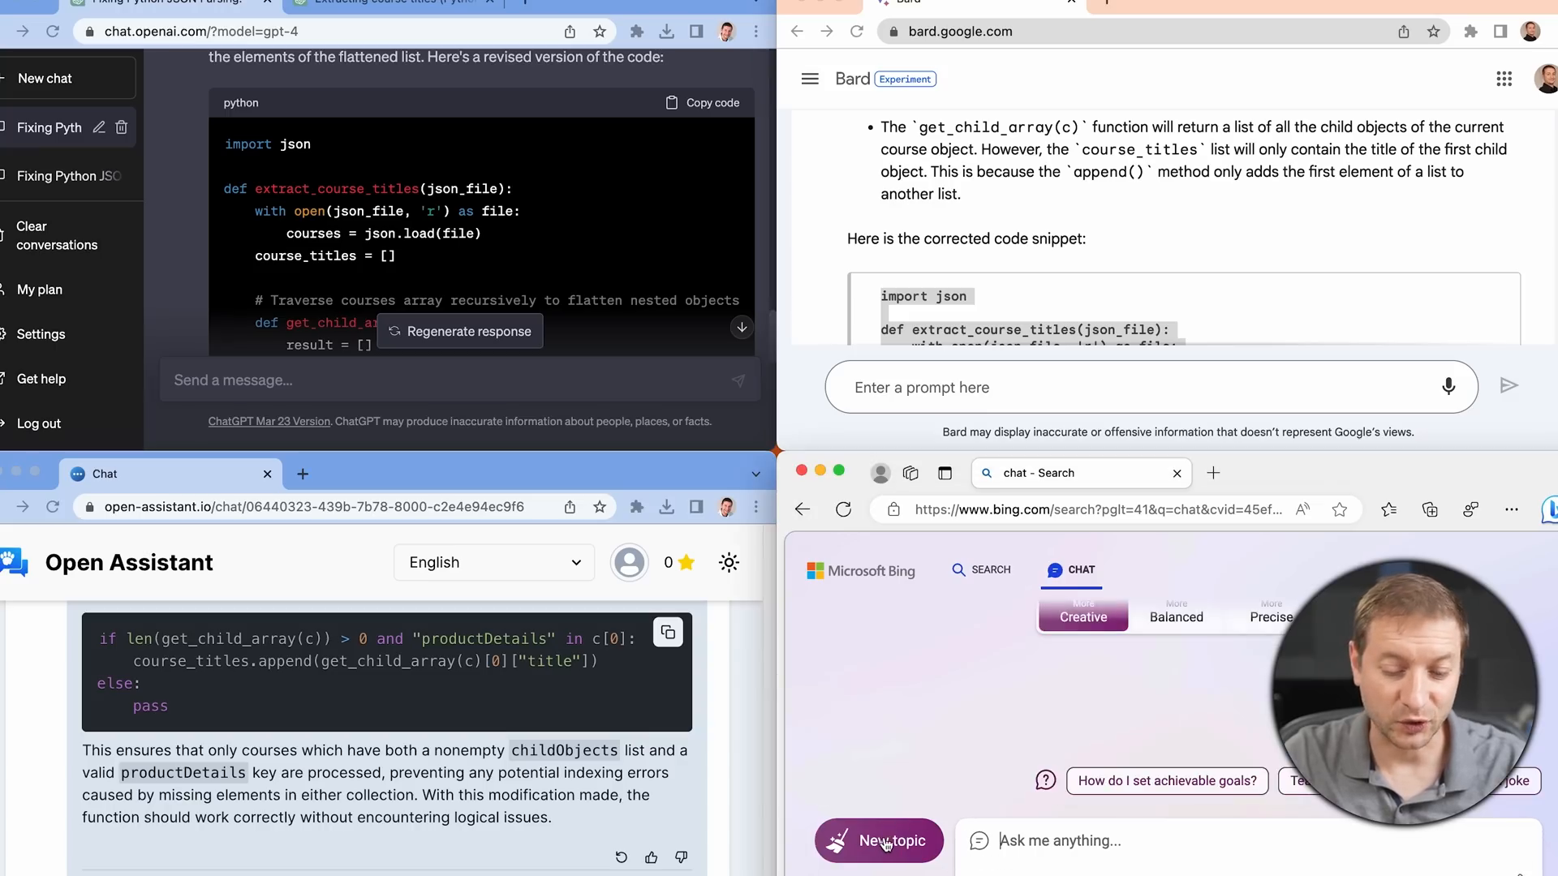
# Start a fresh Bing Chat conversation with New topic.
pyautogui.click(878, 840)
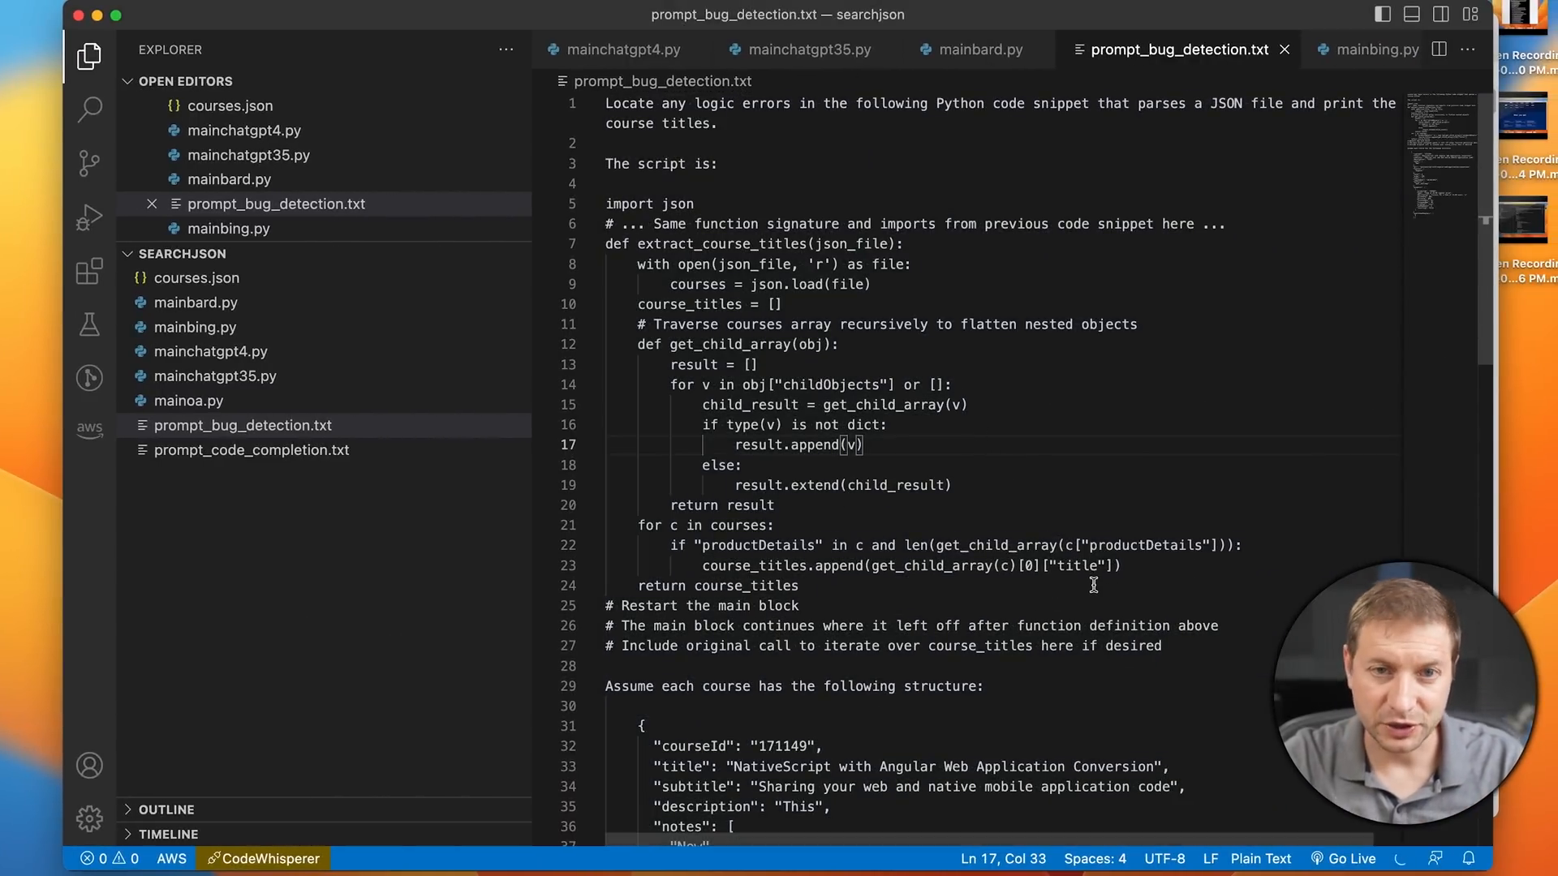
pyautogui.moveTo(748, 593)
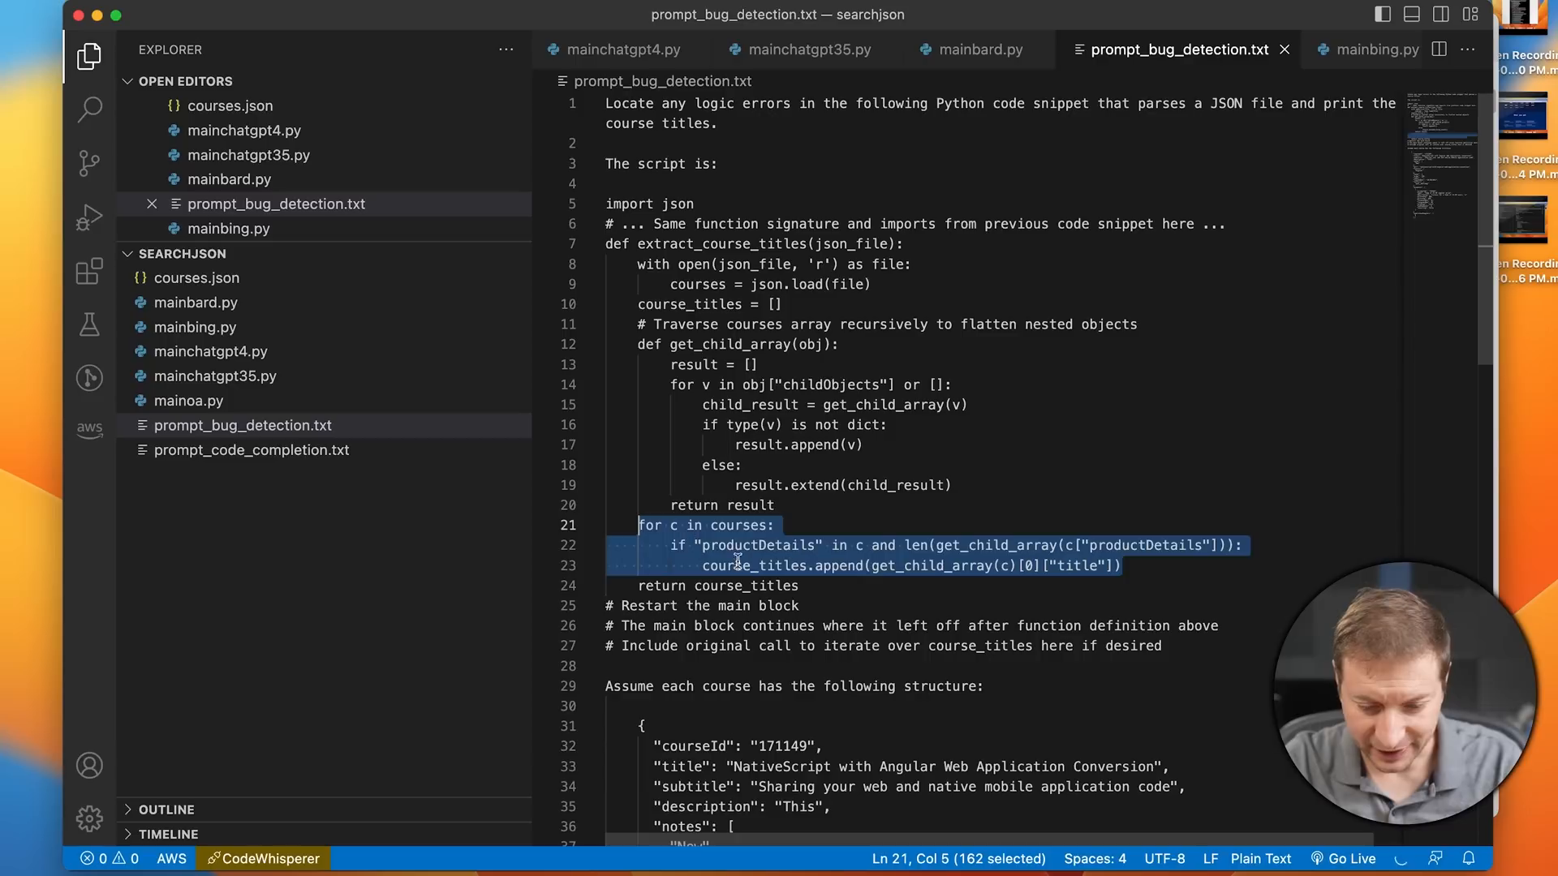
pyautogui.scroll(-3)
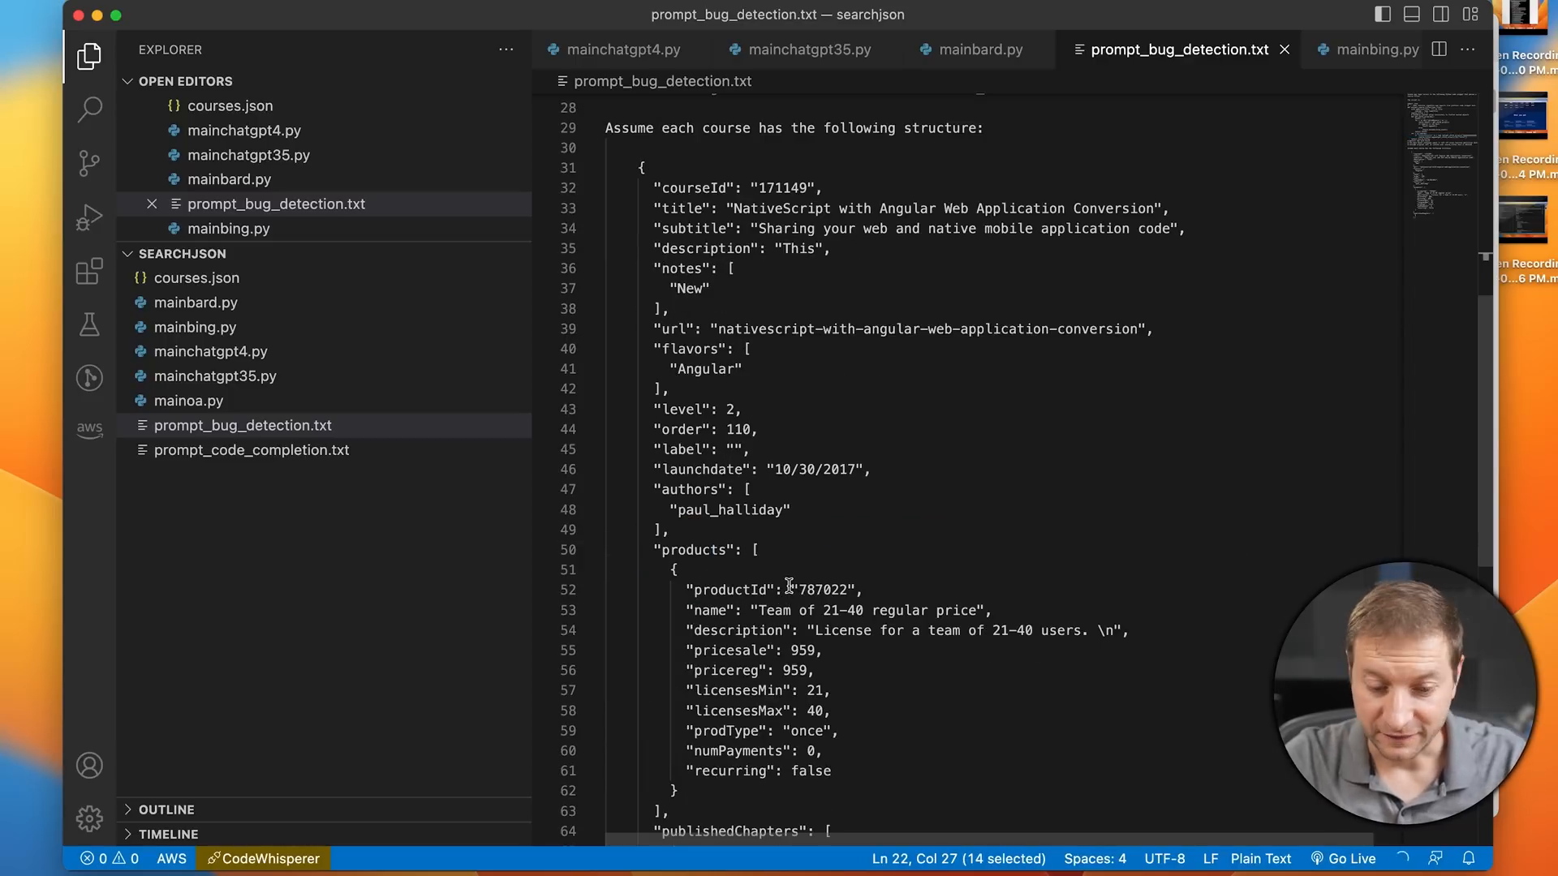
pyautogui.moveTo(1019, 569)
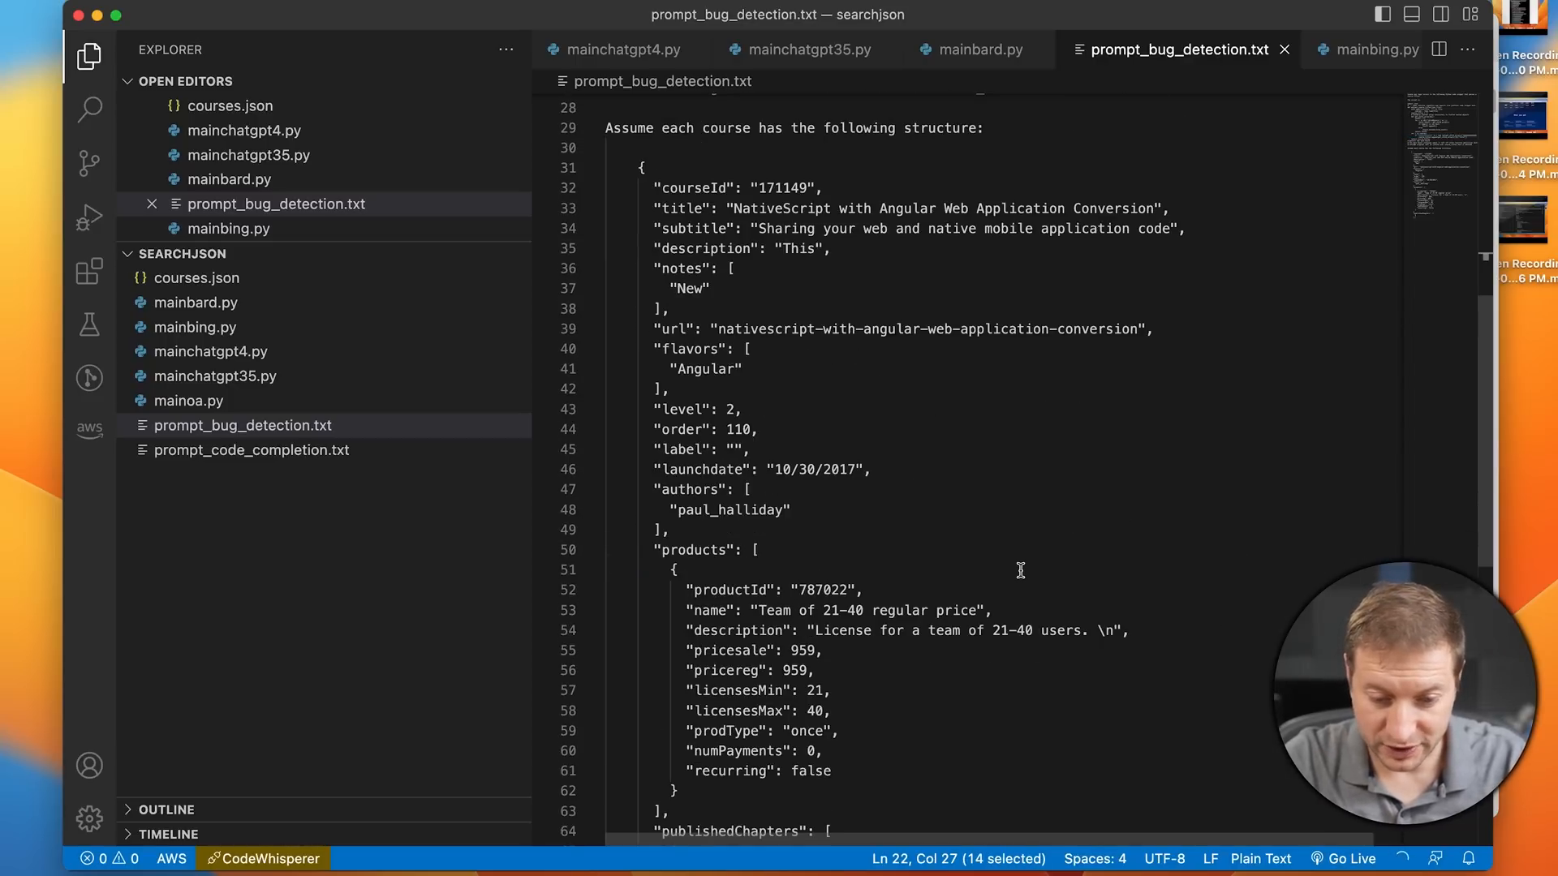
pyautogui.scroll(3)
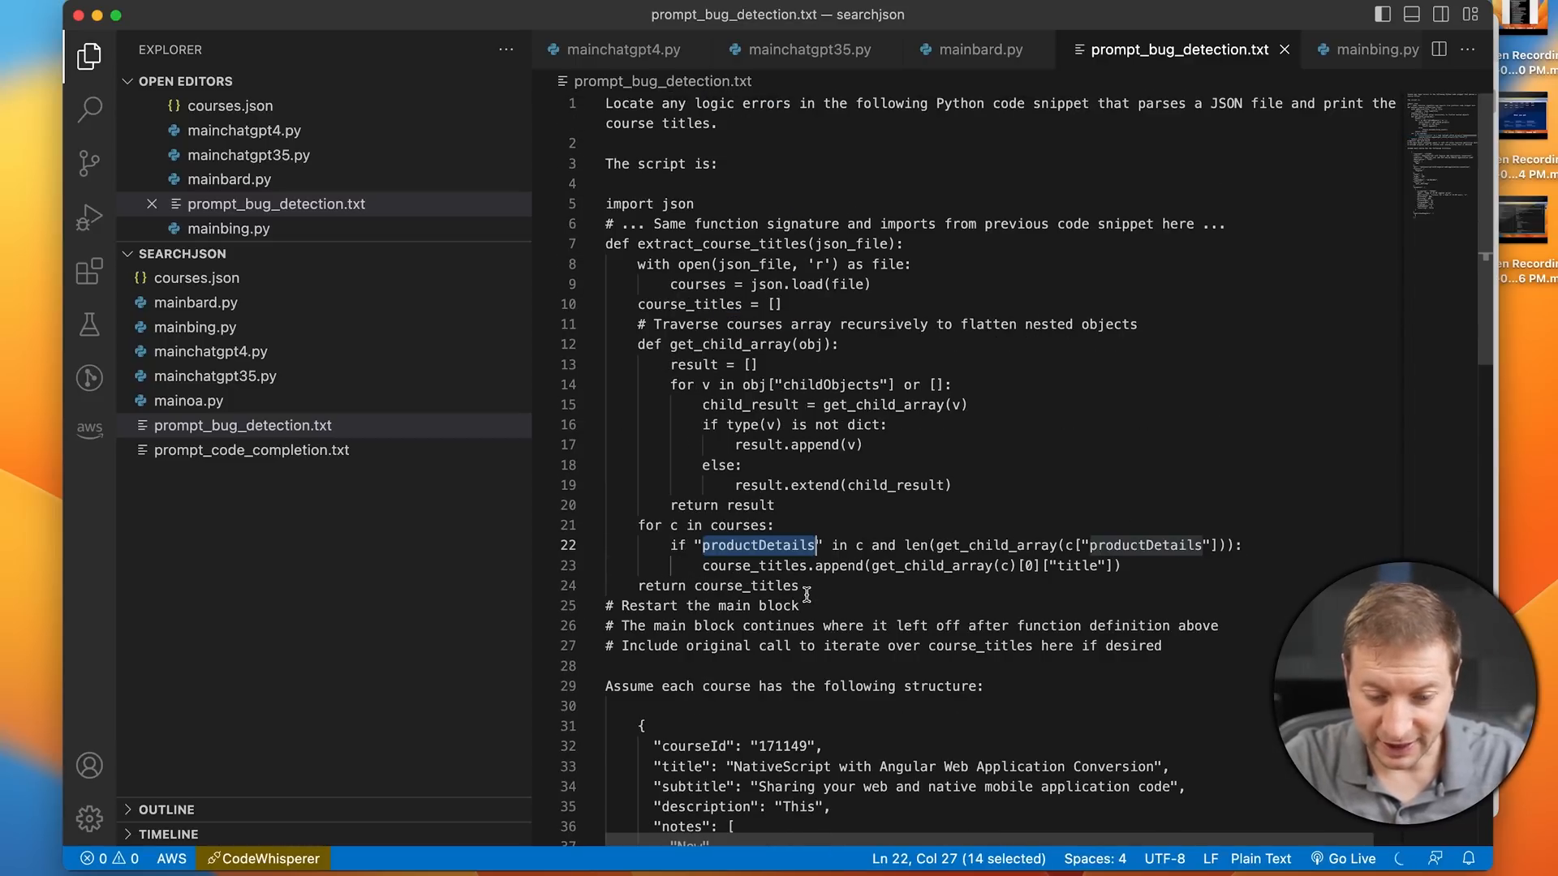
pyautogui.click(760, 586)
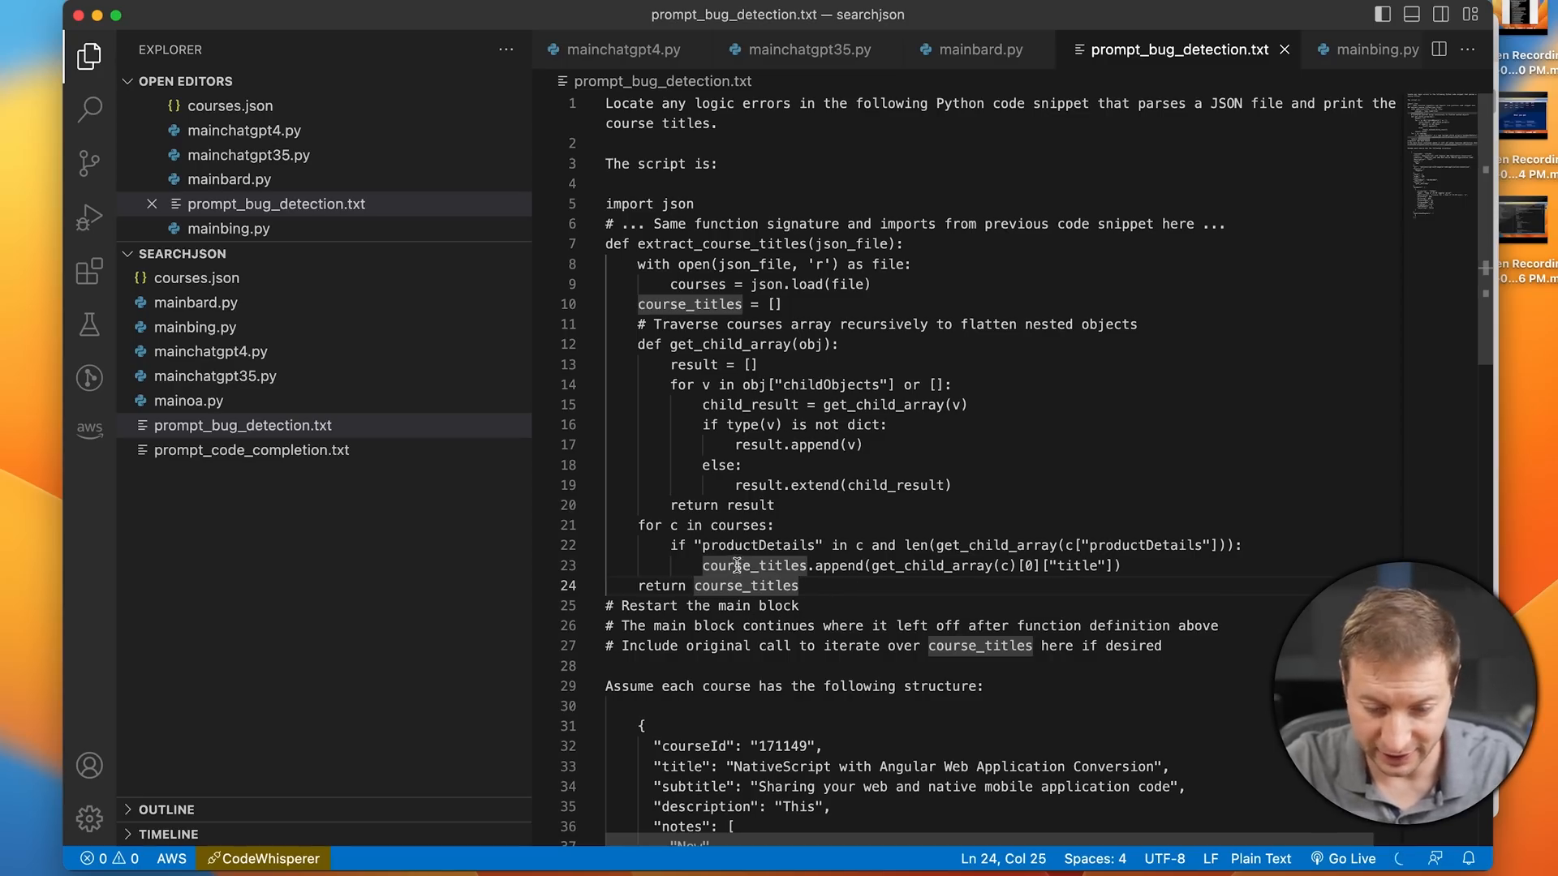
pyautogui.doubleClick(757, 546)
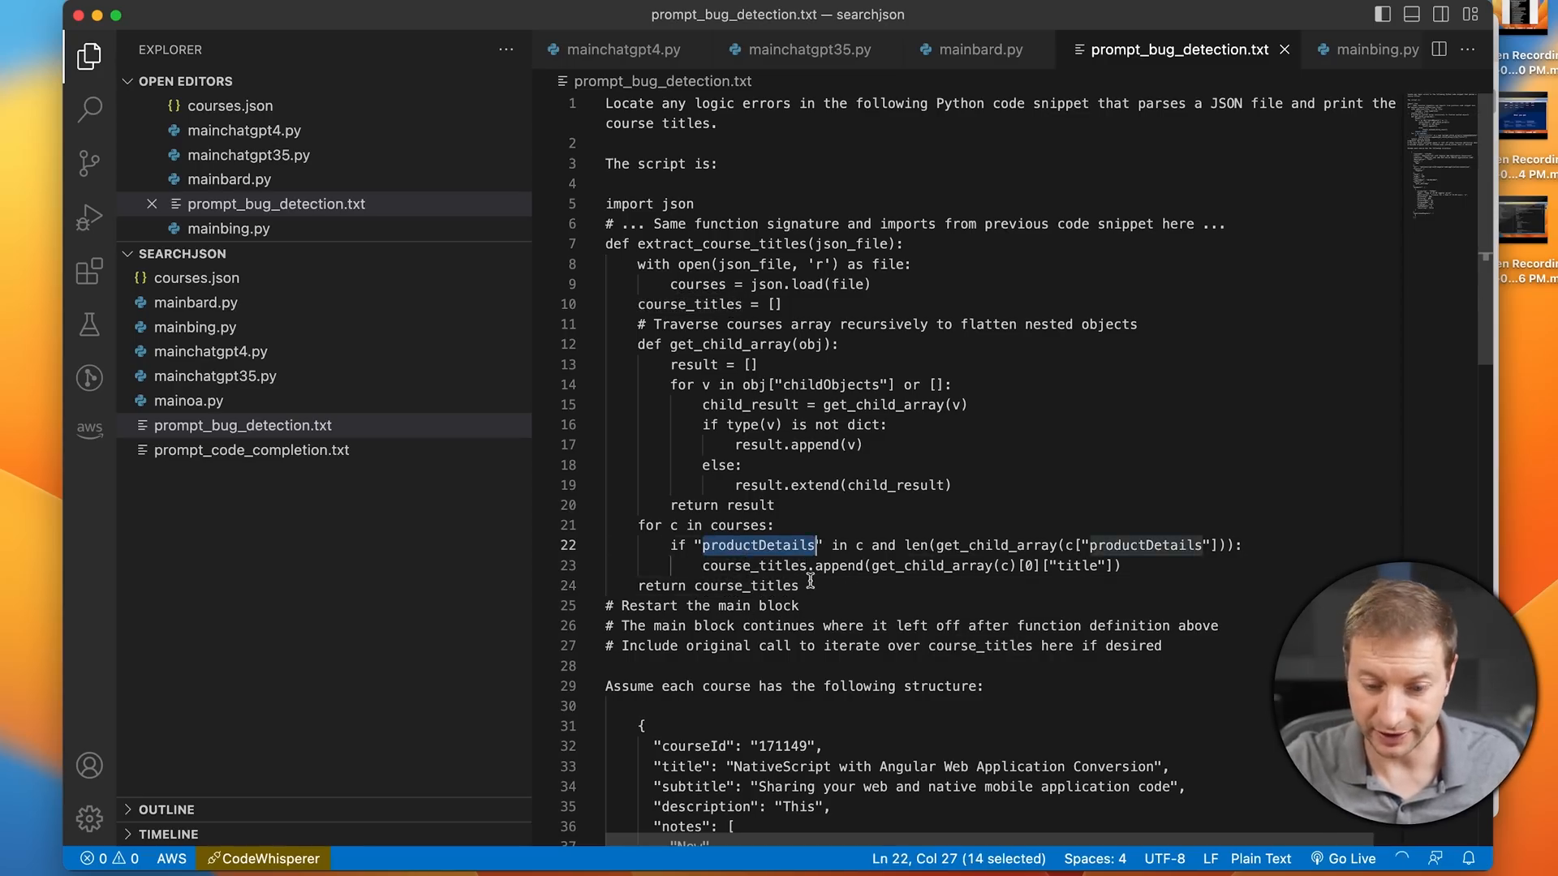
pyautogui.click(795, 586)
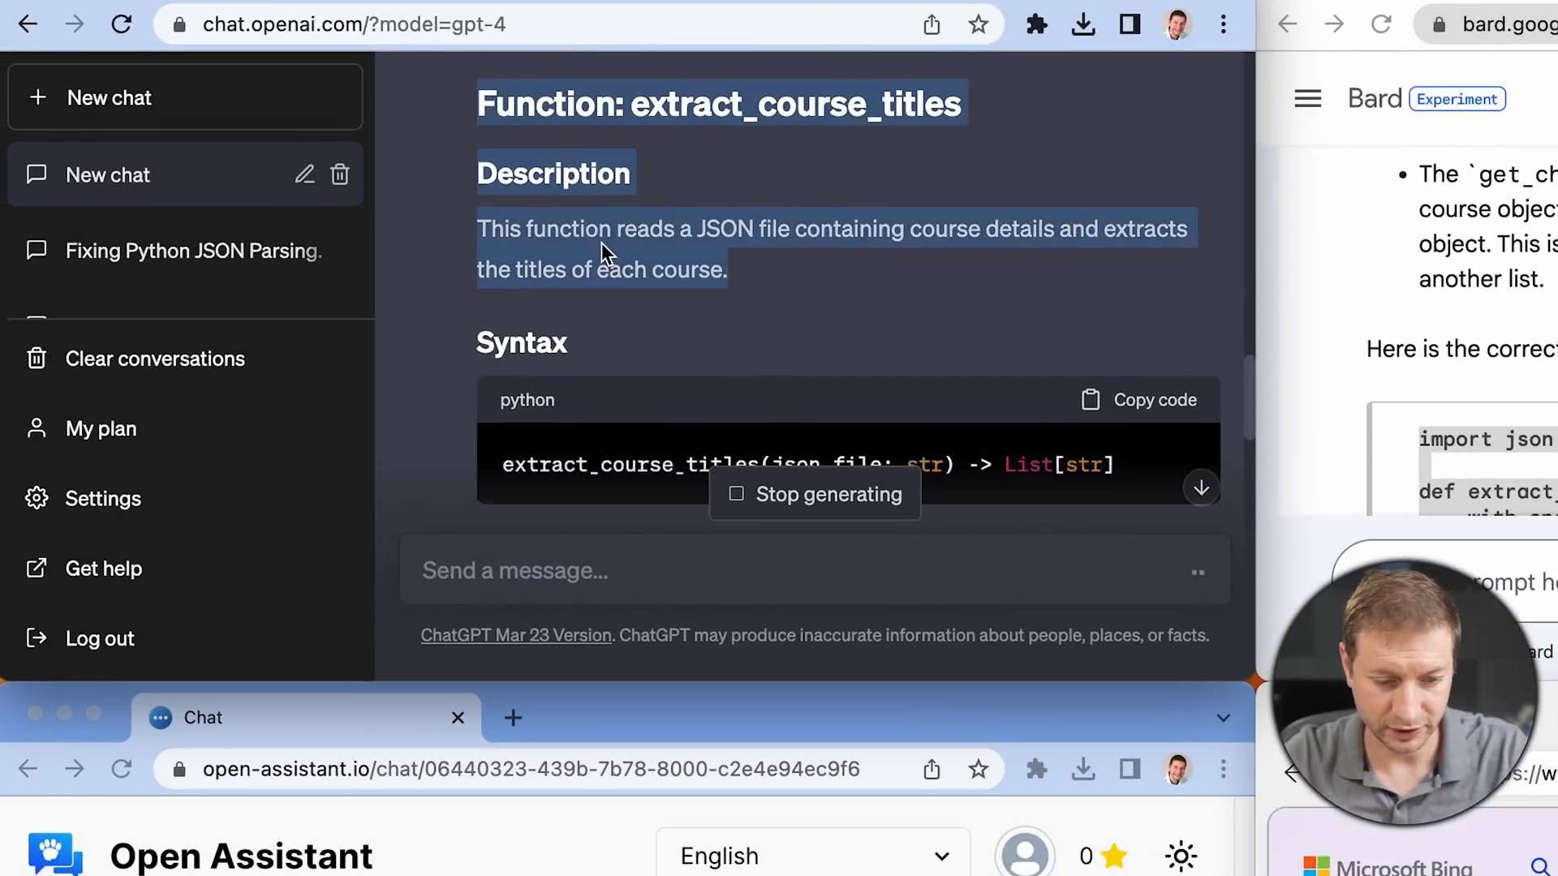
# Review GPT-4's extract_course_titles docs covering parameters, returns, usage and course fields.
pyautogui.scroll(-3)
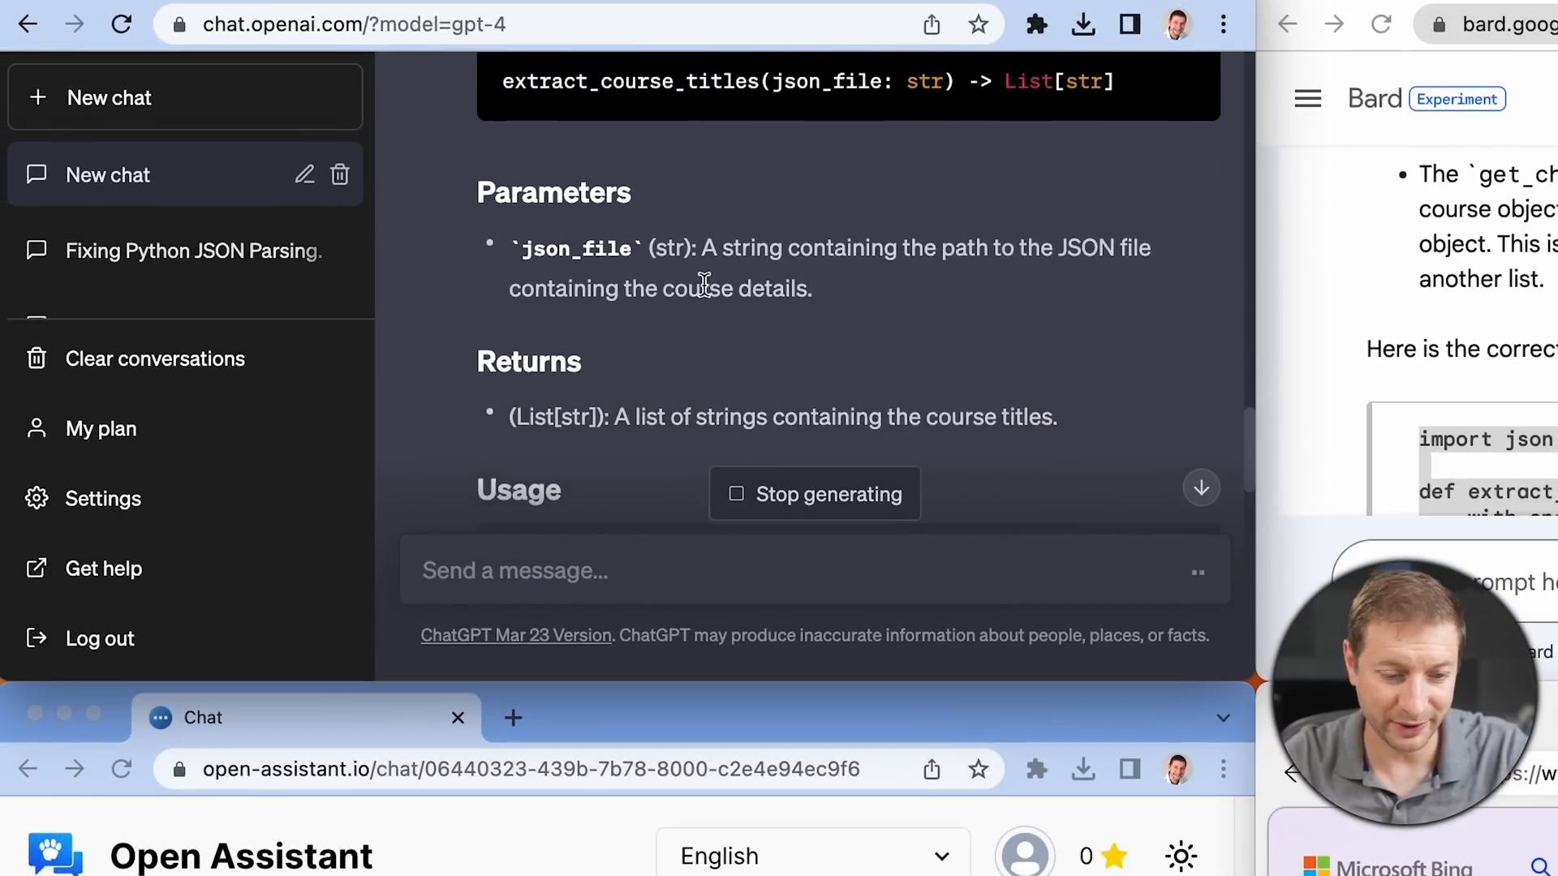
pyautogui.scroll(-3)
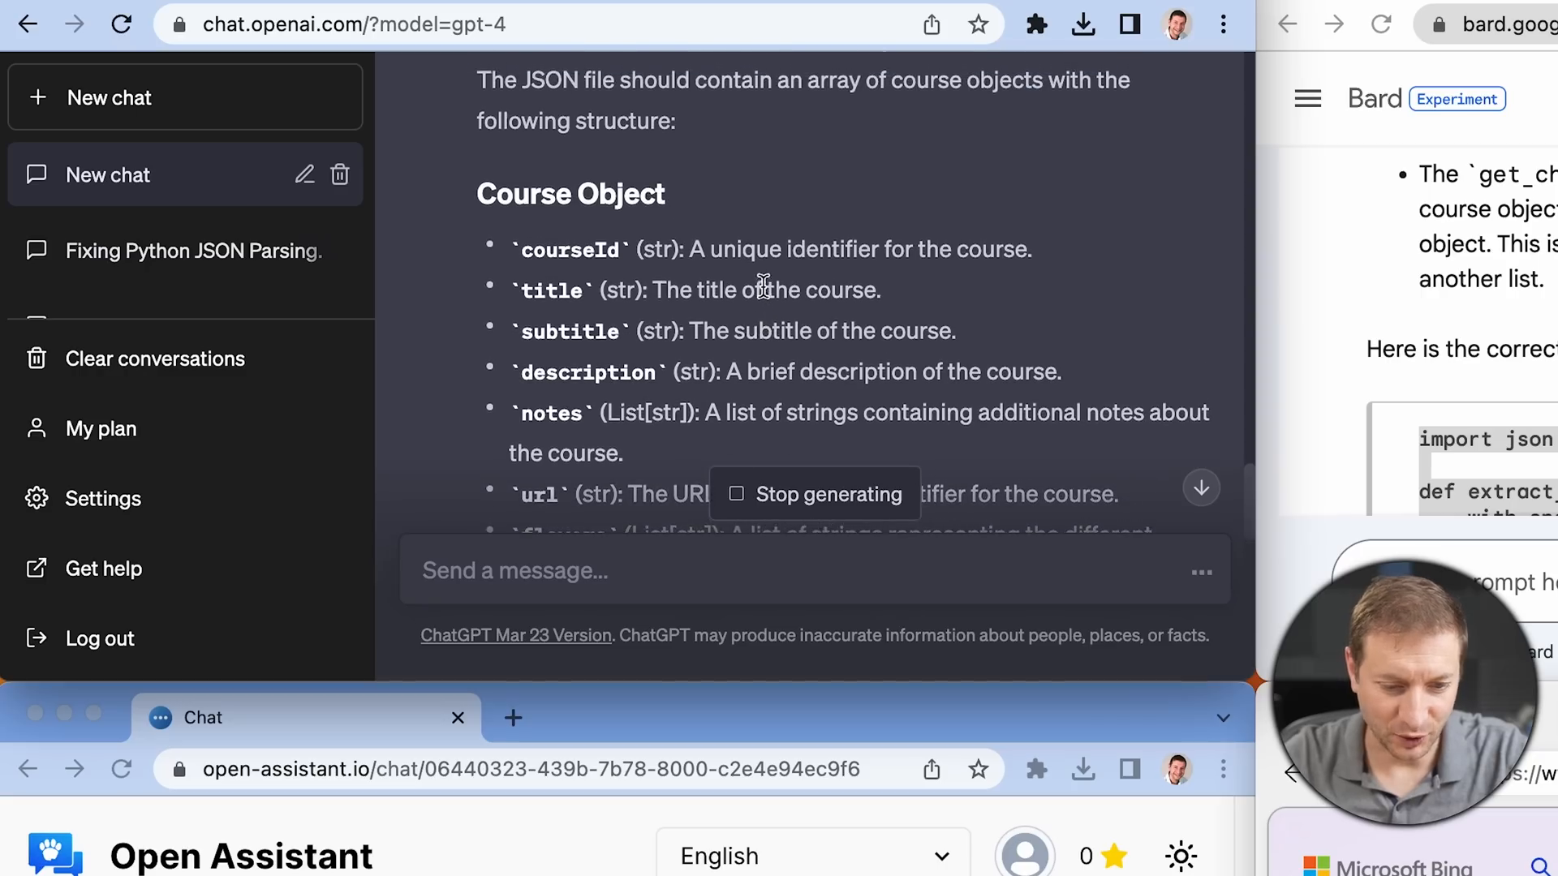
pyautogui.scroll(-3)
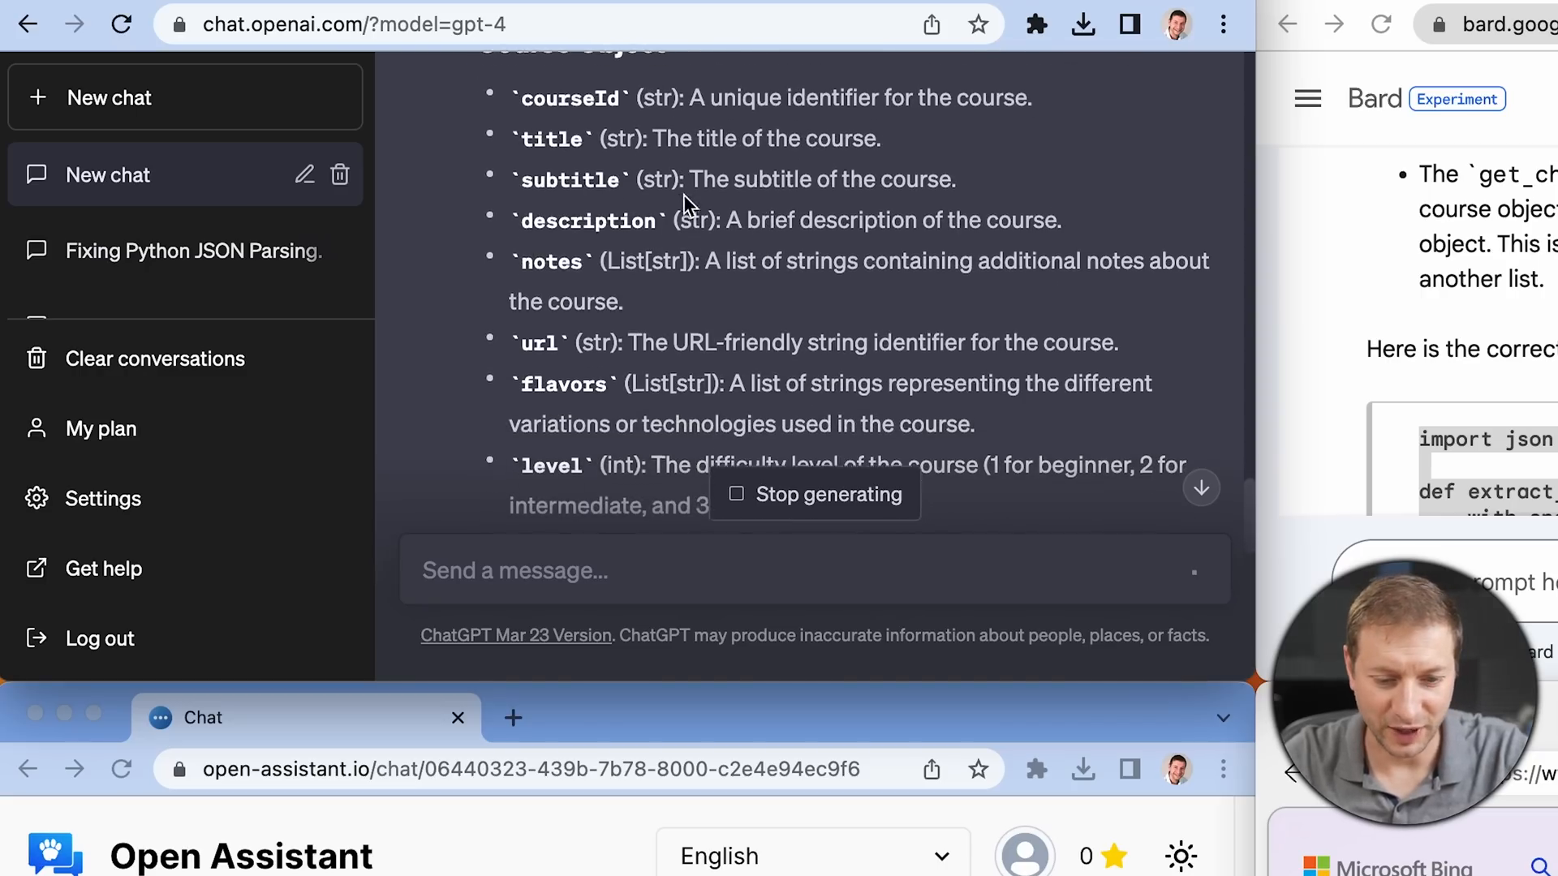
pyautogui.scroll(3)
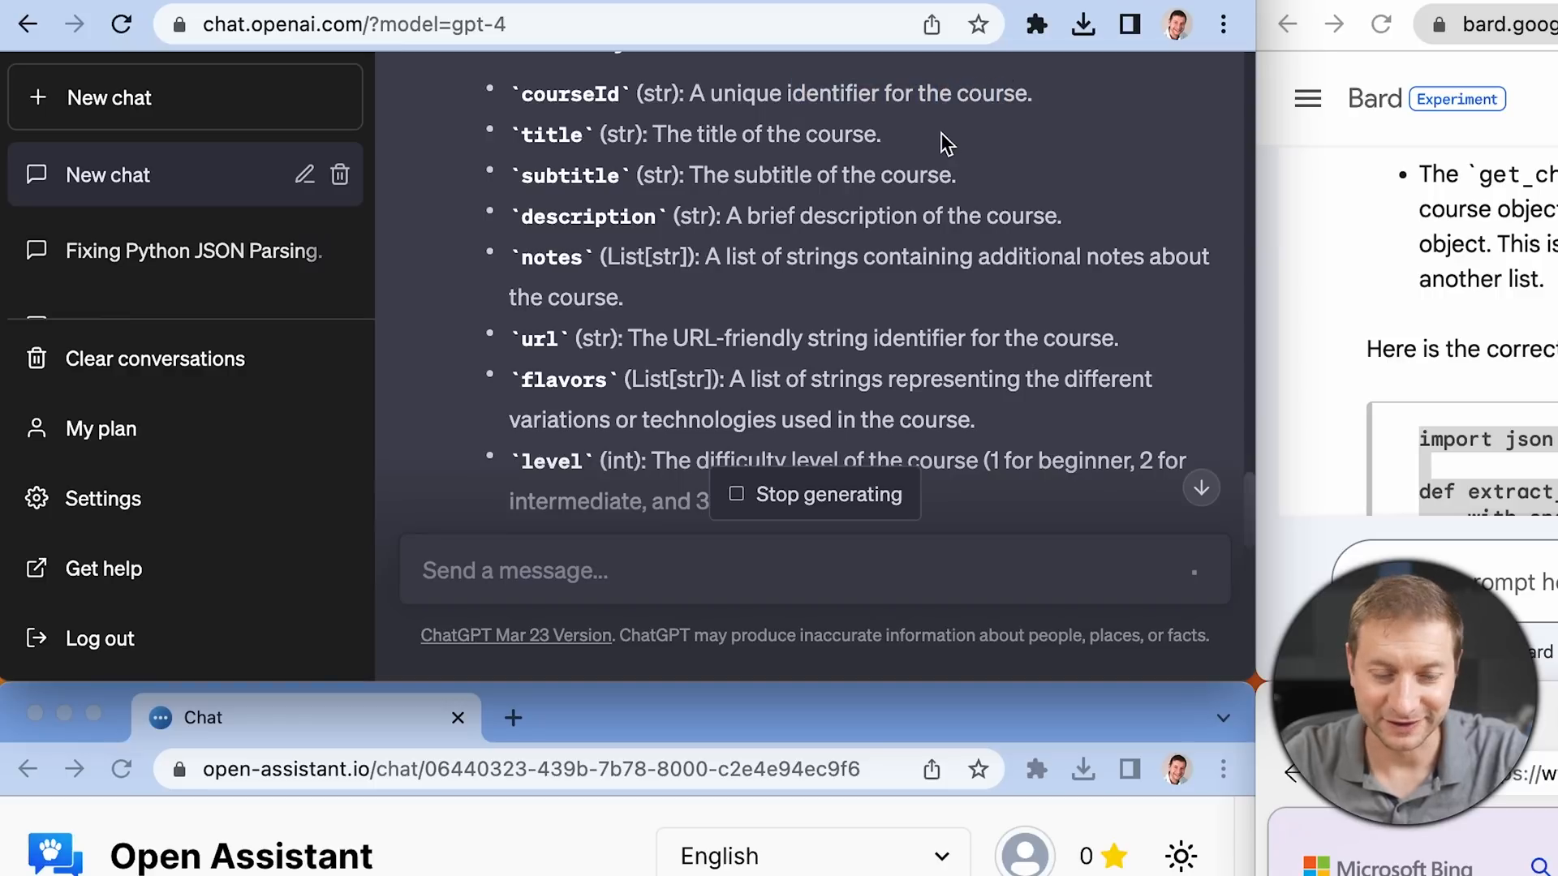
pyautogui.scroll(-3)
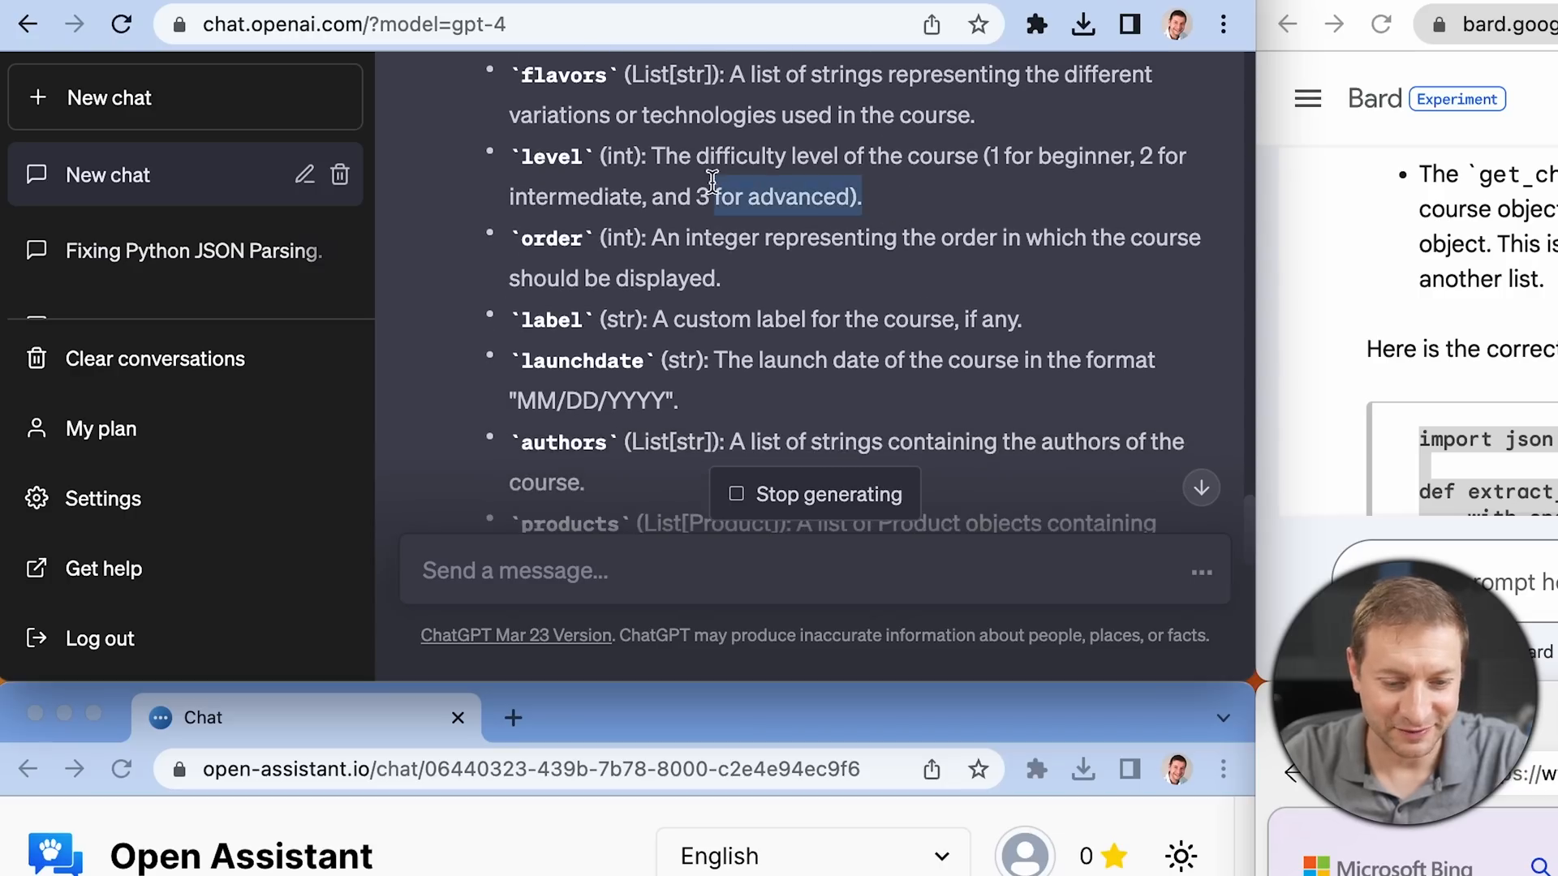
pyautogui.scroll(-3)
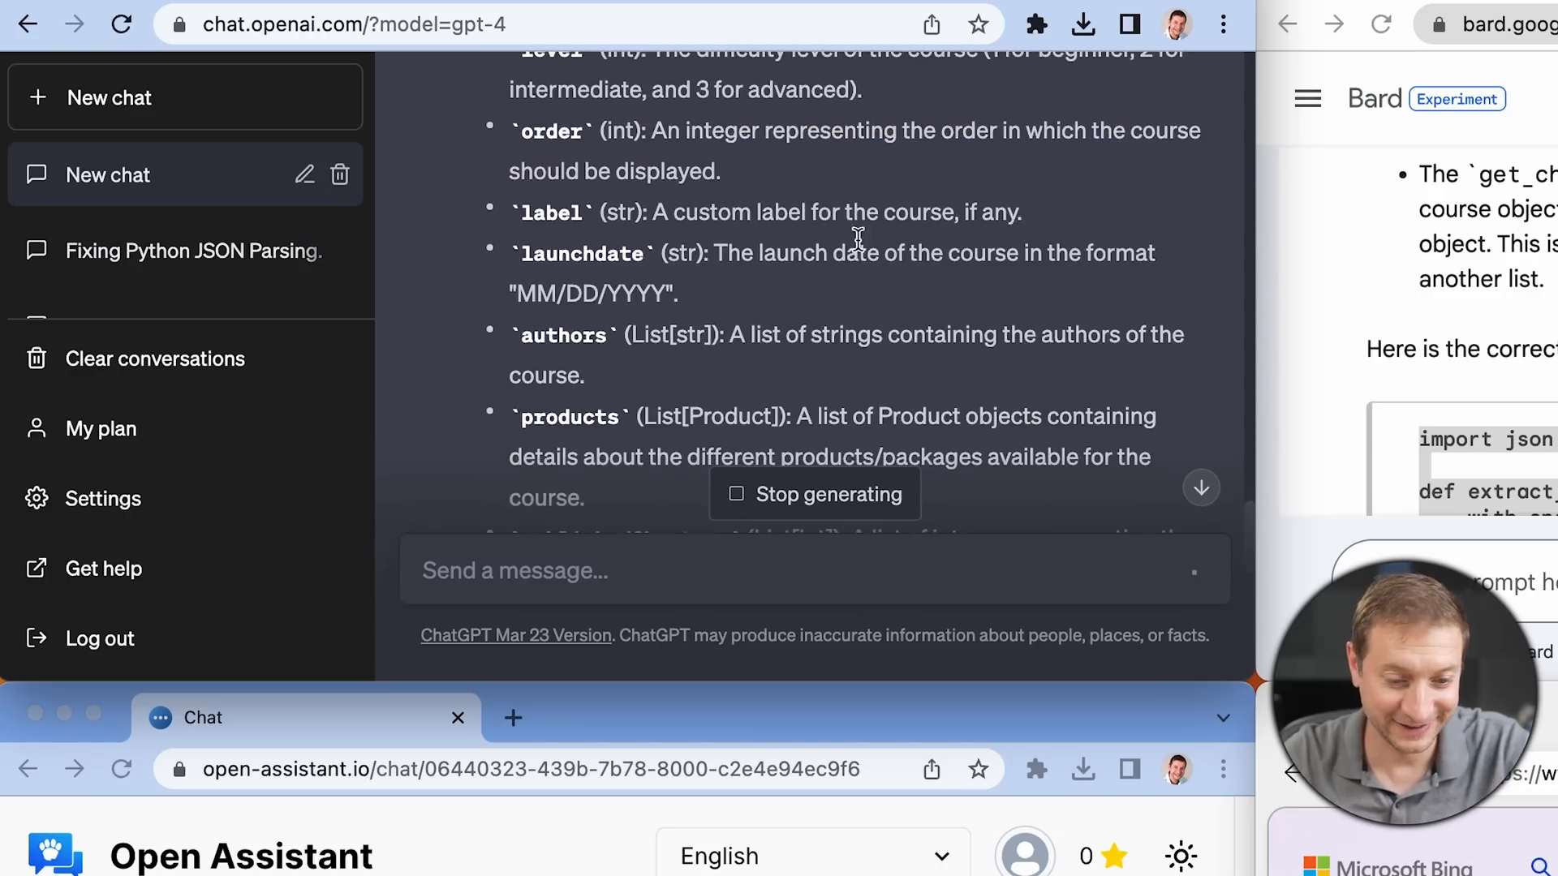
pyautogui.scroll(-3)
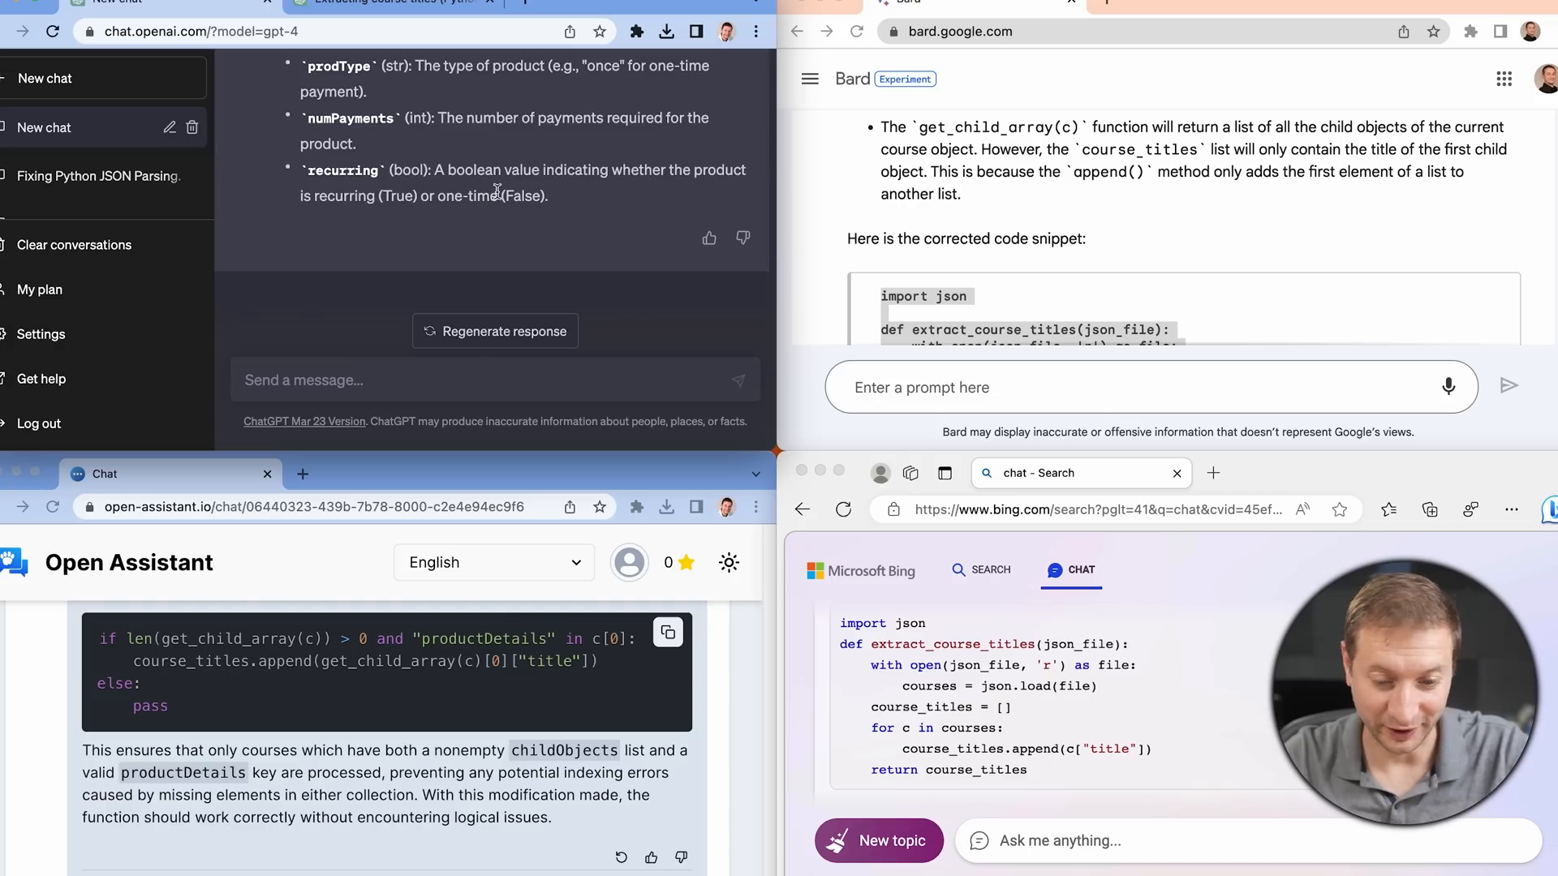
# Review Open Assistant's HTML API documentation reply, then submit the same prompt to Bard.
pyautogui.scroll(-3)
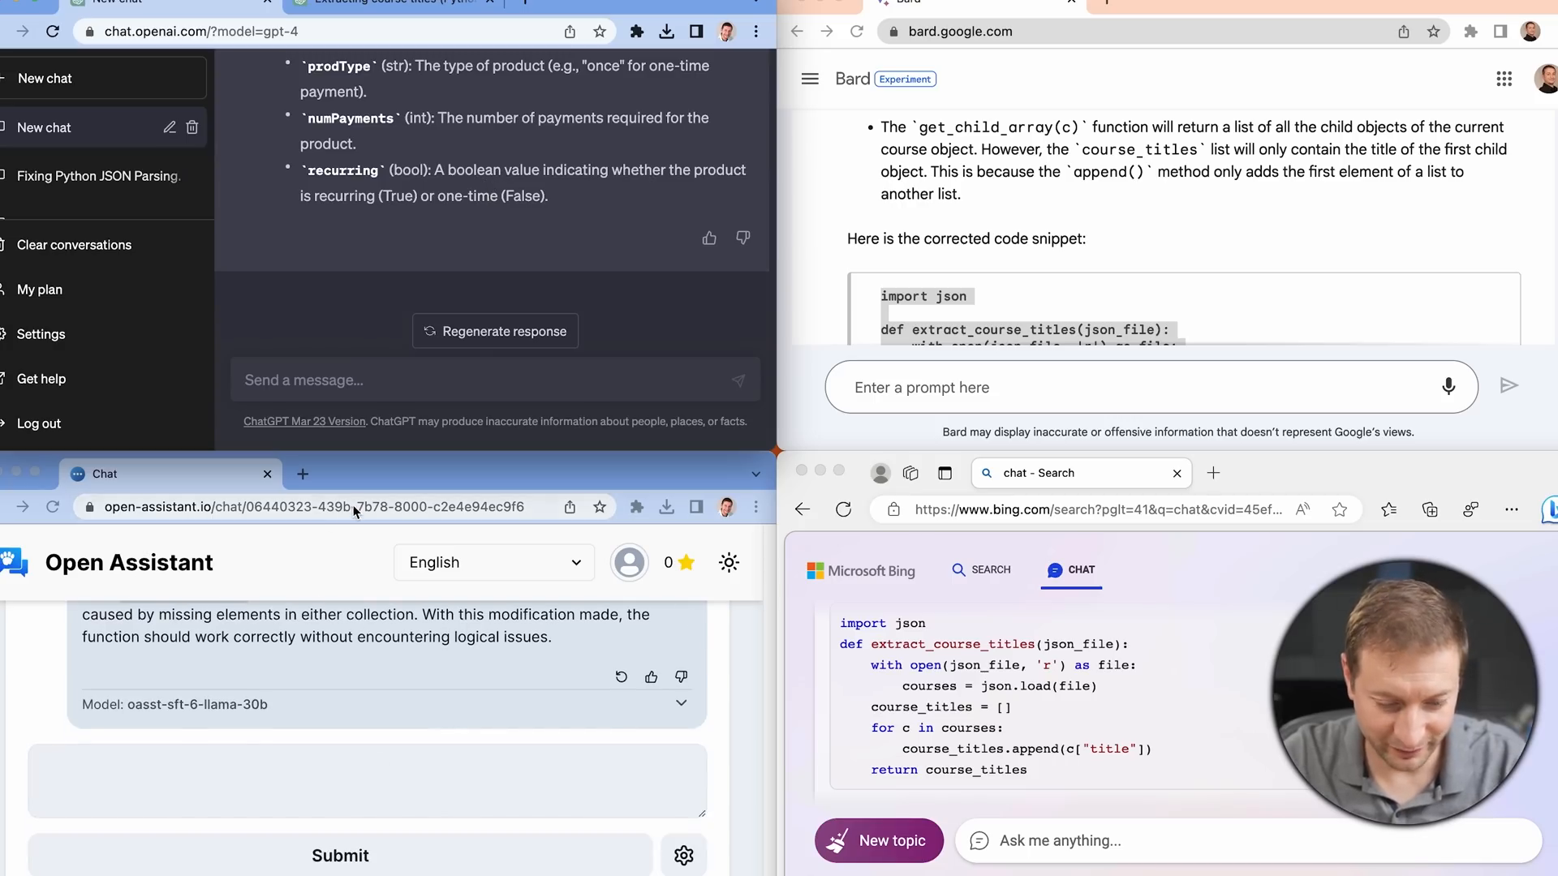
pyautogui.scroll(-3)
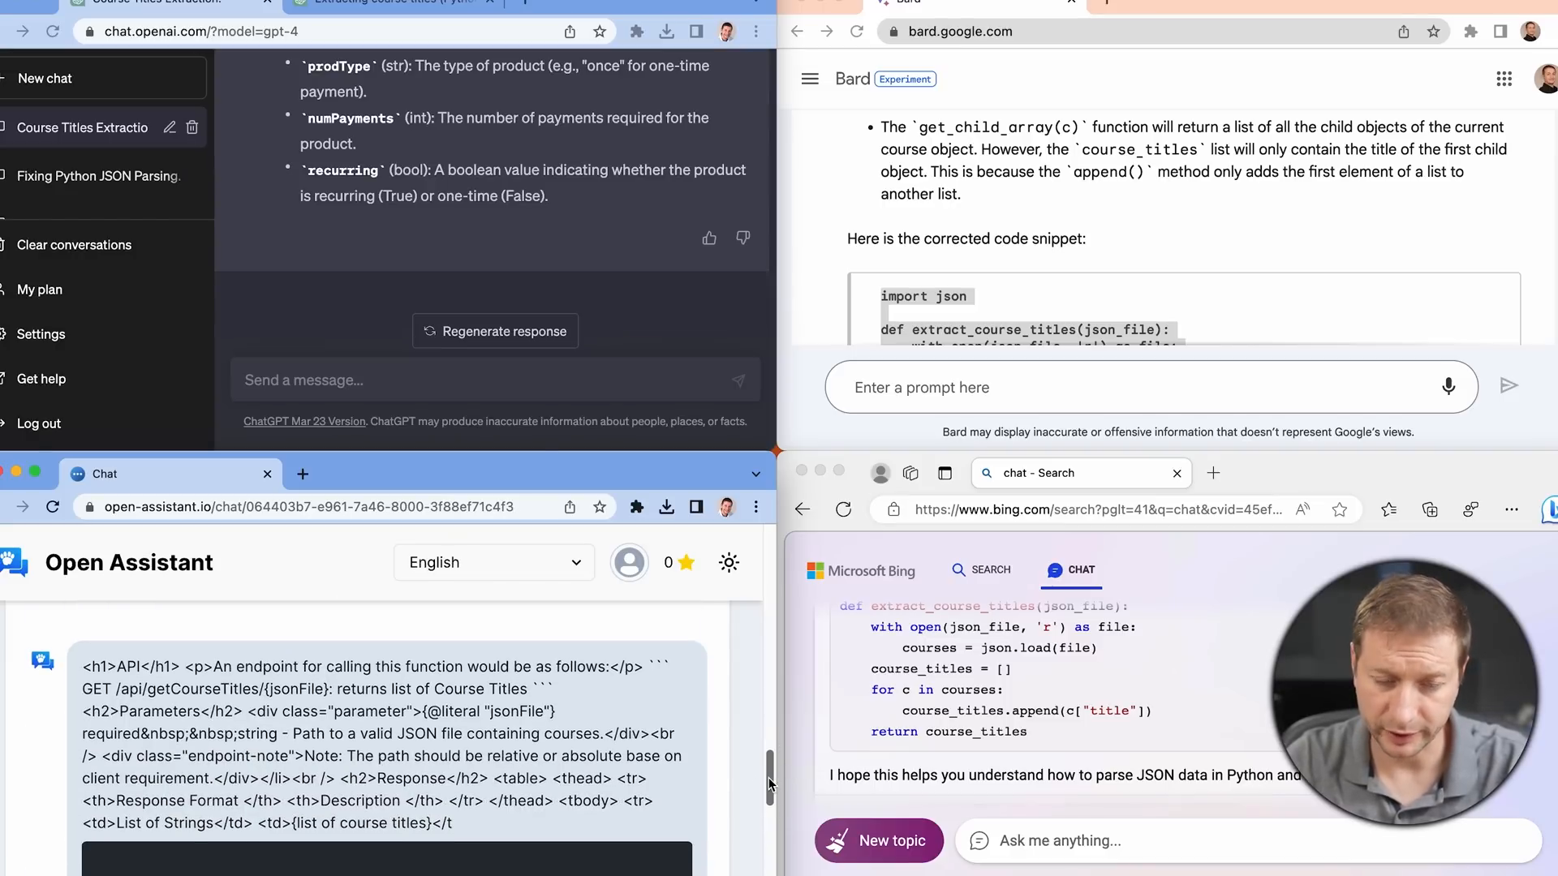
pyautogui.scroll(-3)
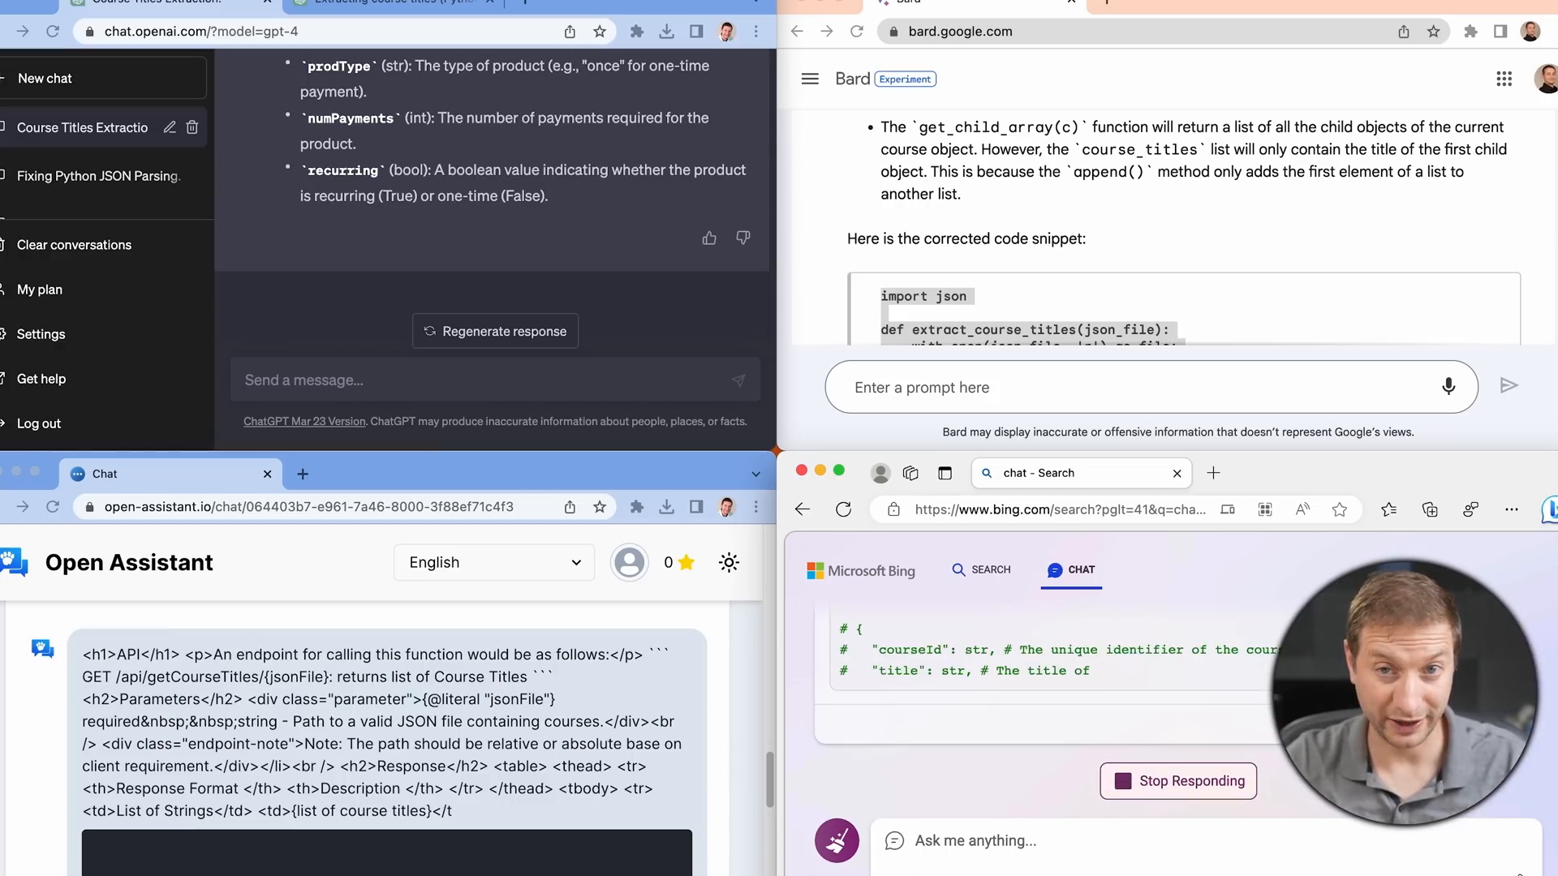
pyautogui.scroll(-3)
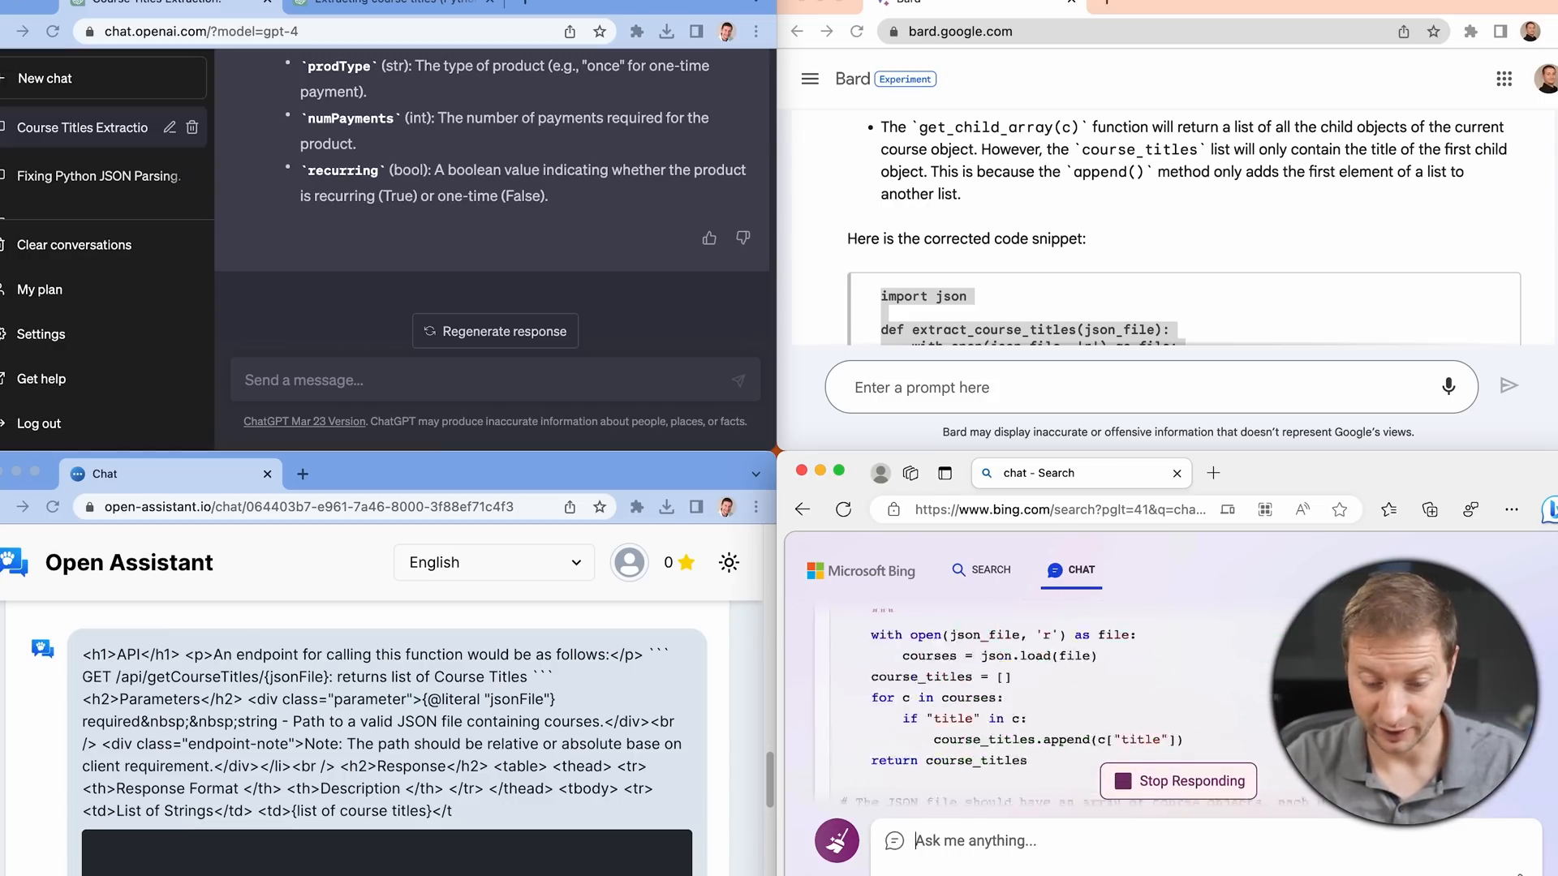
pyautogui.scroll(-3)
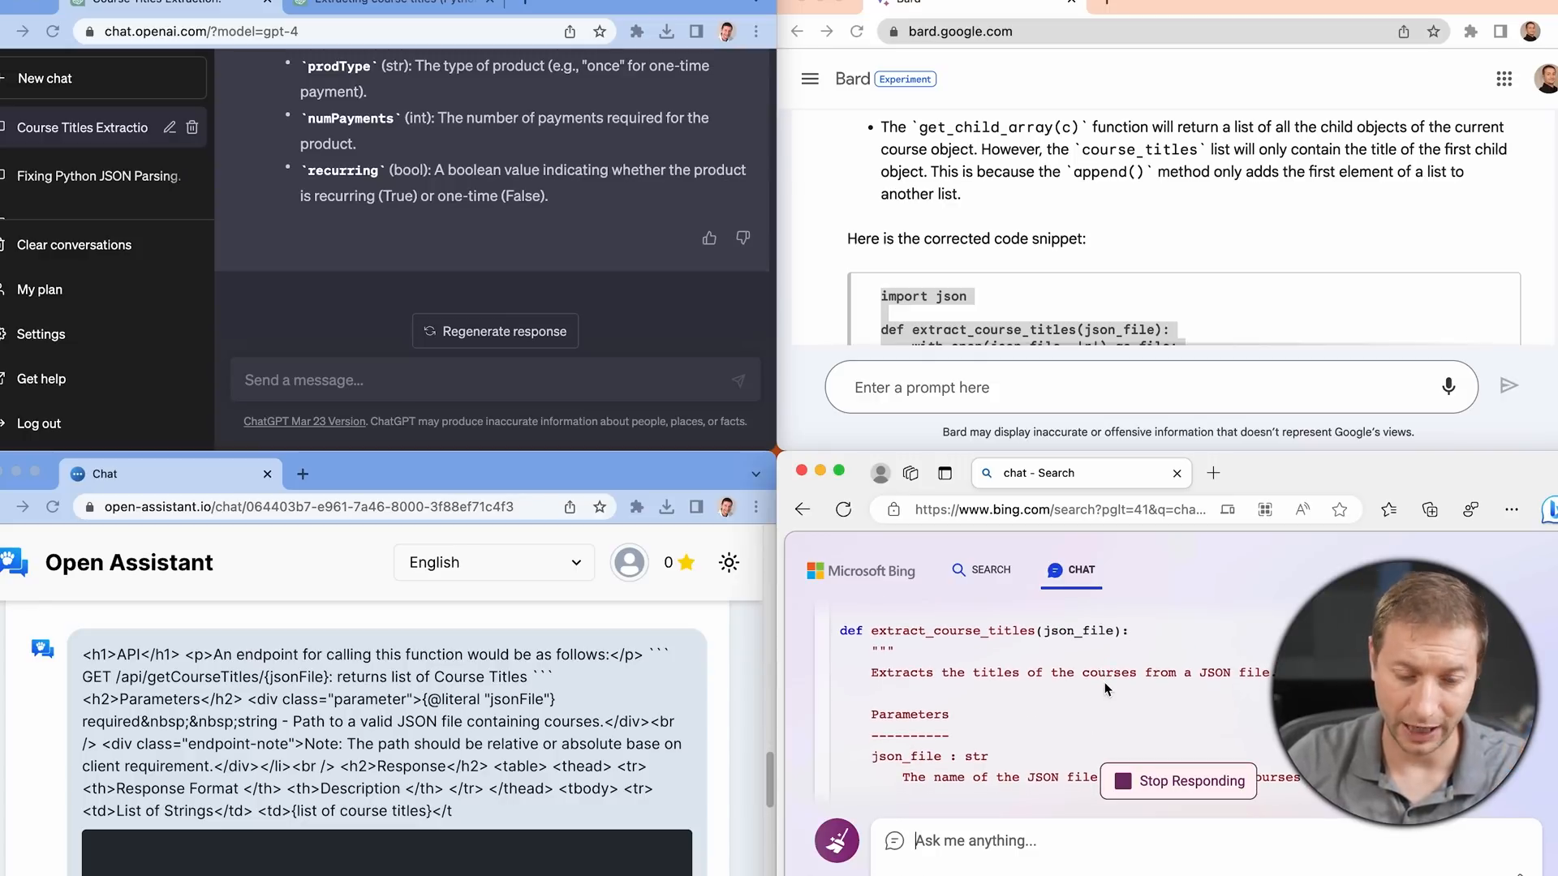
pyautogui.scroll(-3)
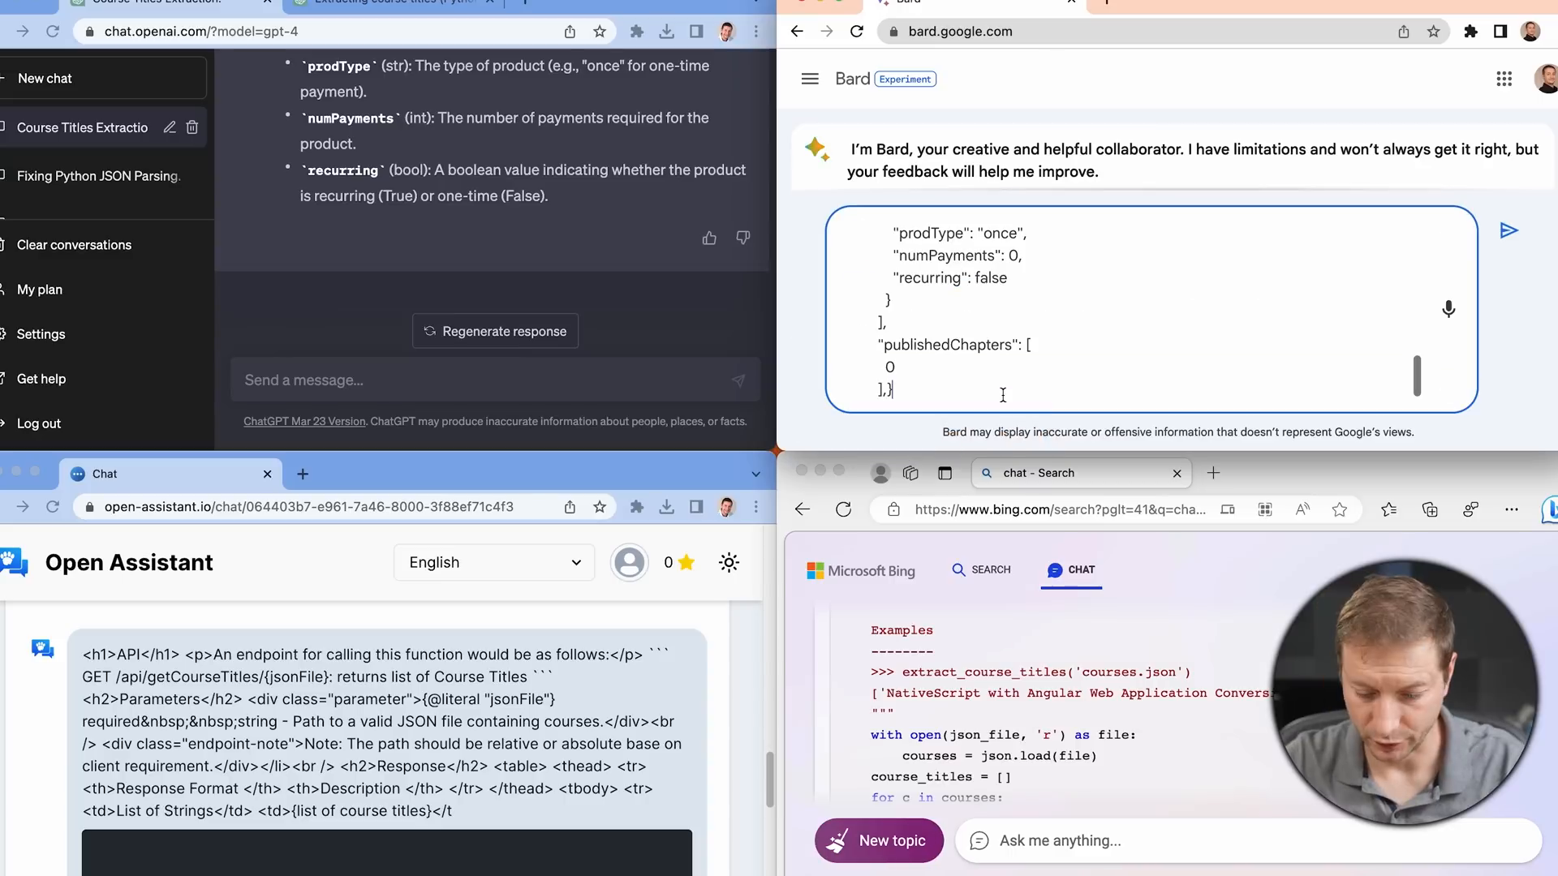
pyautogui.click(1506, 231)
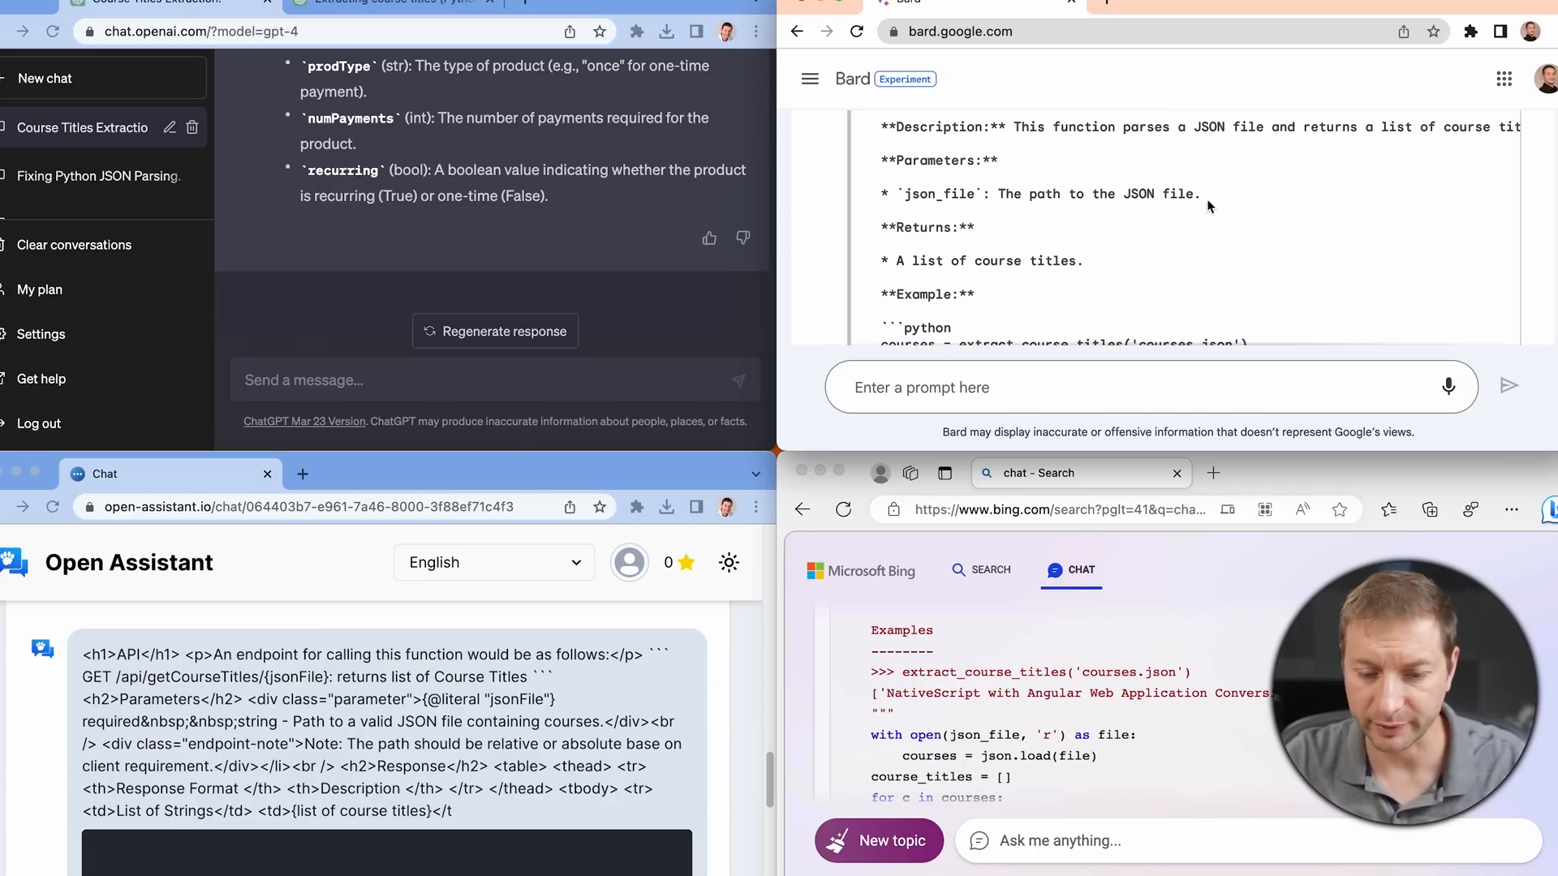
# Scroll through Bard's documentation of parameters, return value, example, JSON keys and notes.
pyautogui.scroll(-3)
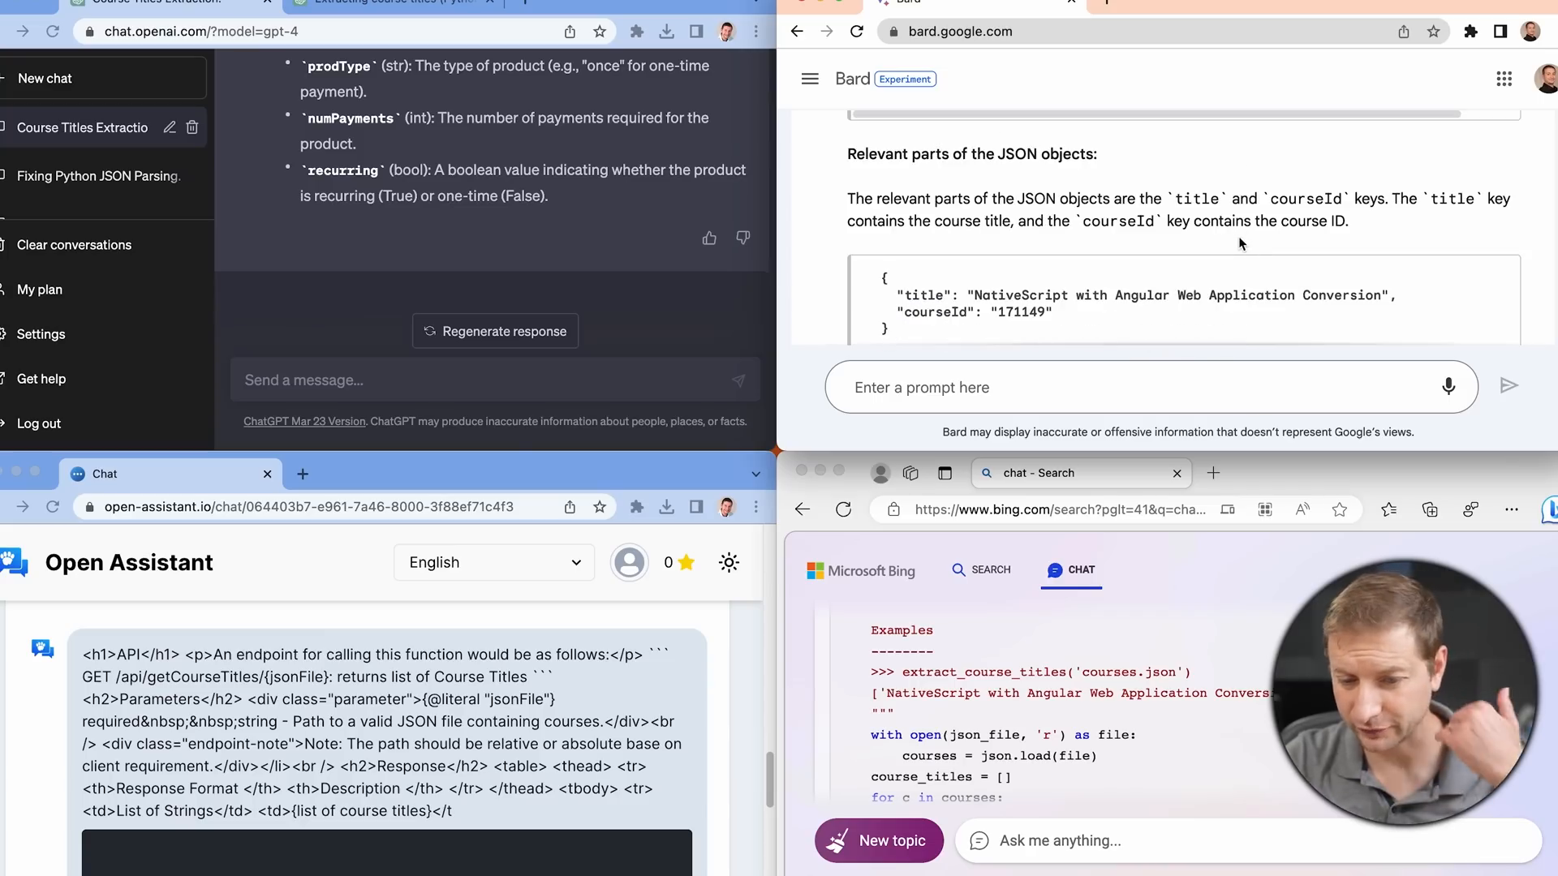
pyautogui.scroll(3)
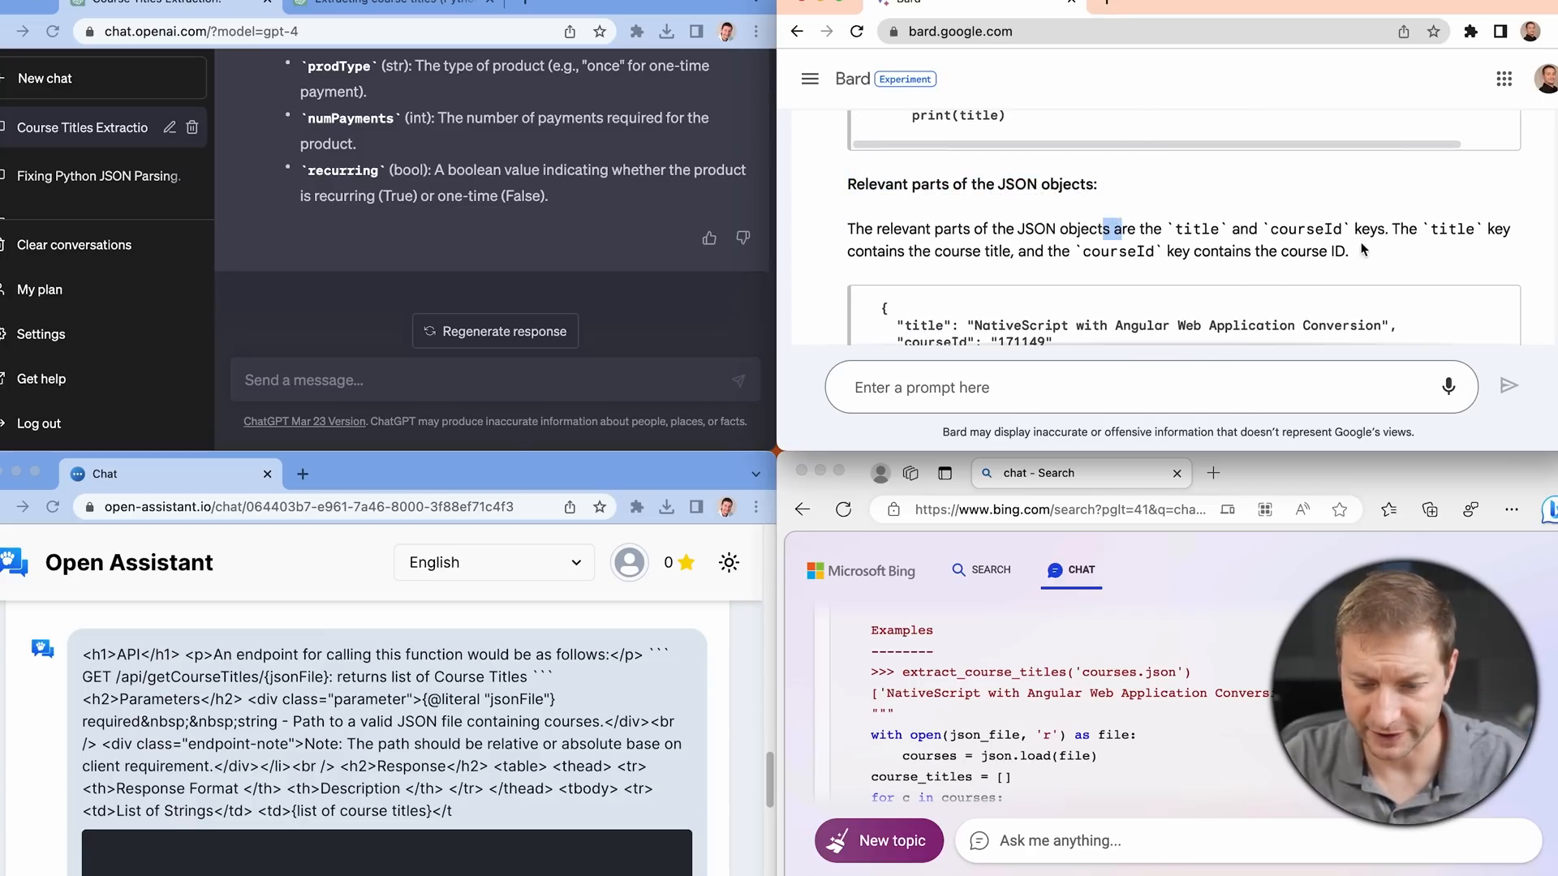
pyautogui.scroll(3)
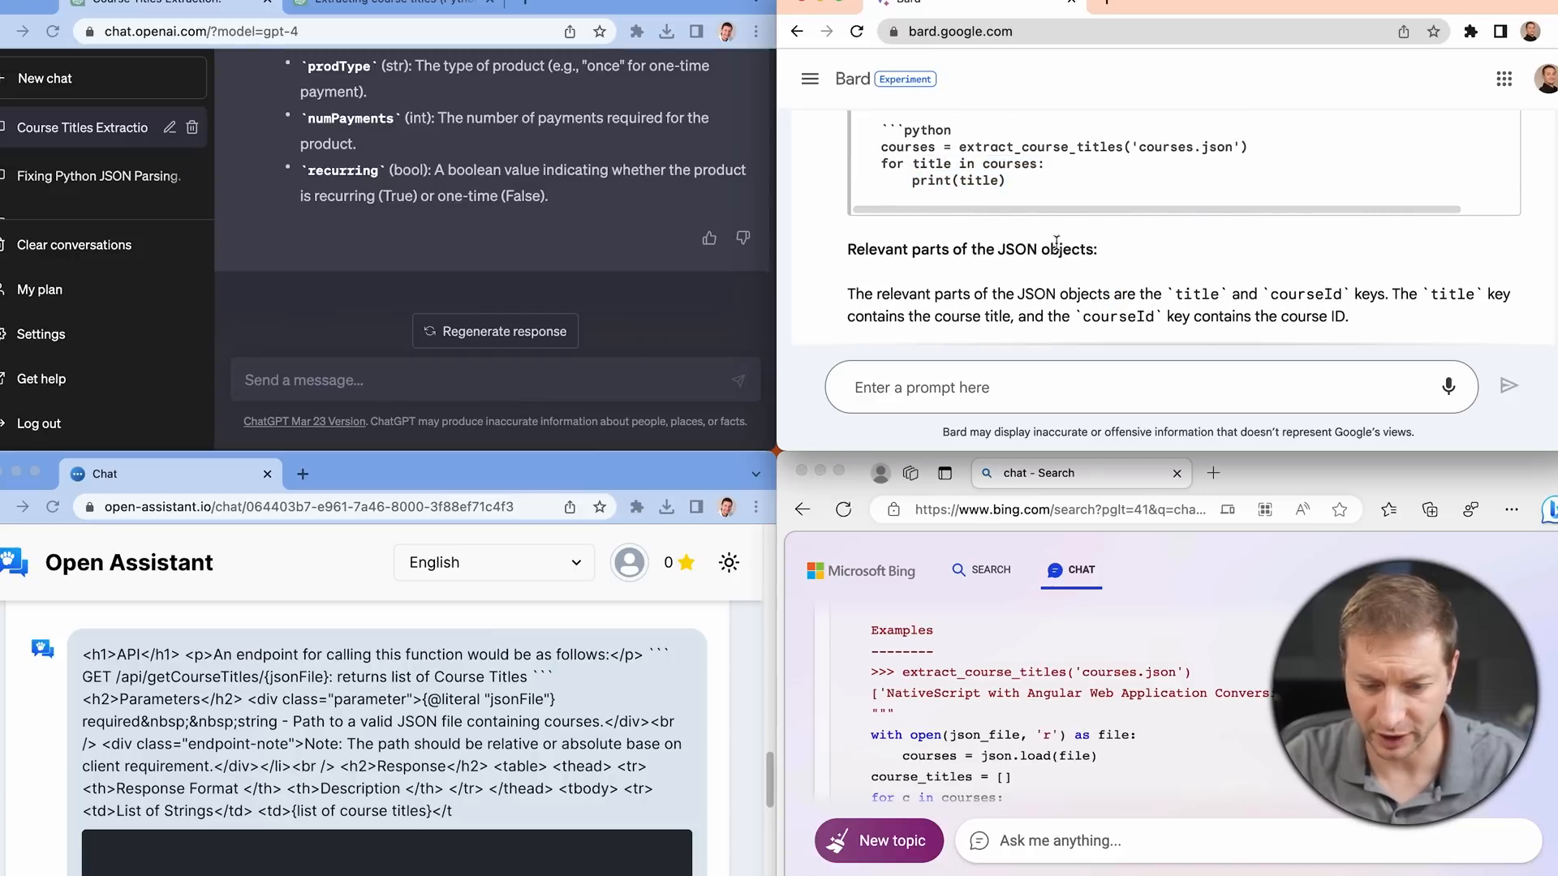
pyautogui.scroll(-3)
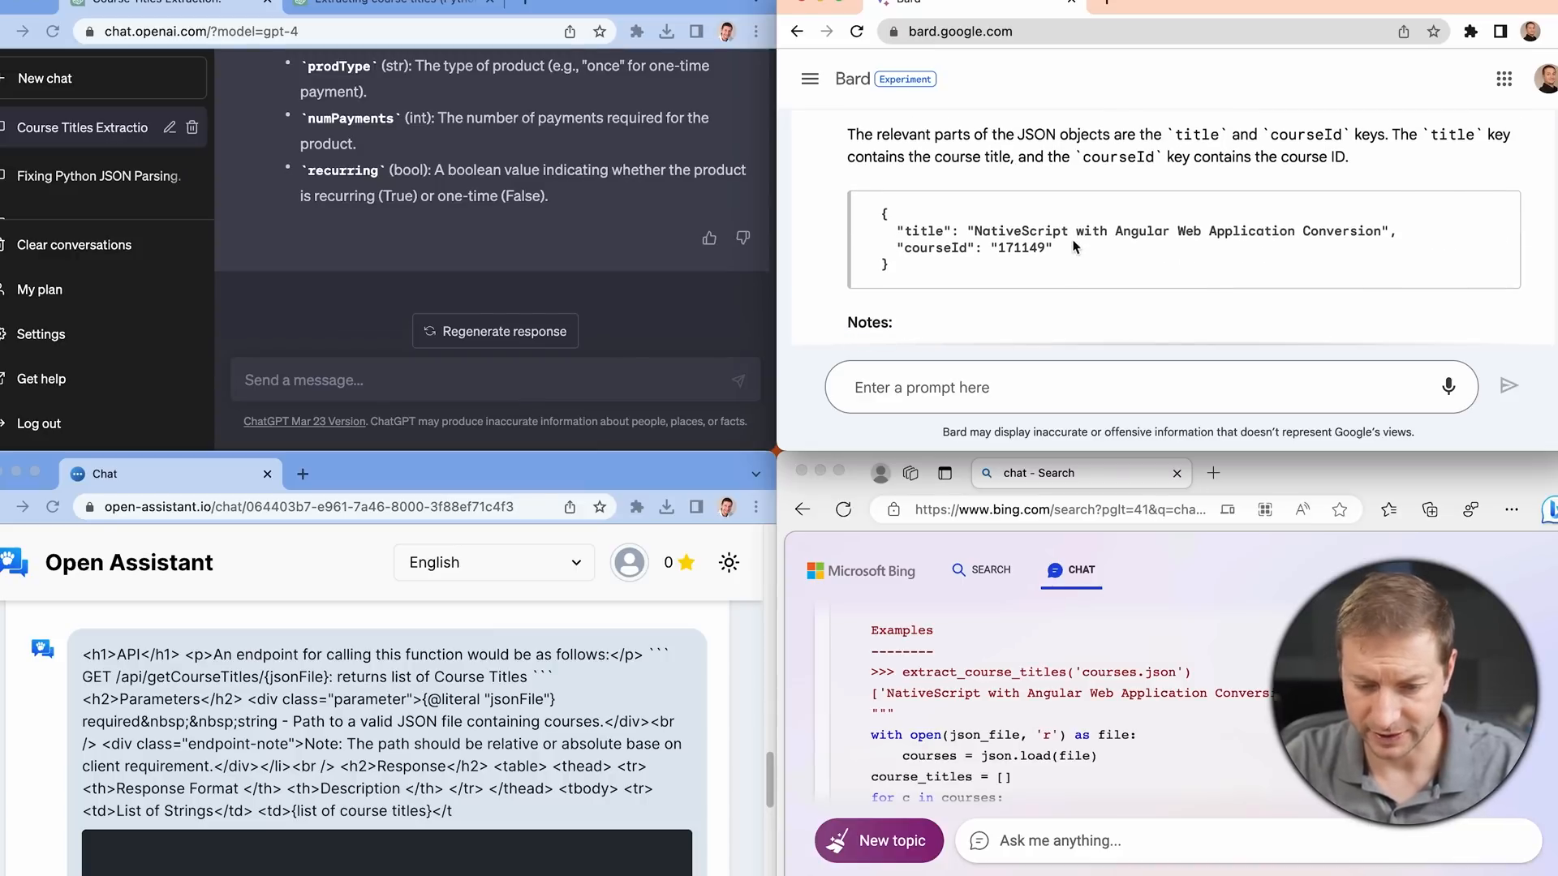
pyautogui.scroll(-3)
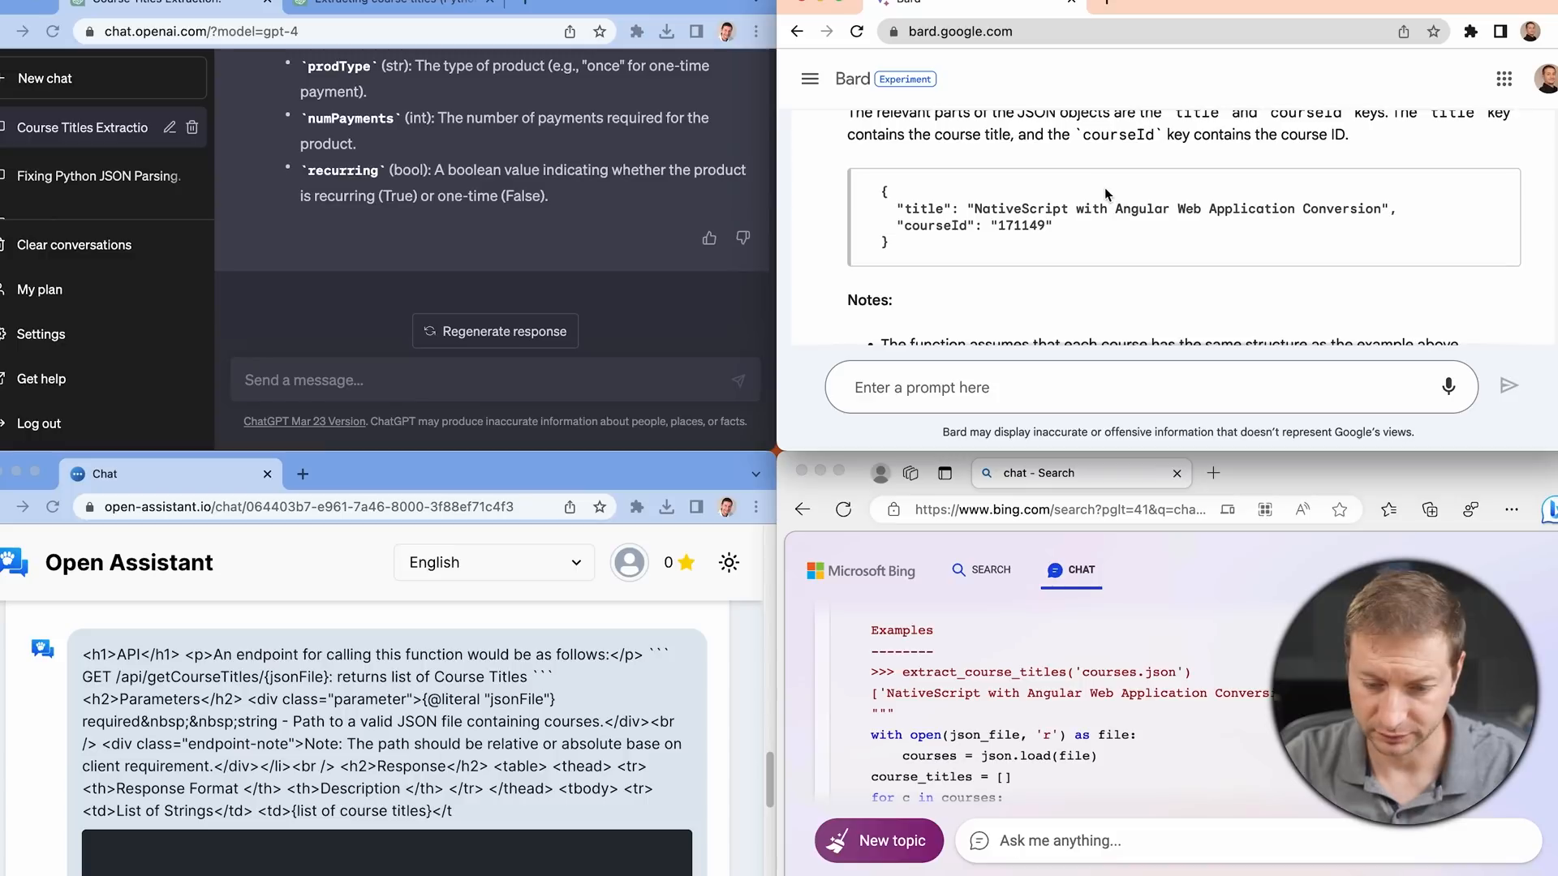
pyautogui.scroll(-3)
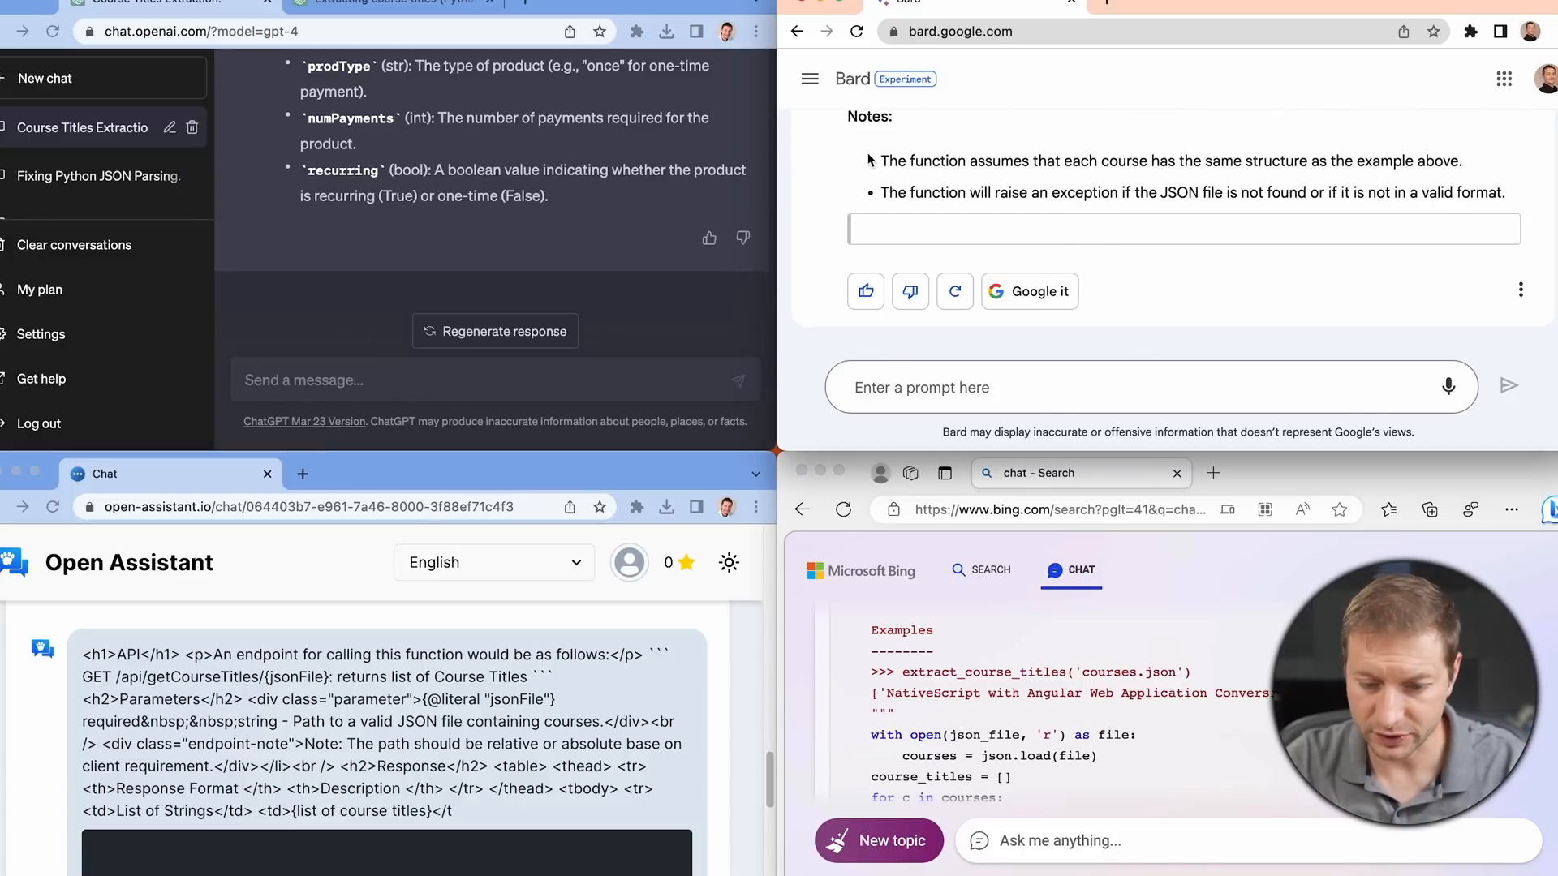
pyautogui.moveTo(1324, 177)
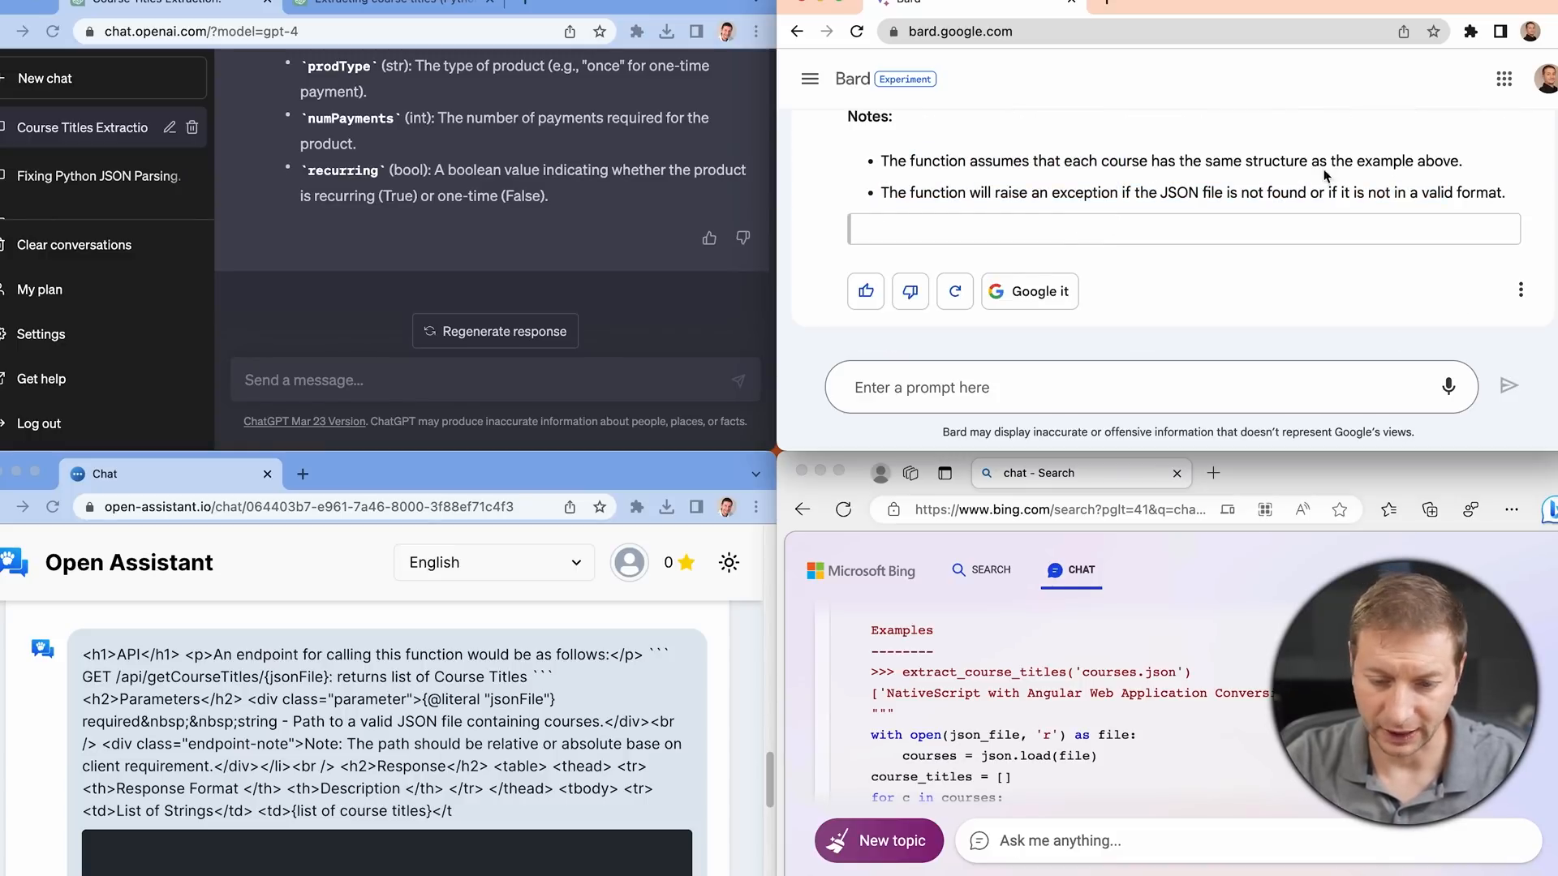
pyautogui.scroll(3)
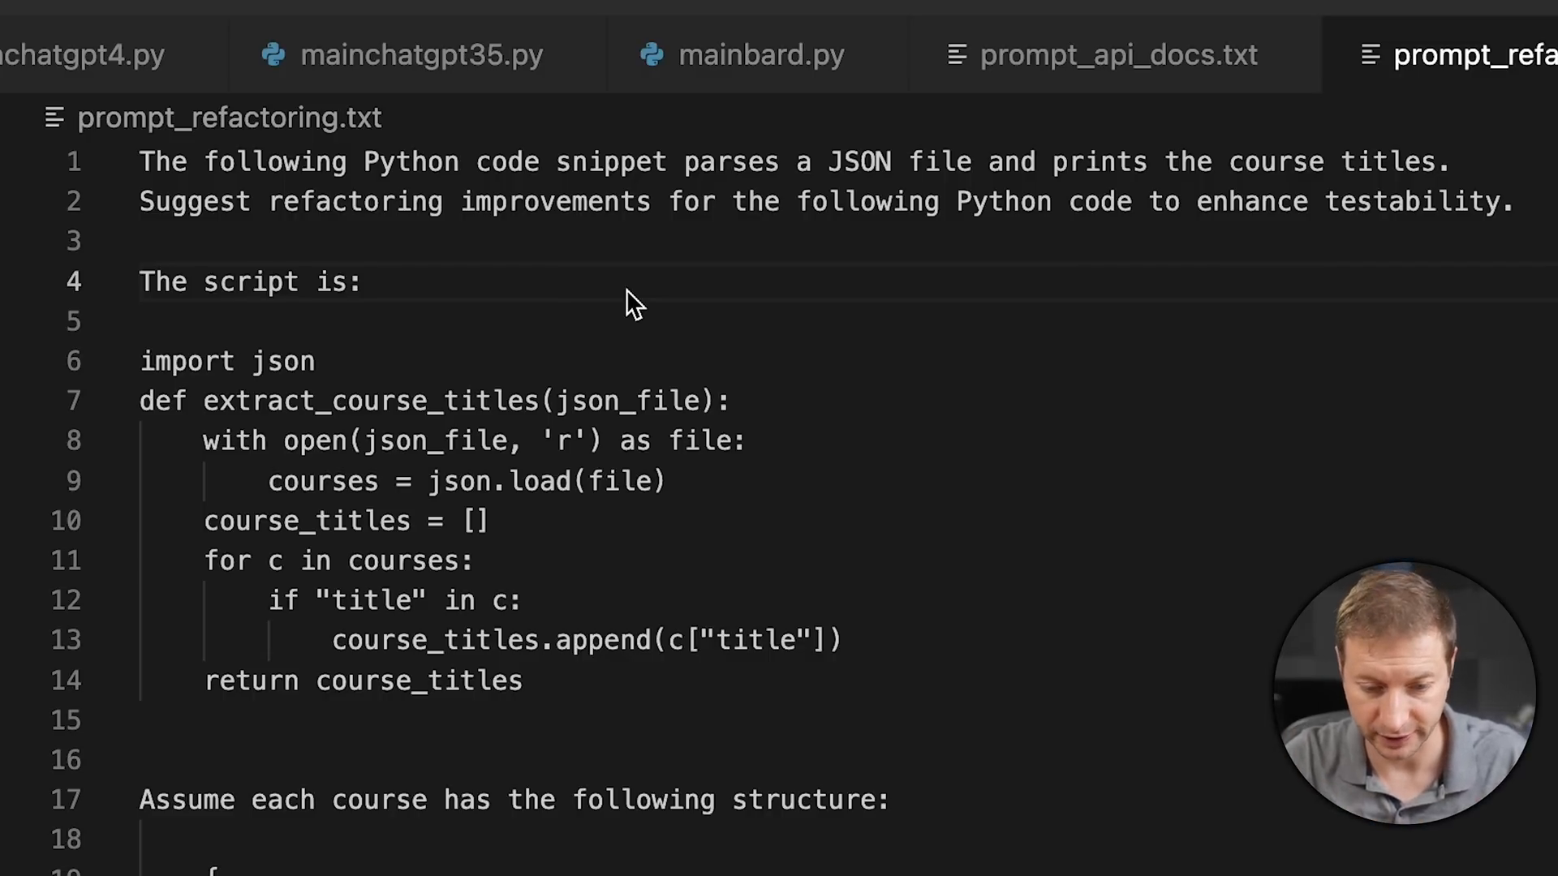
pyautogui.moveTo(873, 769)
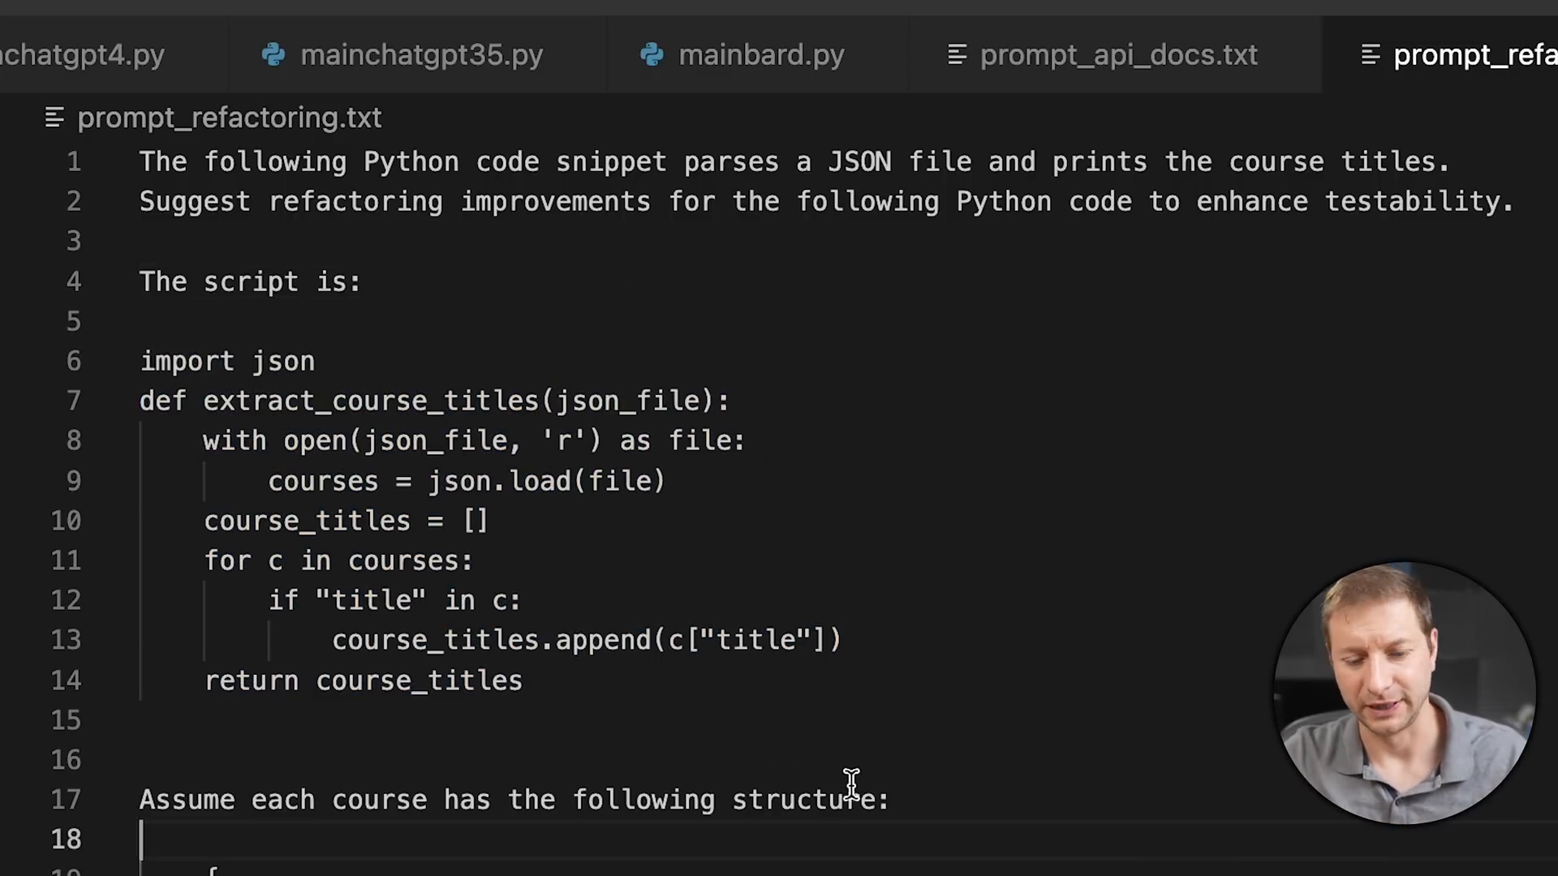
pyautogui.moveTo(562, 680)
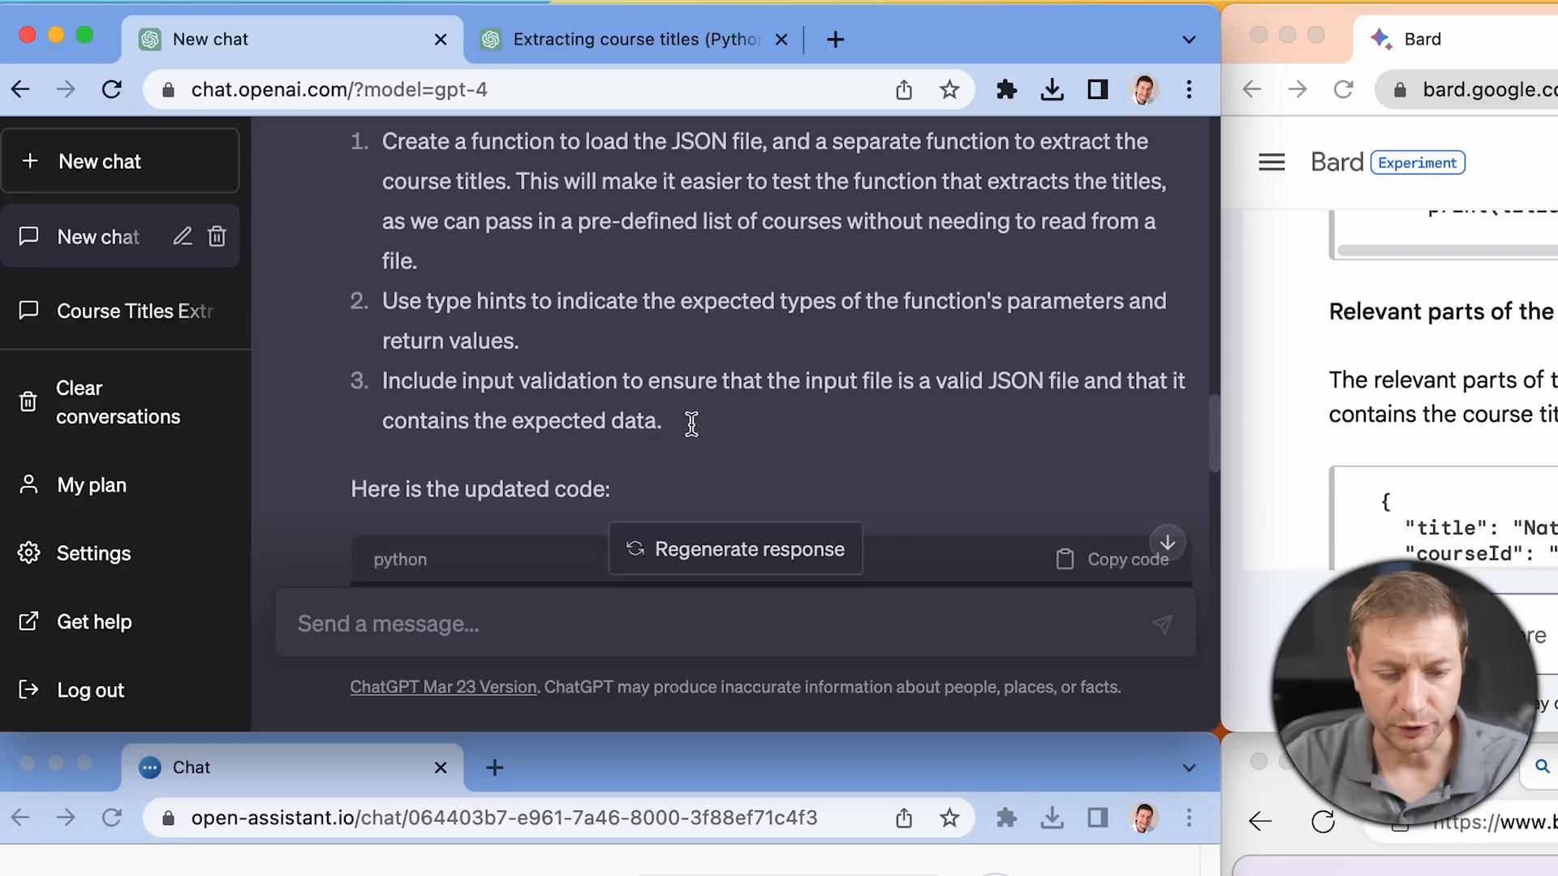
pyautogui.scroll(-3)
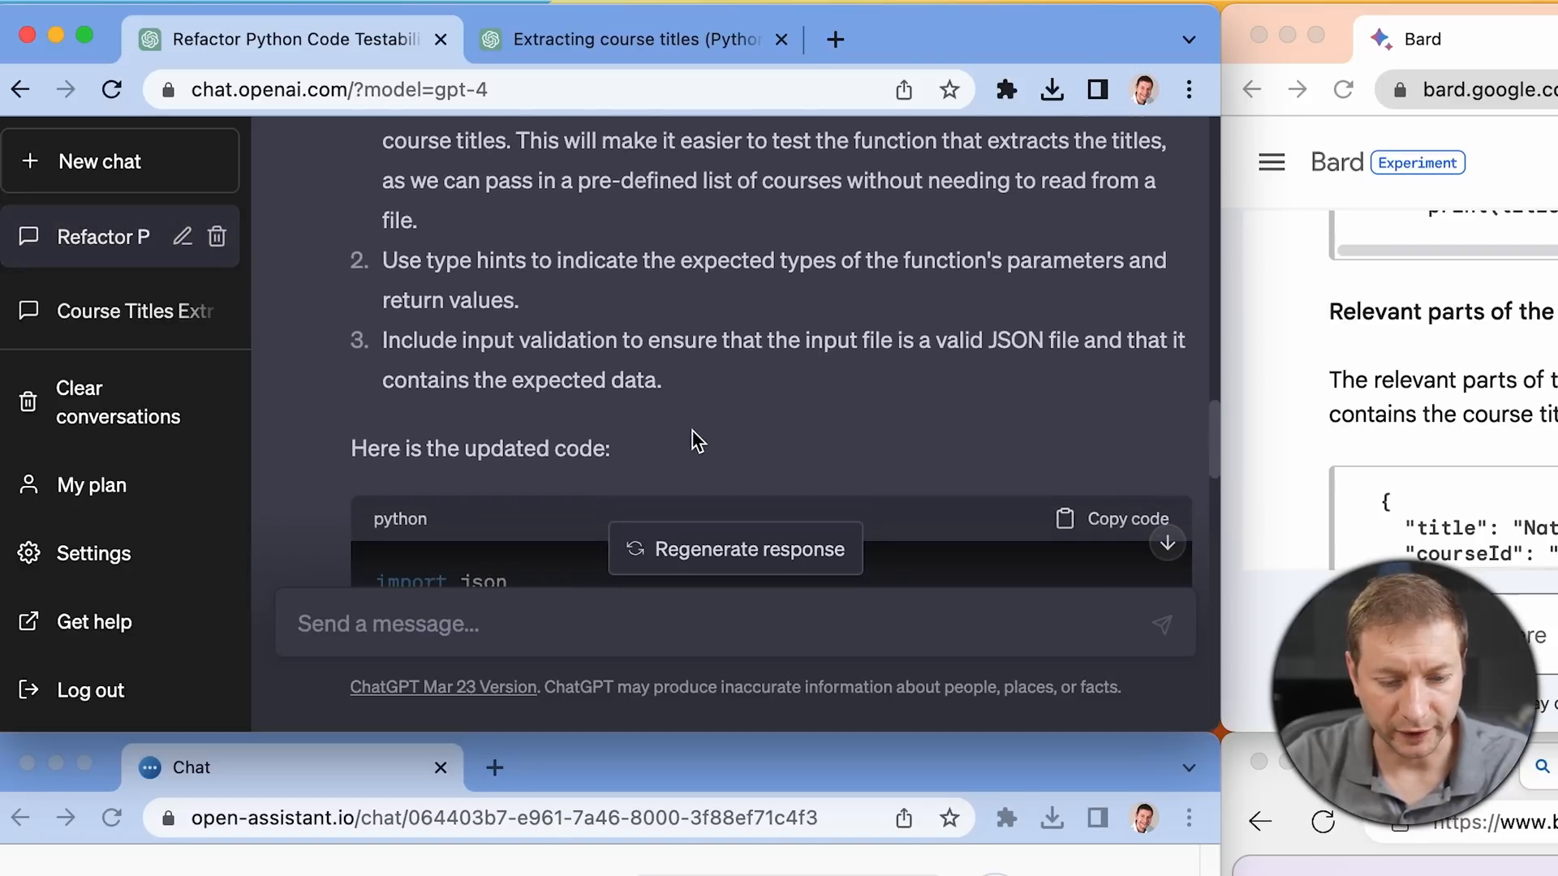
pyautogui.scroll(-3)
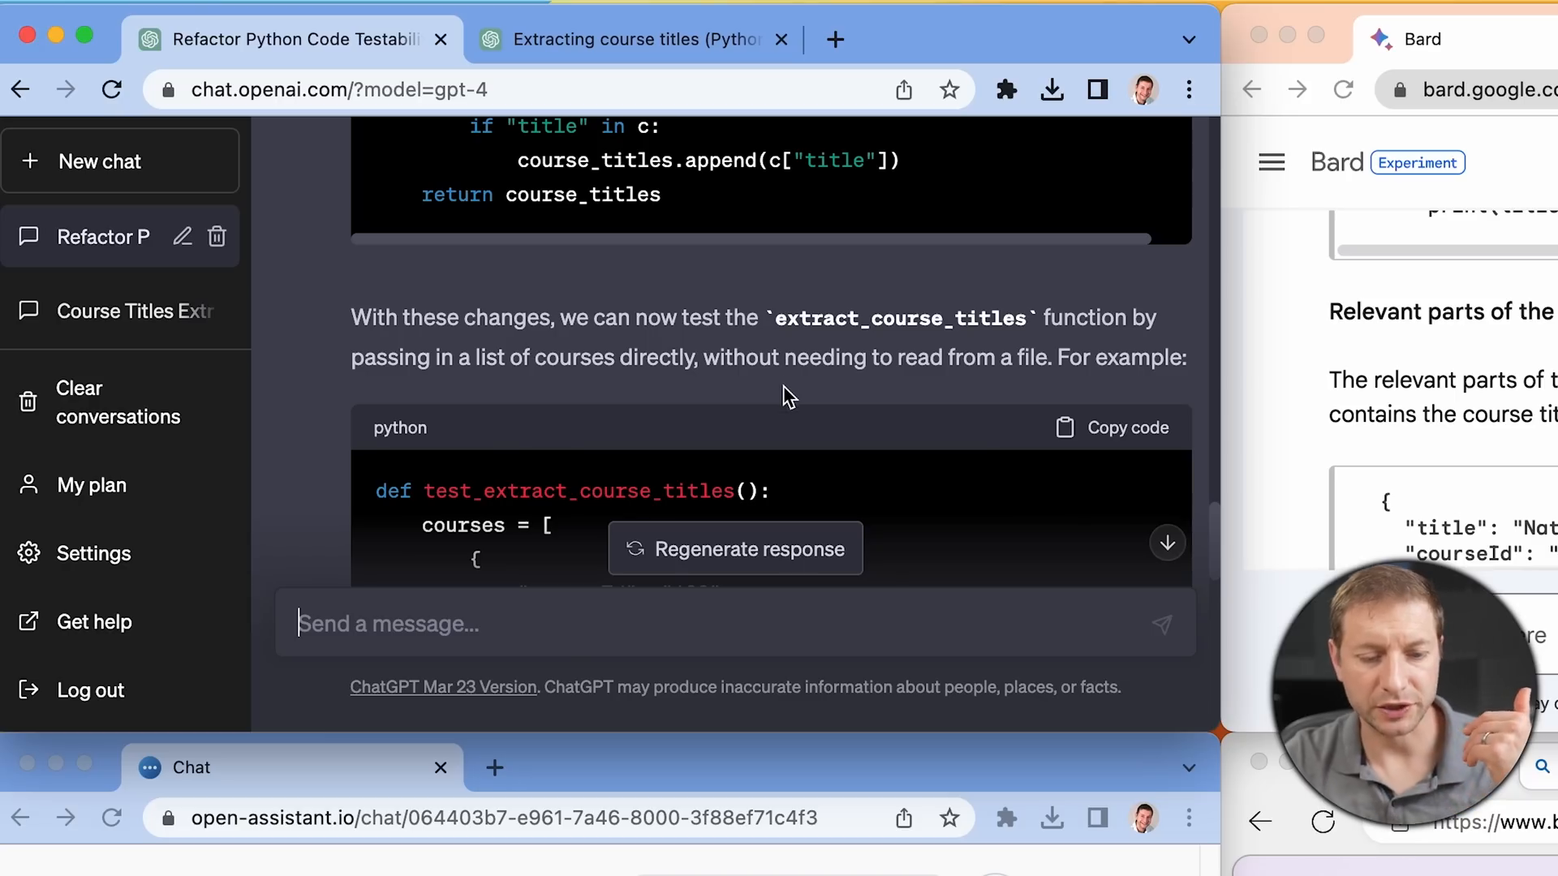
pyautogui.moveTo(789, 369)
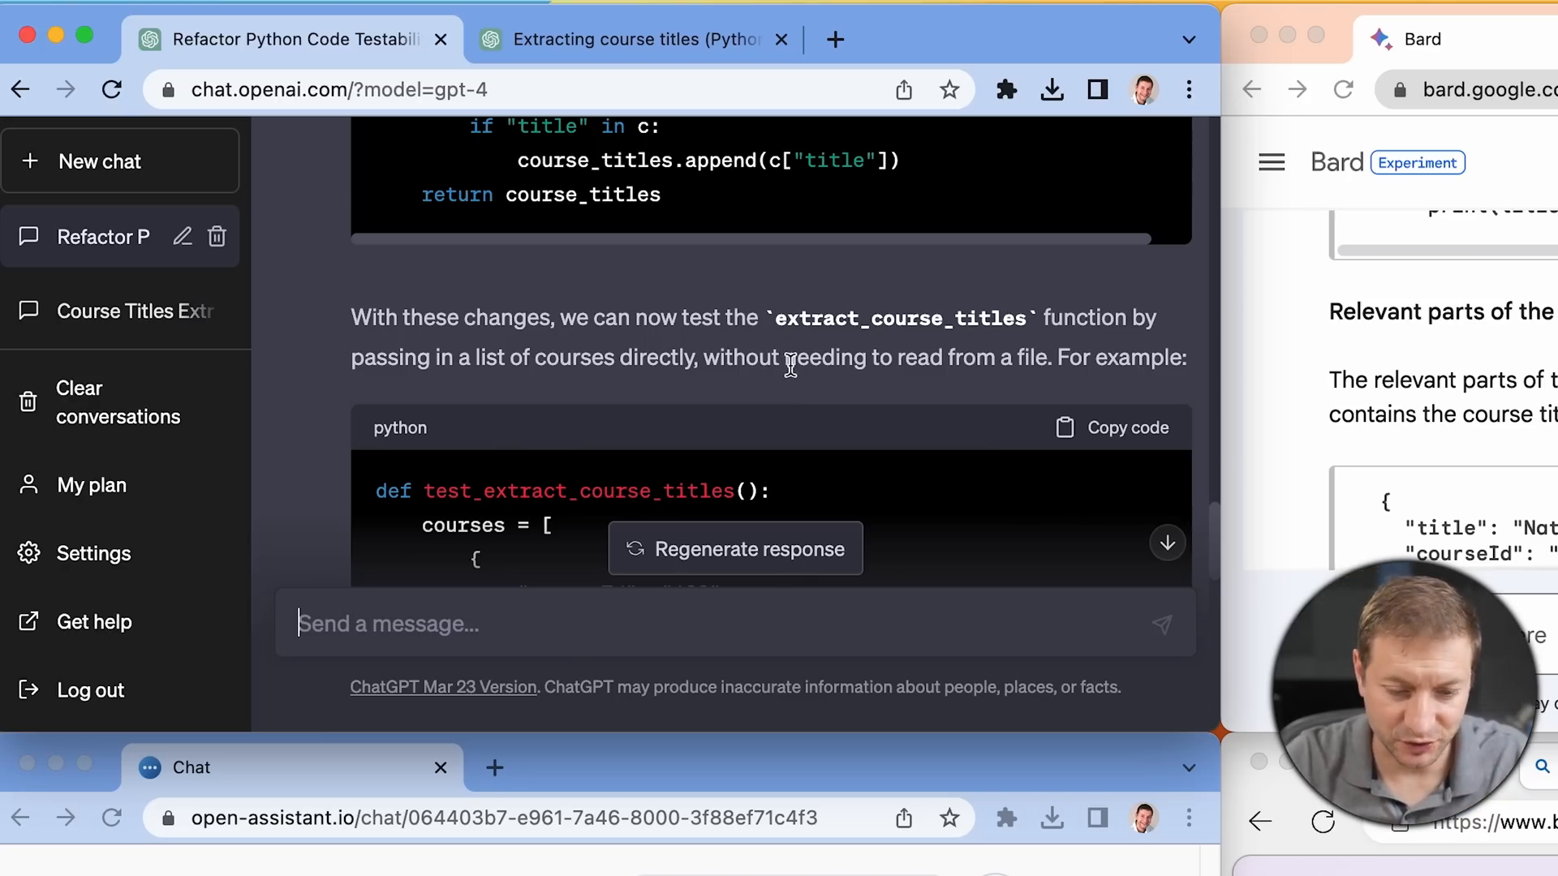
pyautogui.scroll(-3)
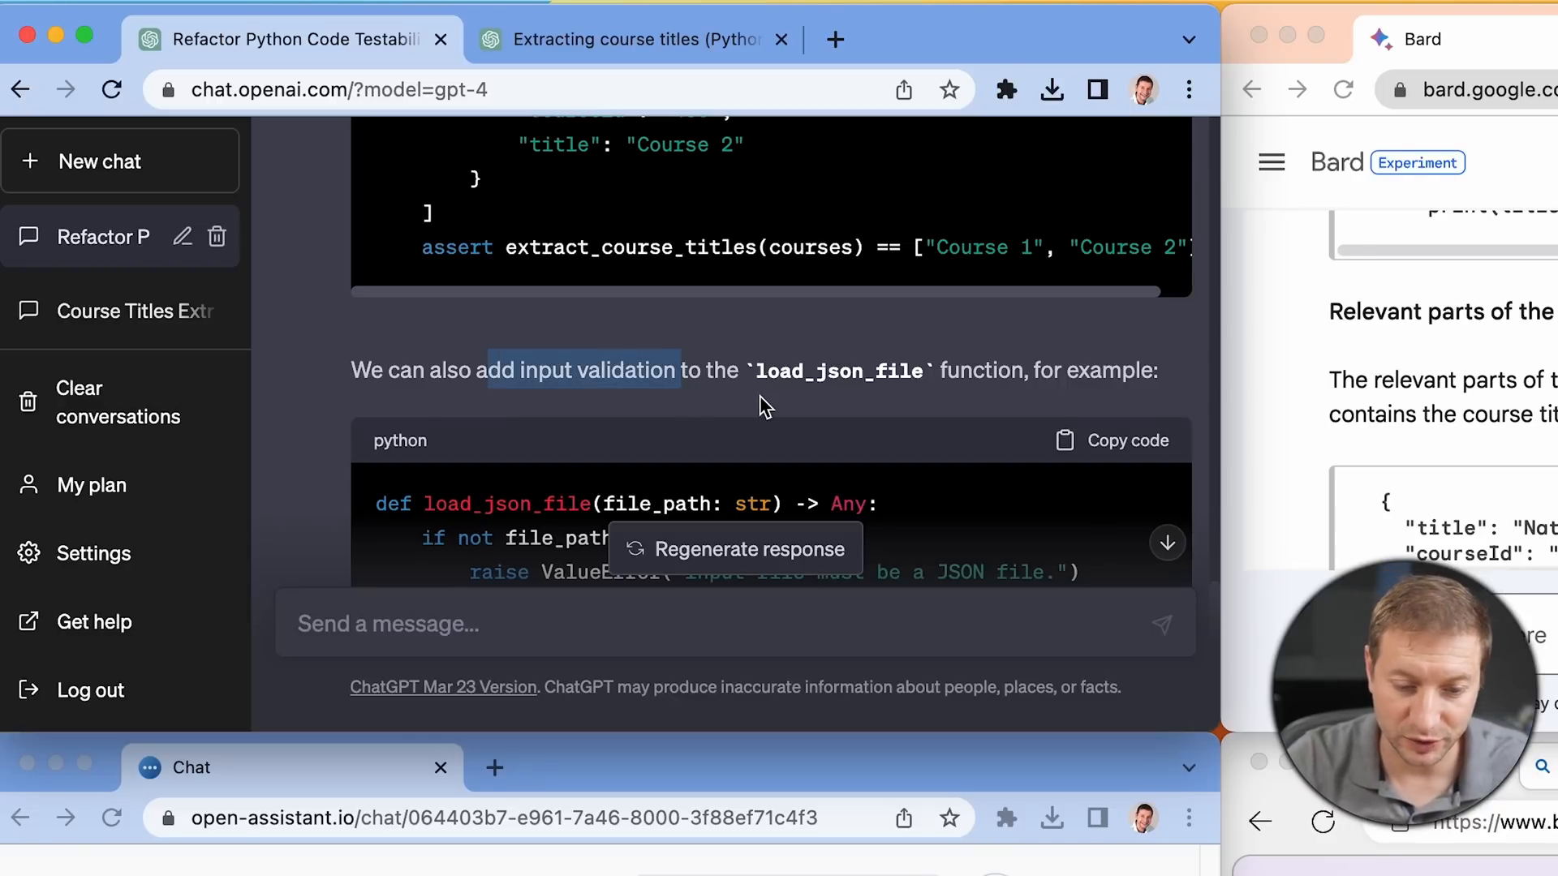
pyautogui.scroll(-3)
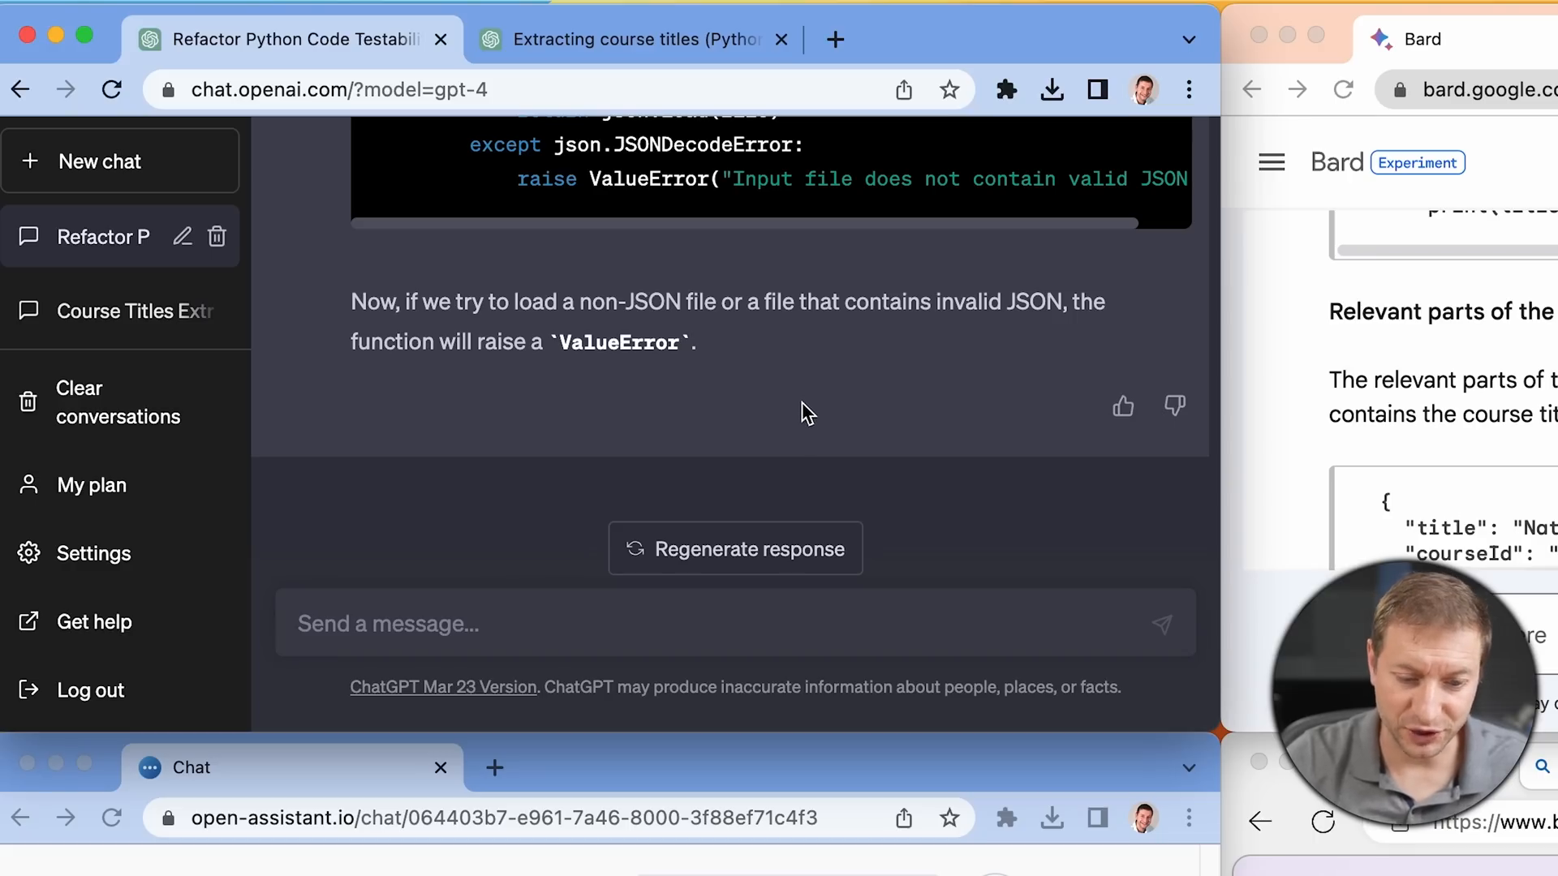
pyautogui.moveTo(792, 407)
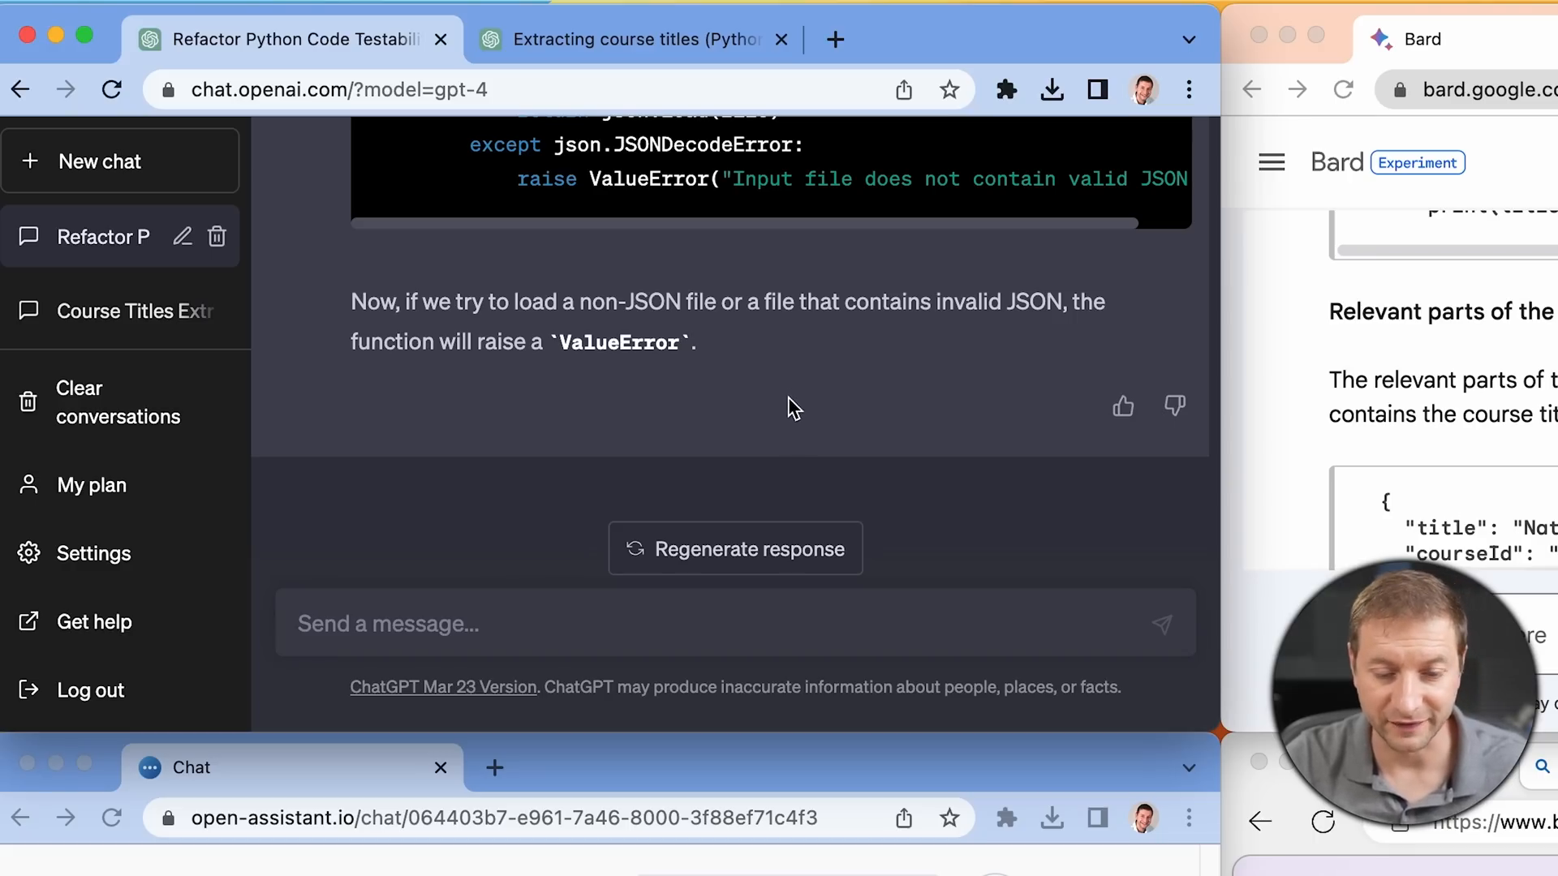
pyautogui.moveTo(774, 414)
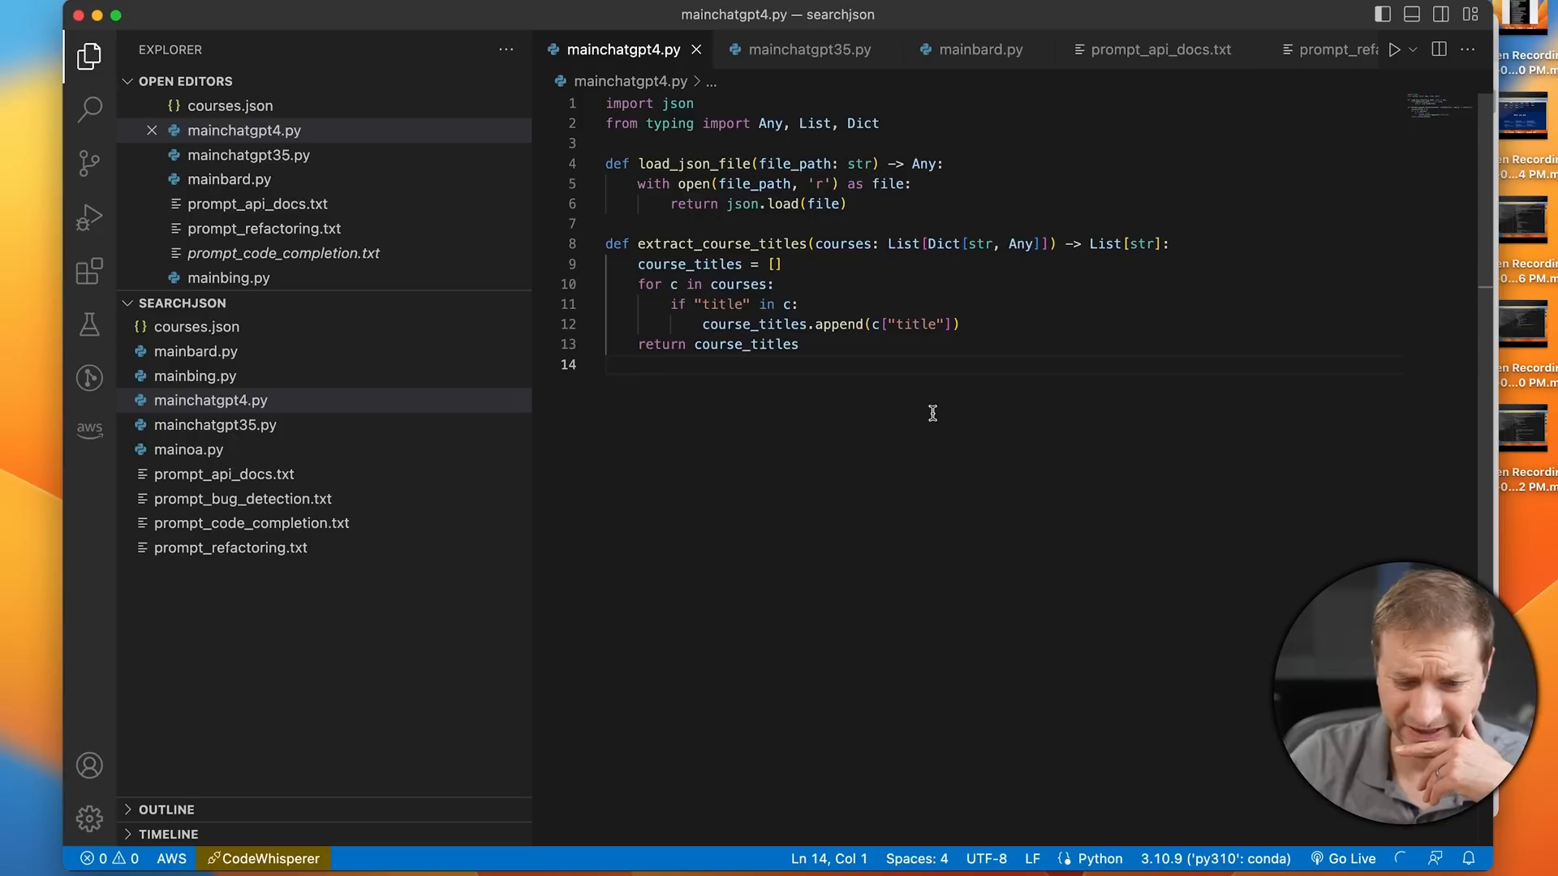
# Place GPT-4's refactored load_json_file / extract_course_titles code in mainchatgpt4.py and compare with prompt_refactoring.txt.
pyautogui.click(605, 365)
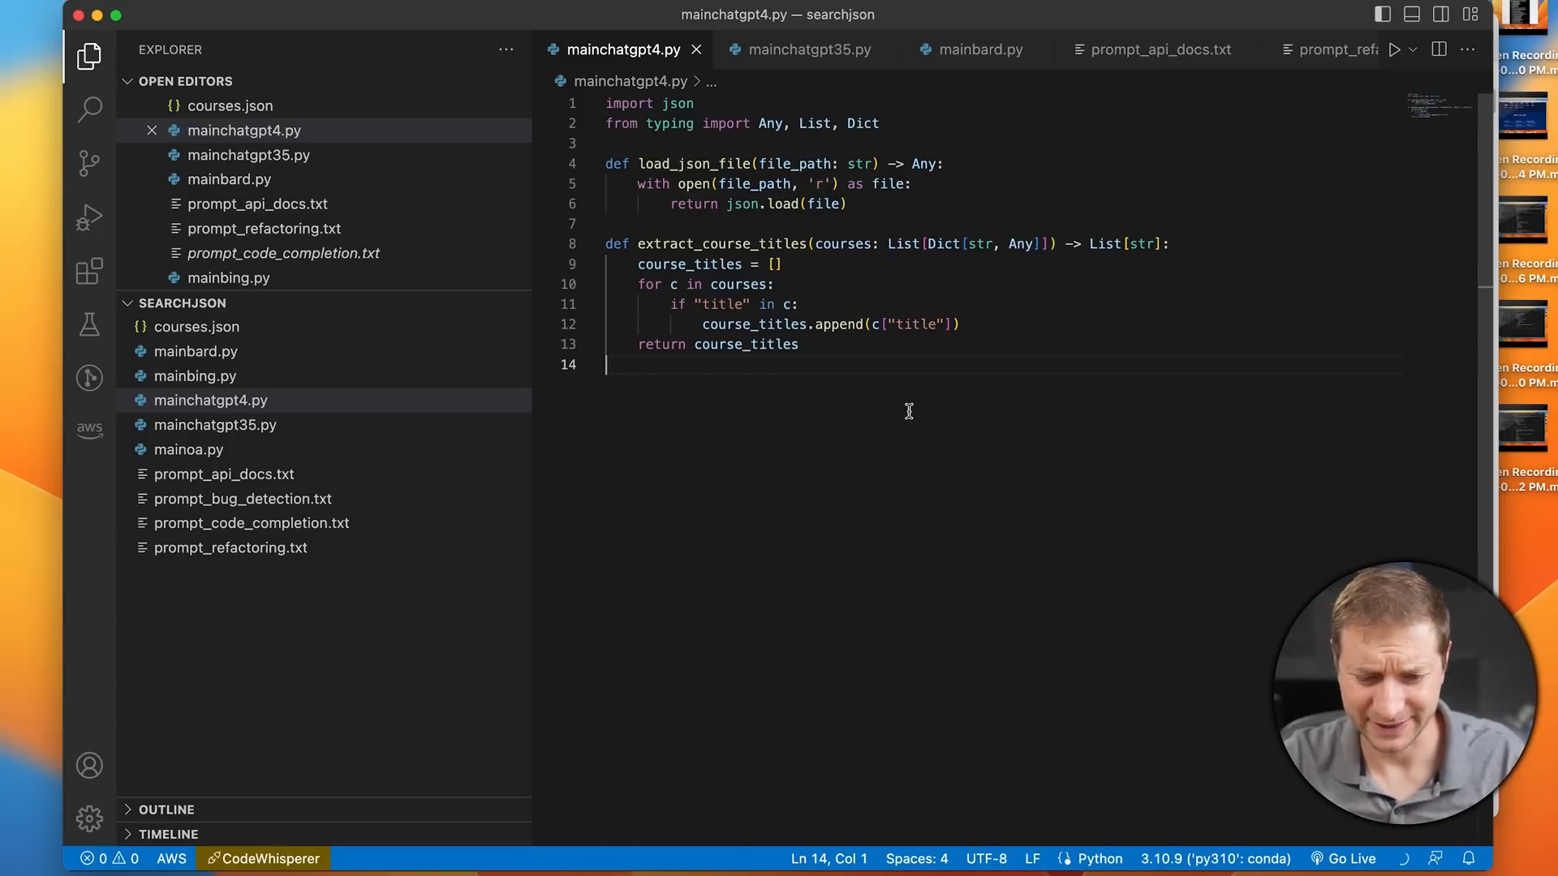
pyautogui.click(1162, 50)
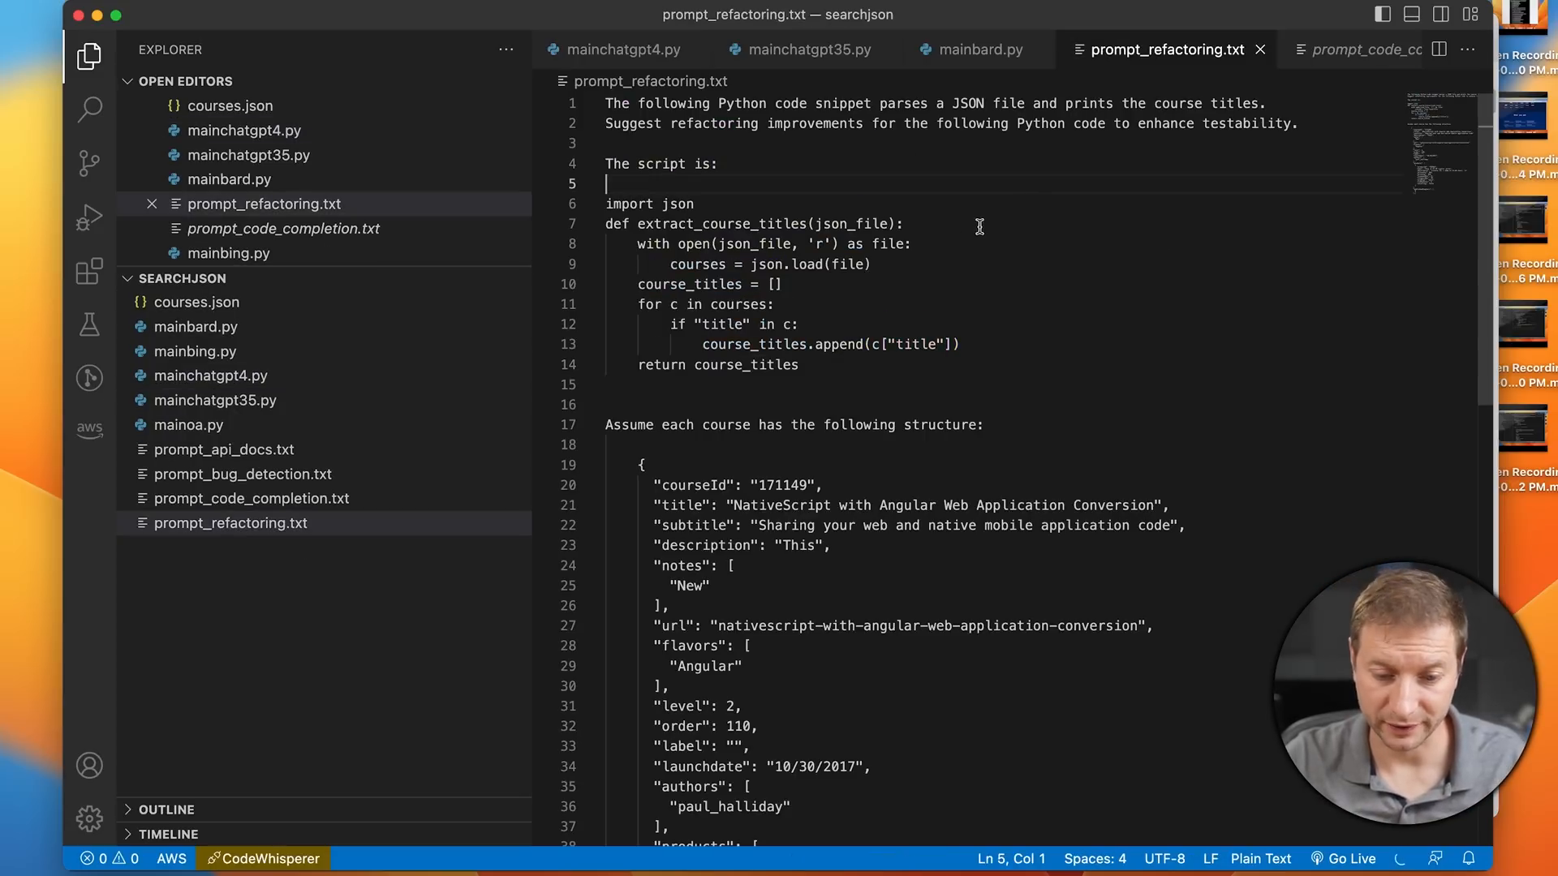
pyautogui.click(1029, 384)
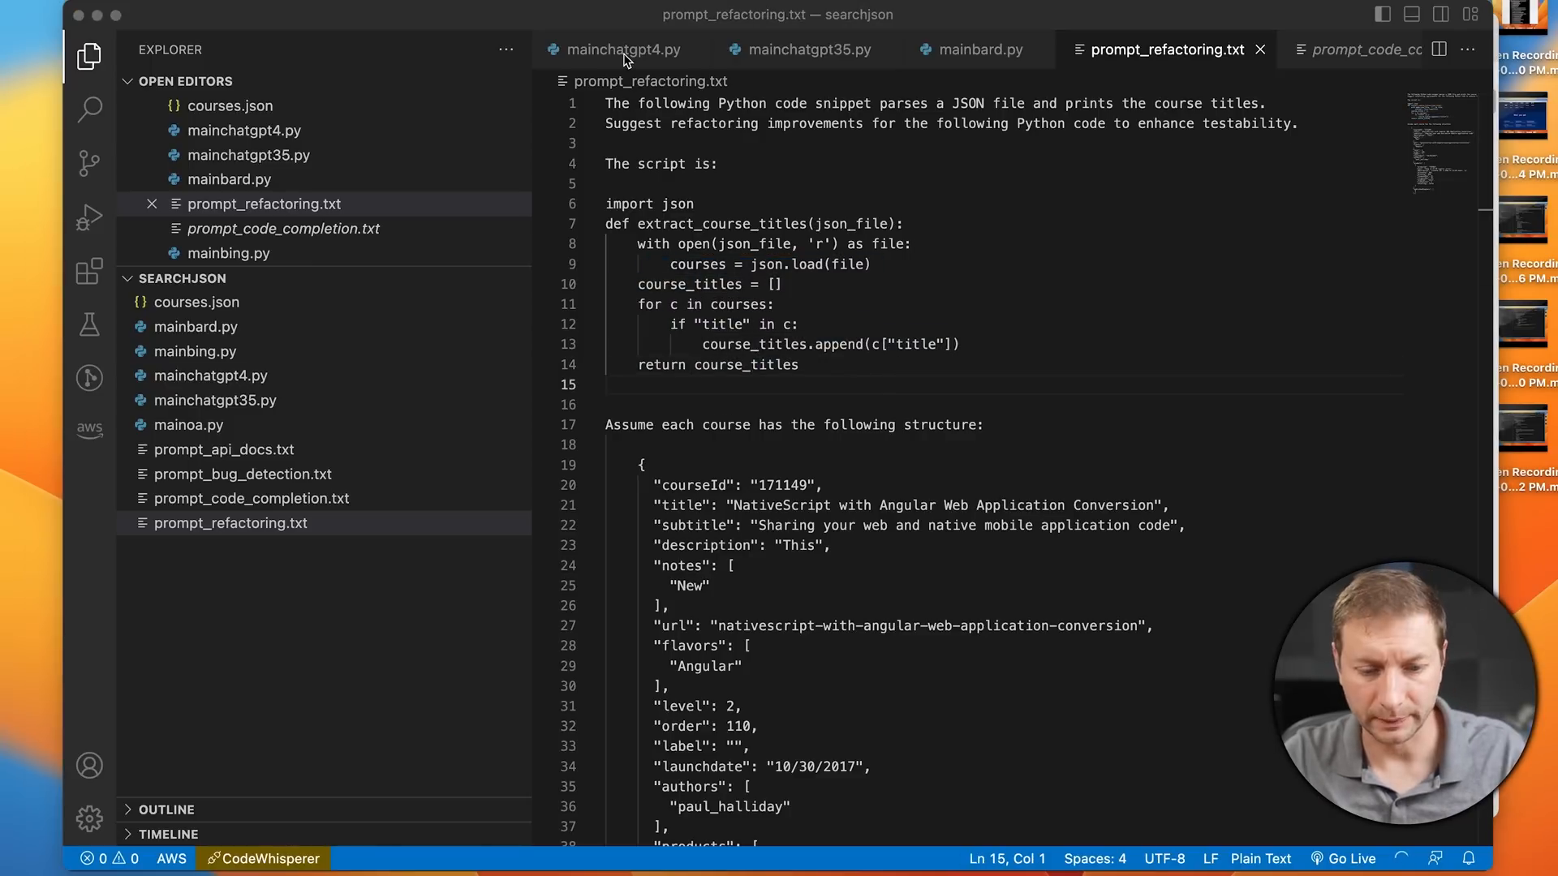
pyautogui.click(623, 50)
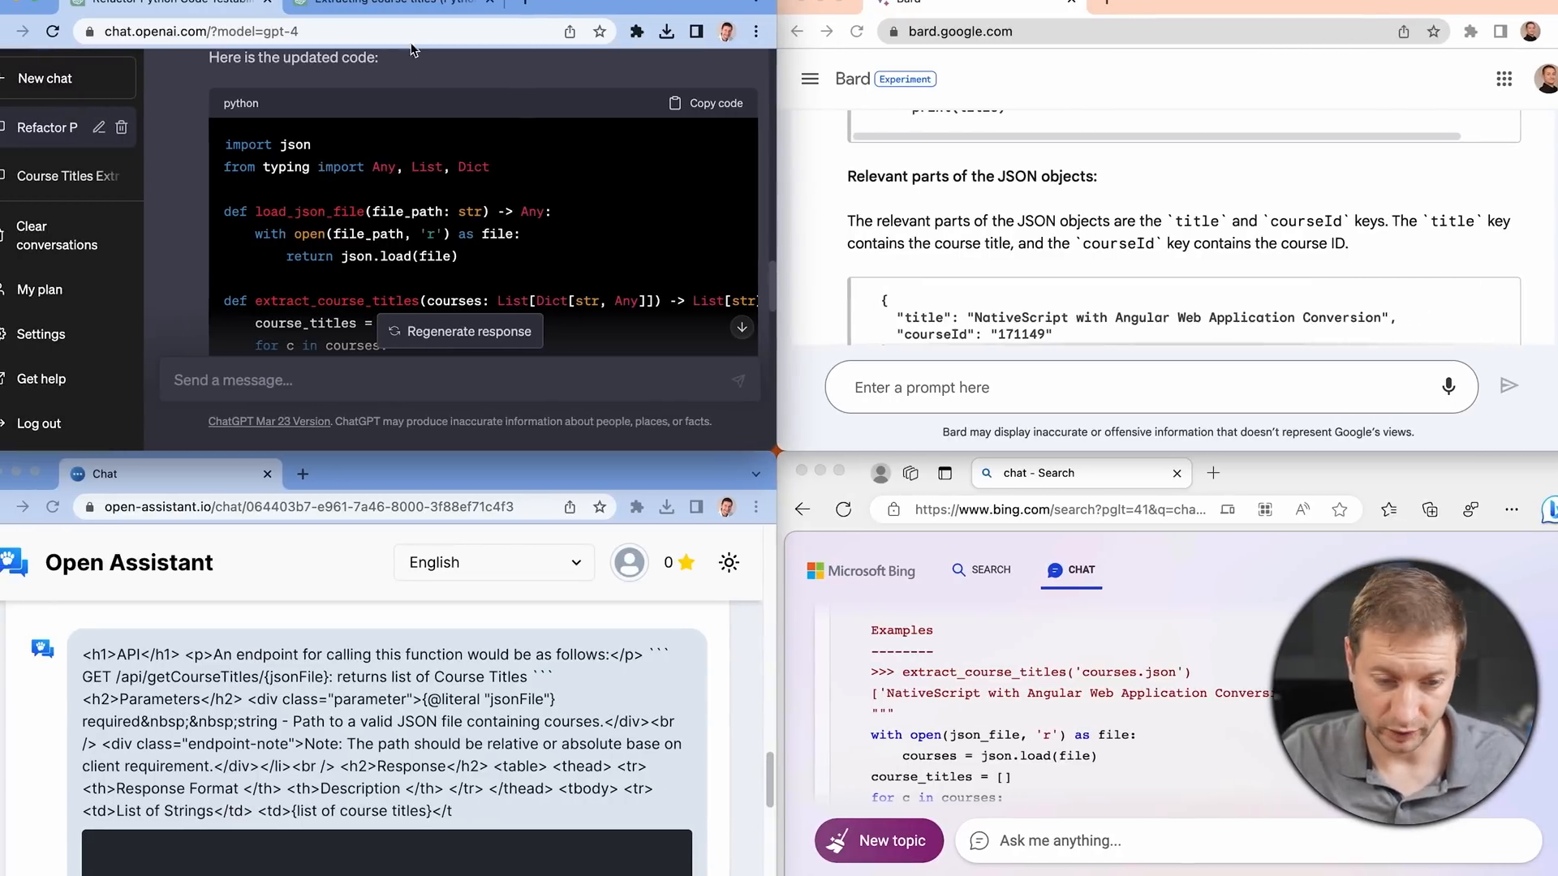
# Switch to the other ChatGPT conversation holding the file-handling, printing and dependency-injection suggestions.
pyautogui.click(45, 78)
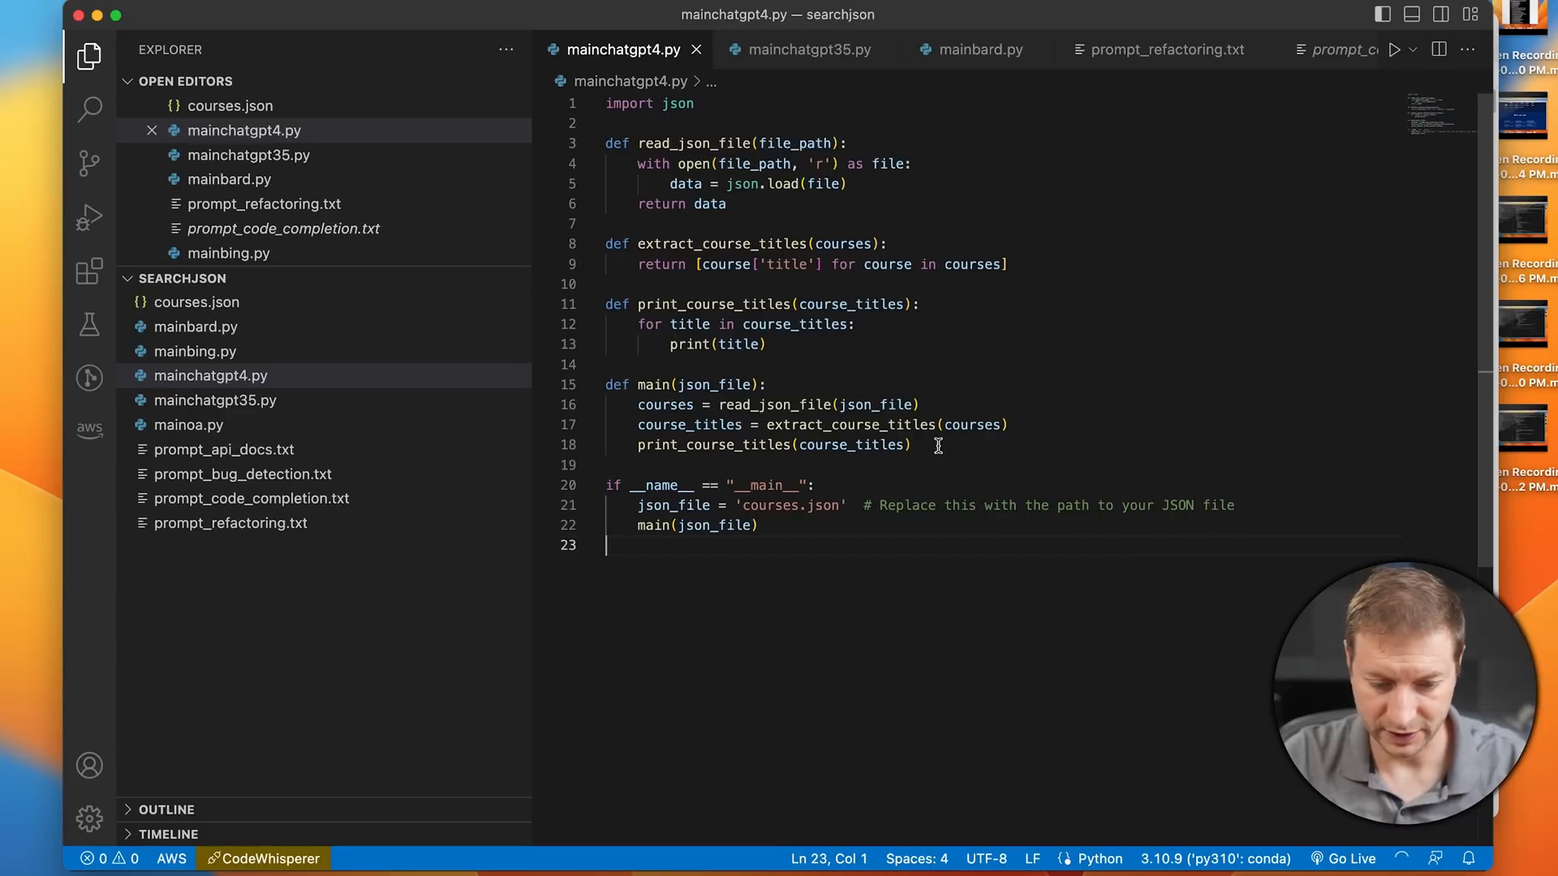
pyautogui.moveTo(860, 470)
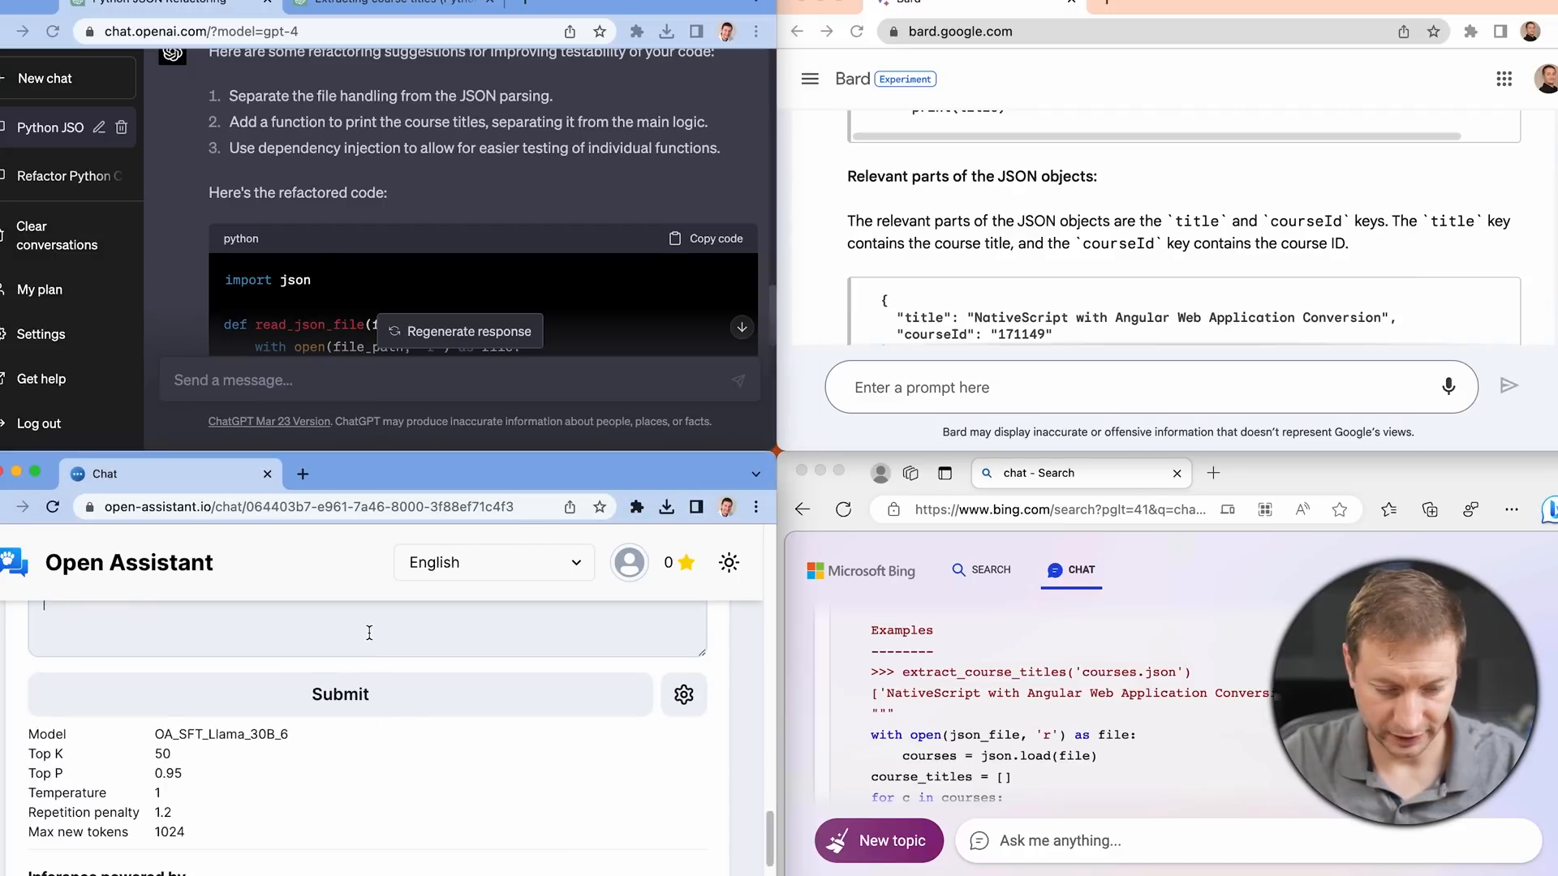
pyautogui.scroll(-3)
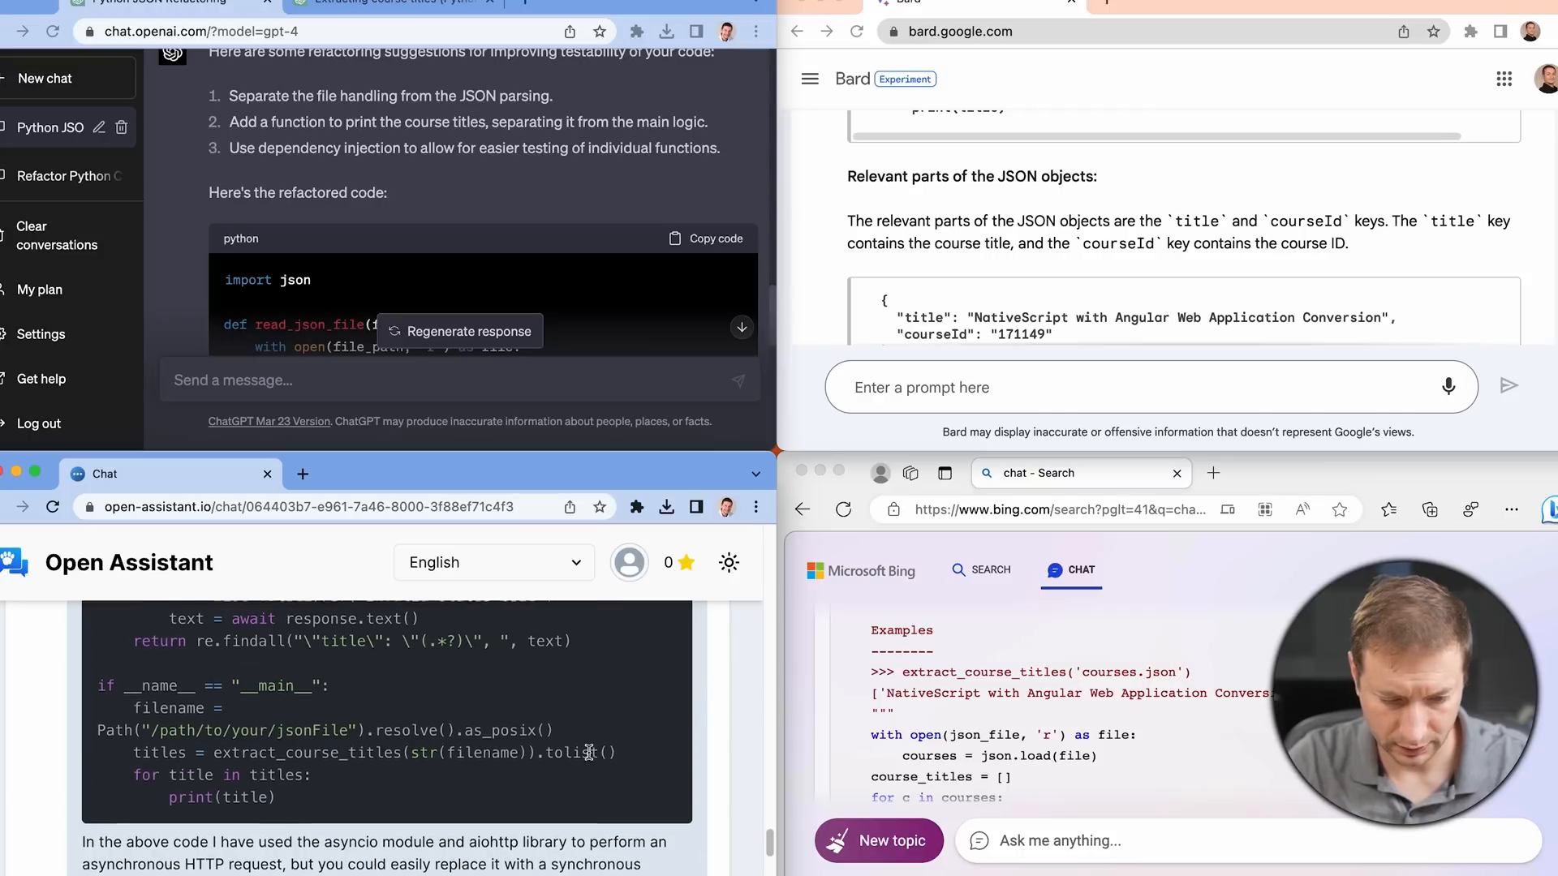
pyautogui.scroll(3)
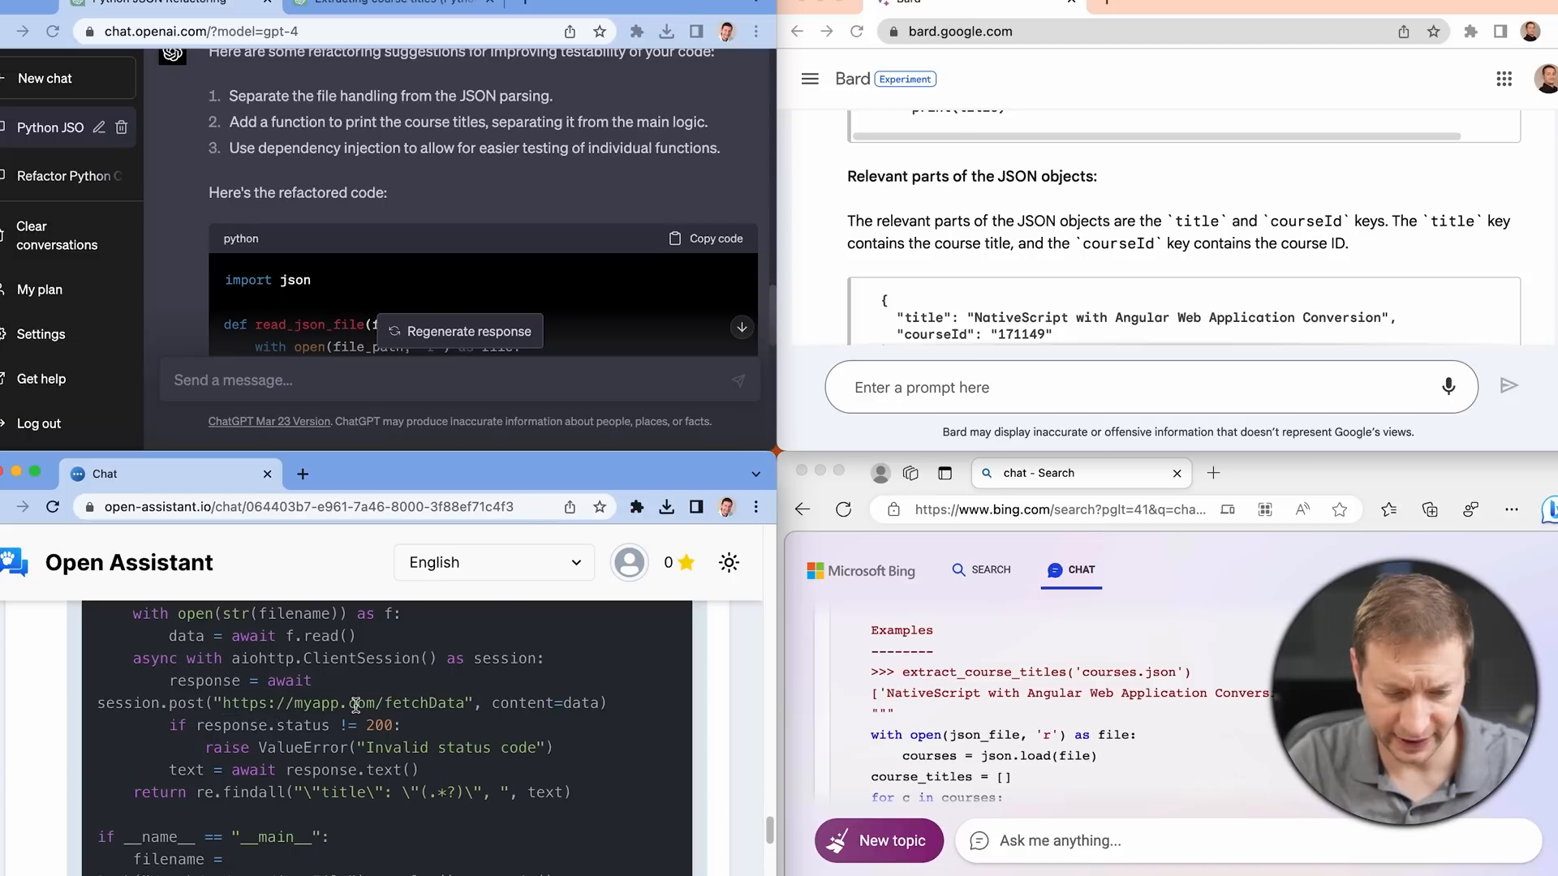
pyautogui.click(878, 841)
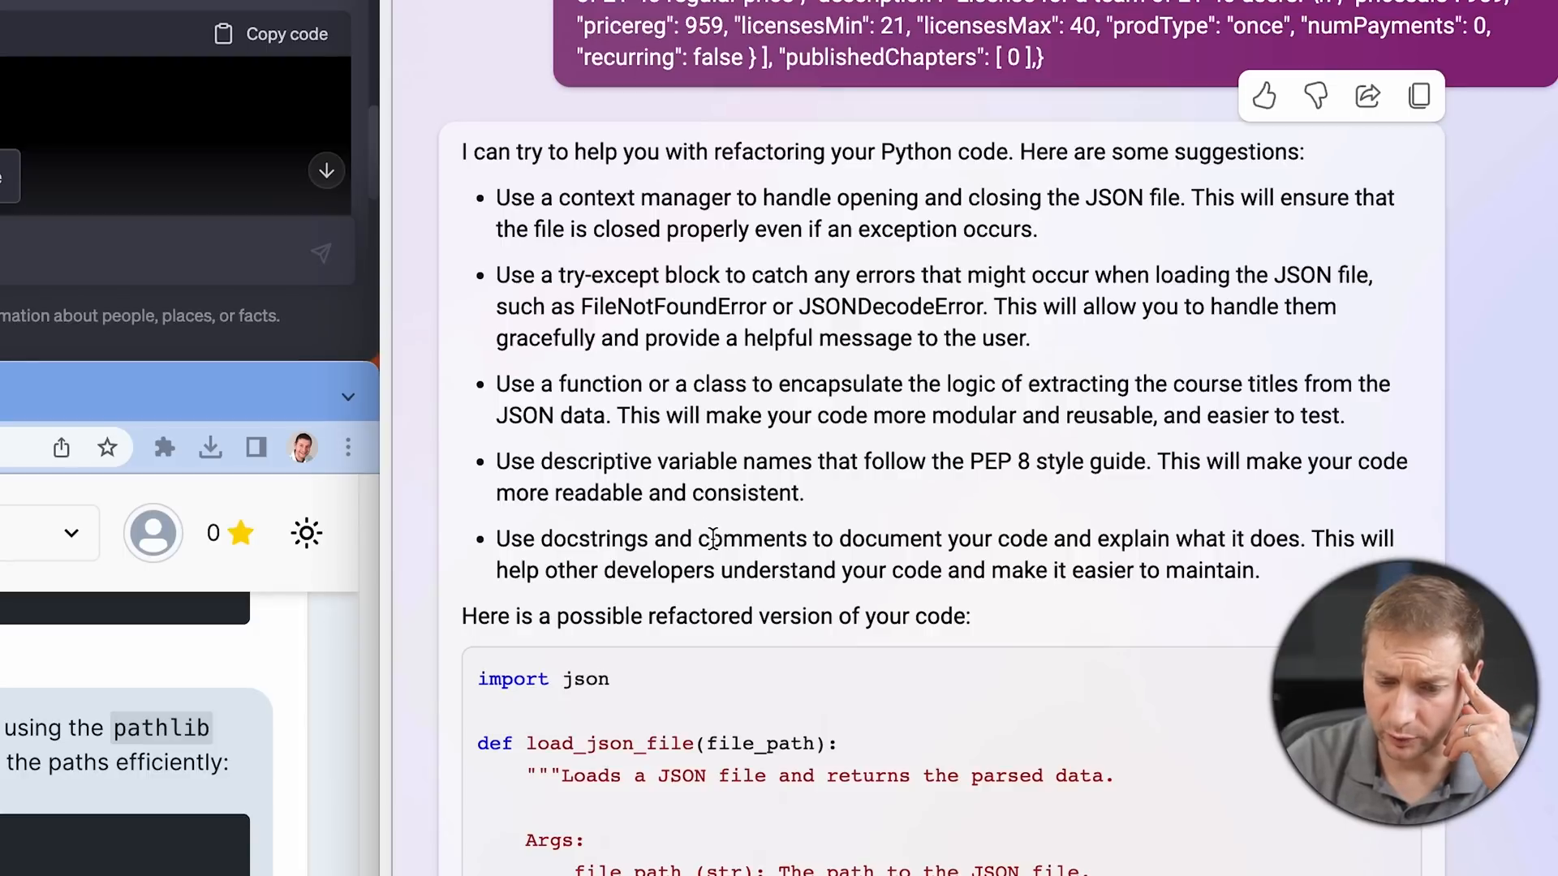
pyautogui.moveTo(734, 547)
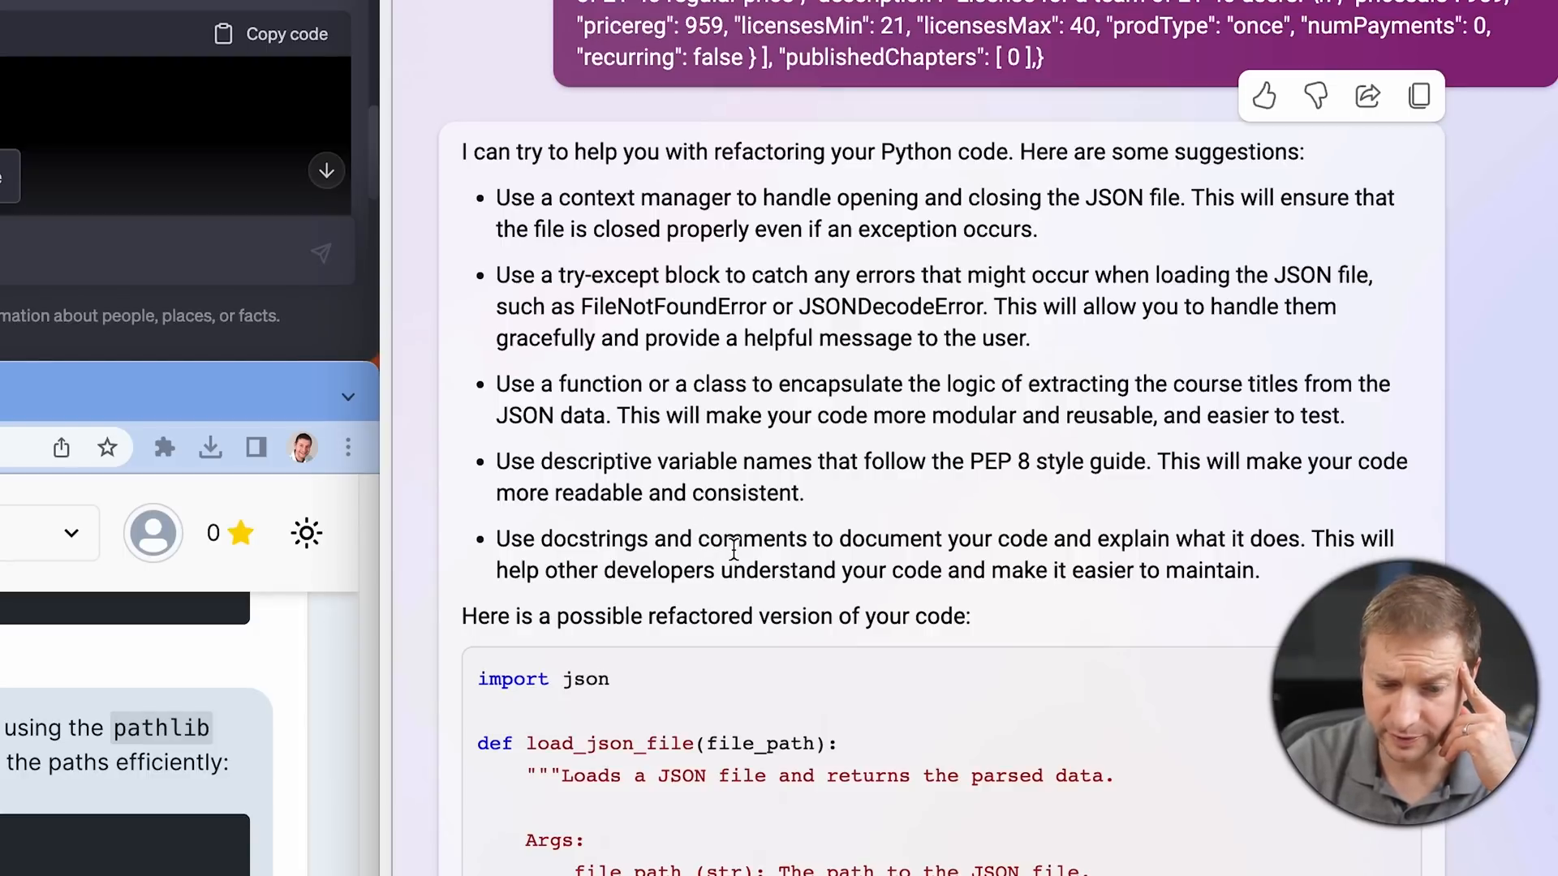
pyautogui.moveTo(788, 612)
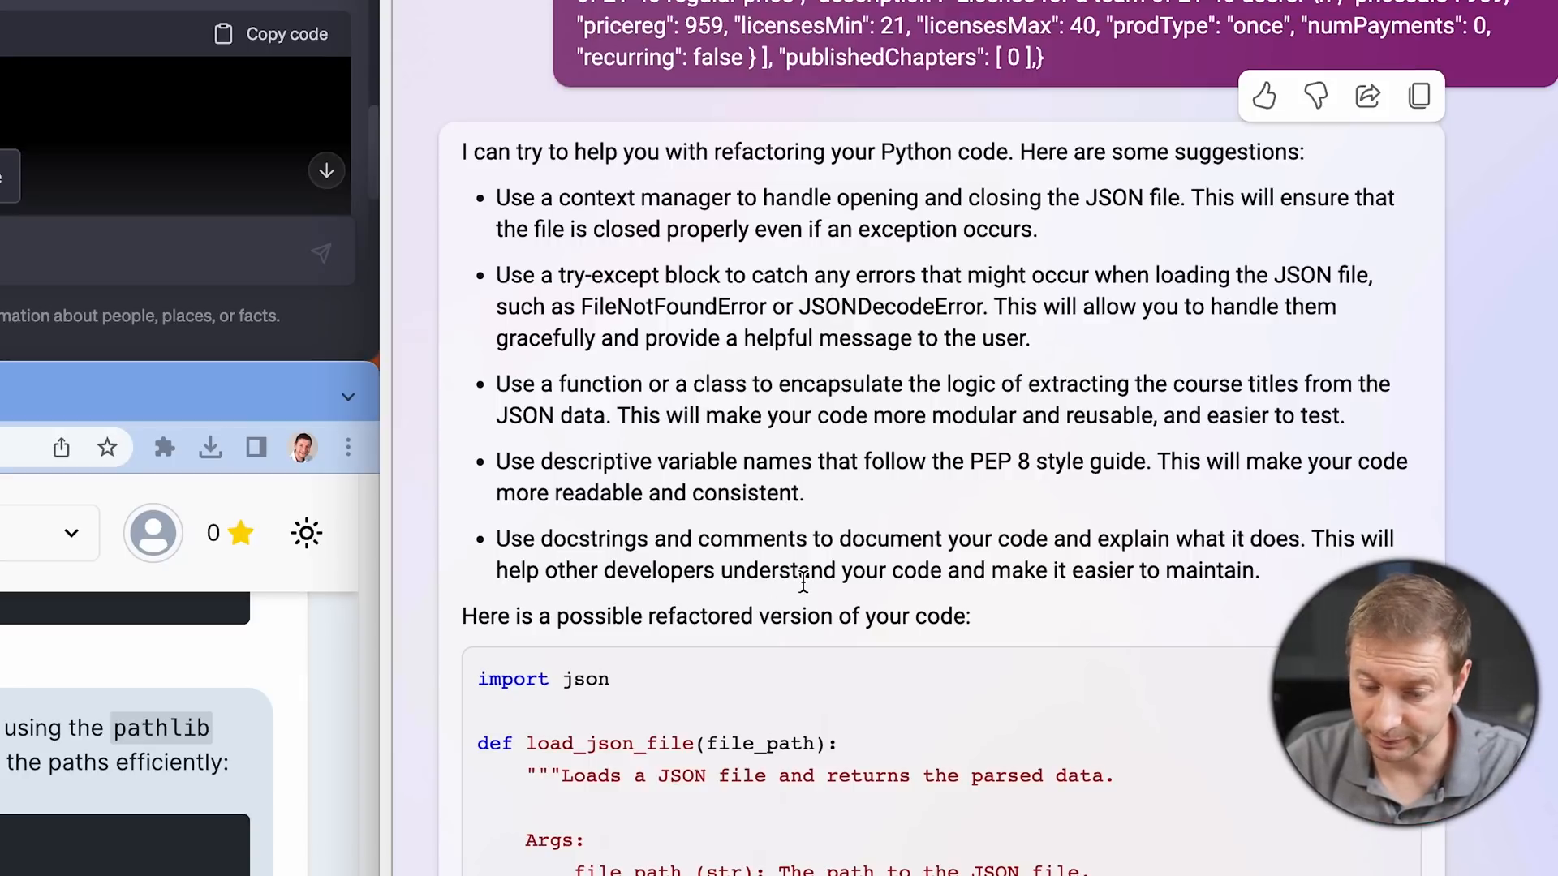
# Scroll to Bing Chat's refactored course-title code with docstrings and error handling for copying into mainbing.py.
pyautogui.scroll(-3)
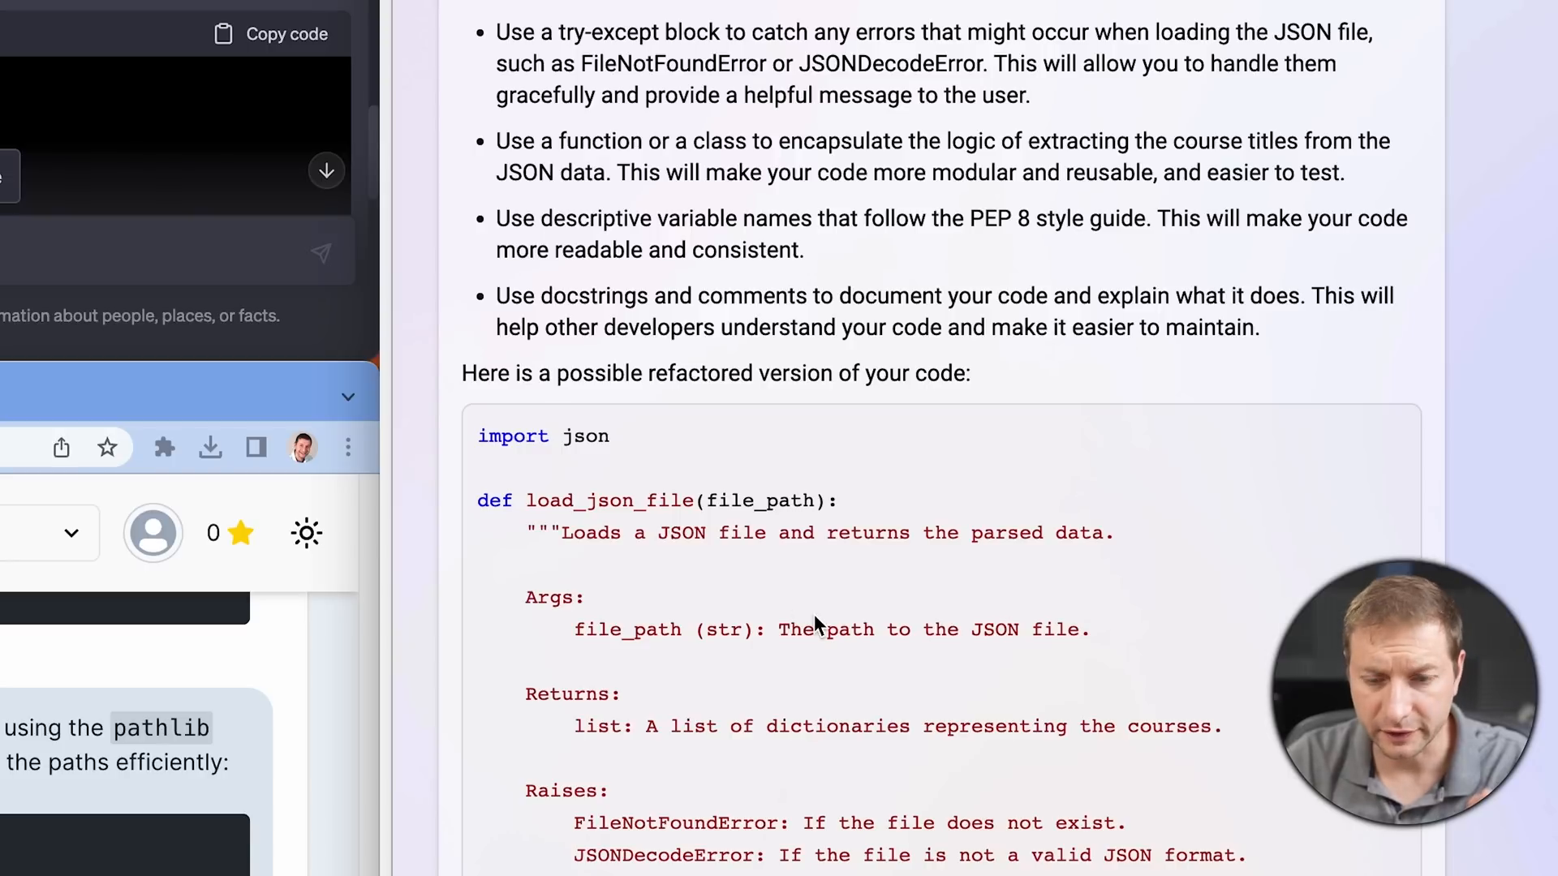
pyautogui.scroll(-3)
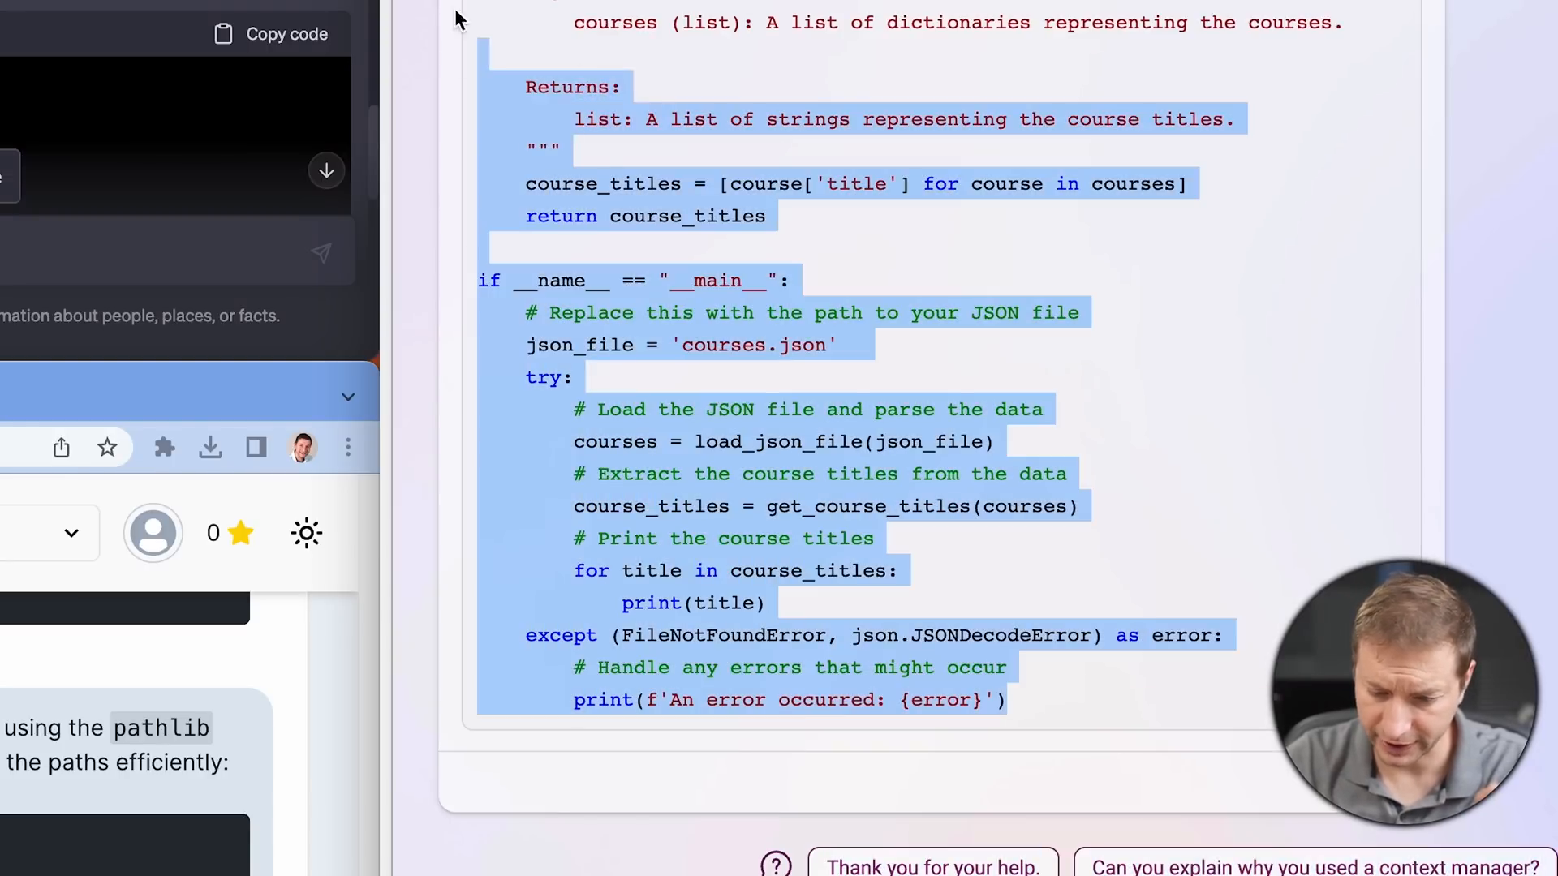
pyautogui.scroll(3)
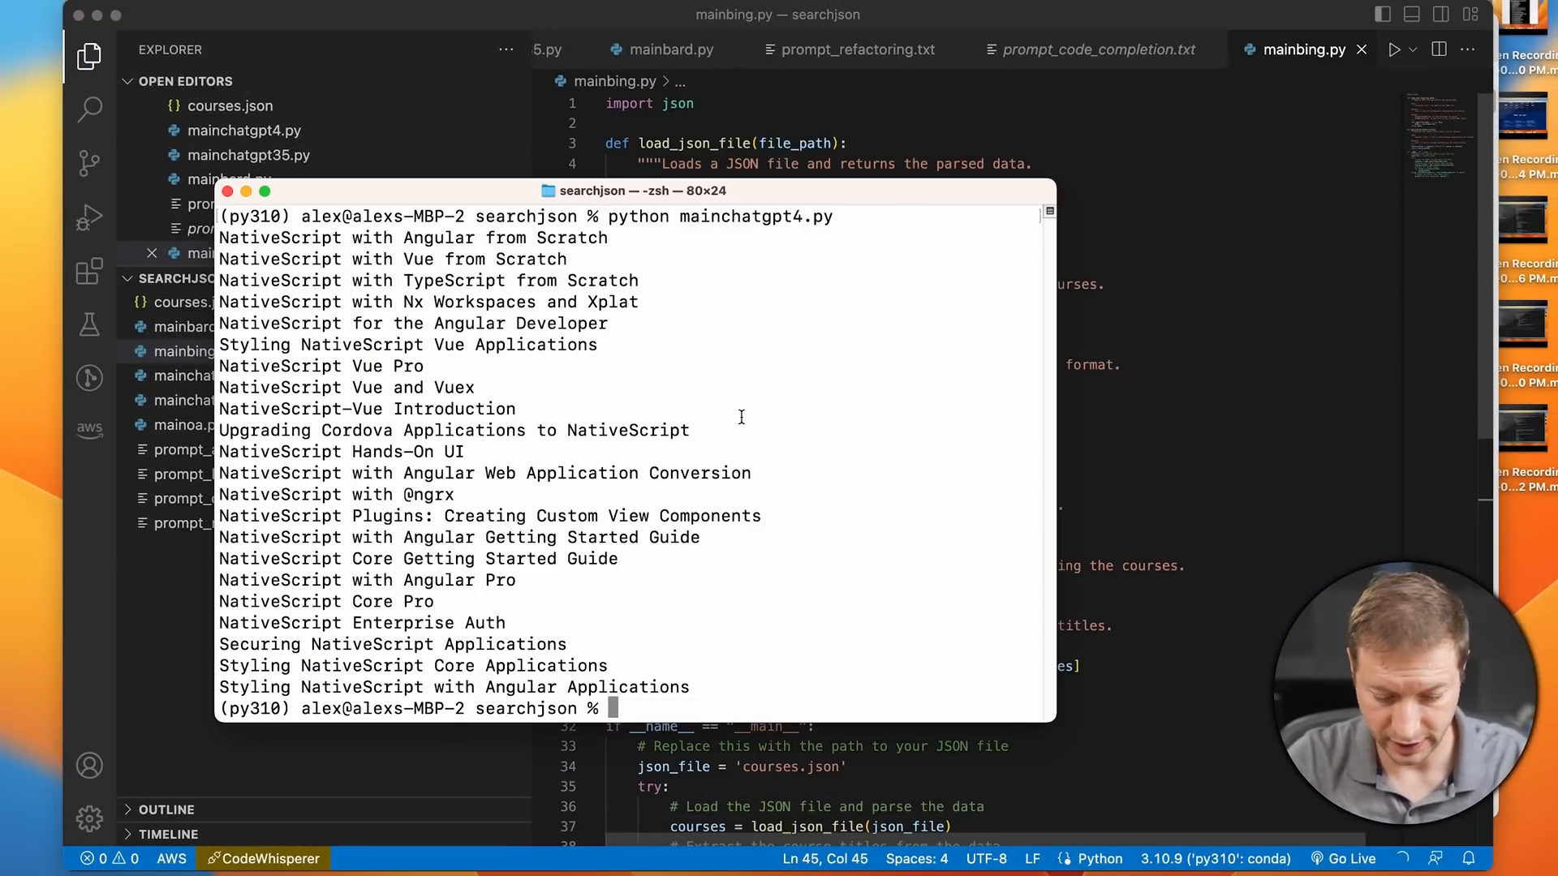
# Run python mainbing.py in the terminal and review the script in the editor.
pyautogui.write('python mainbing.py')
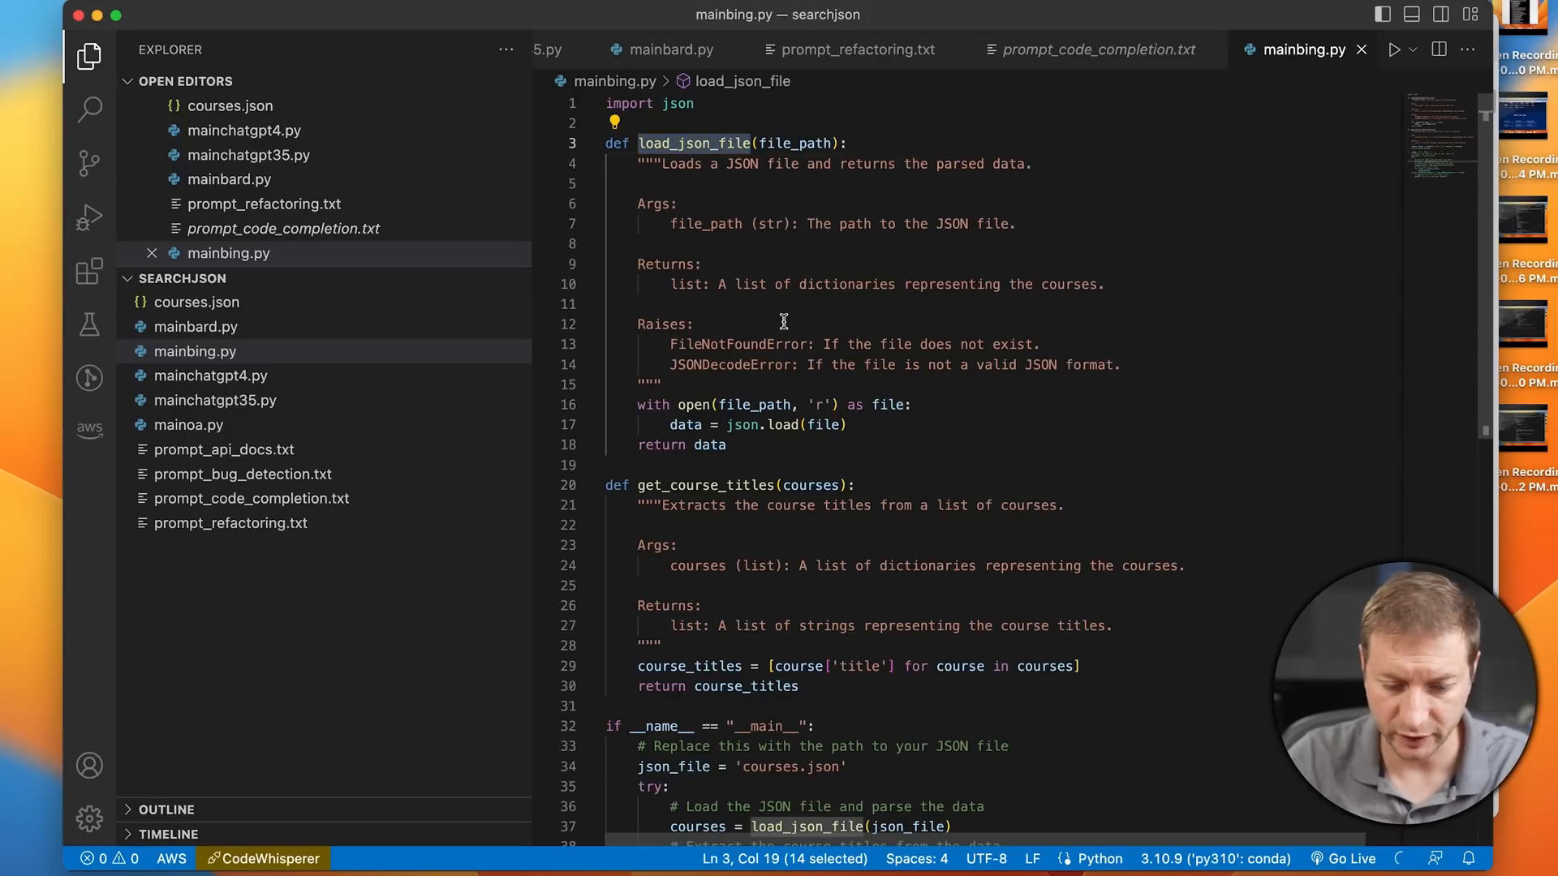
pyautogui.scroll(-3)
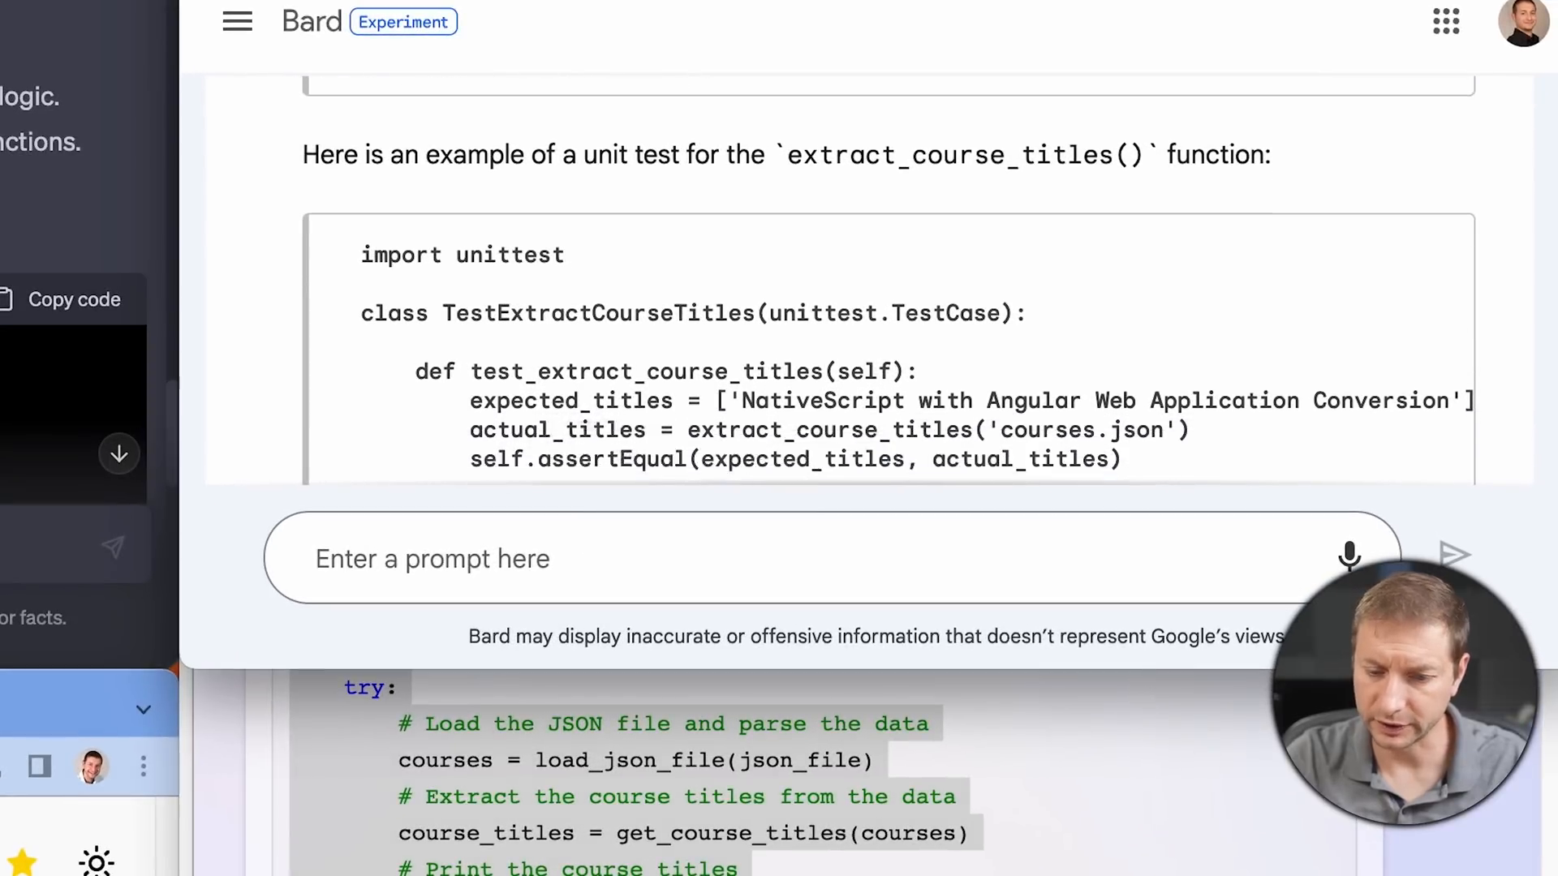
pyautogui.scroll(3)
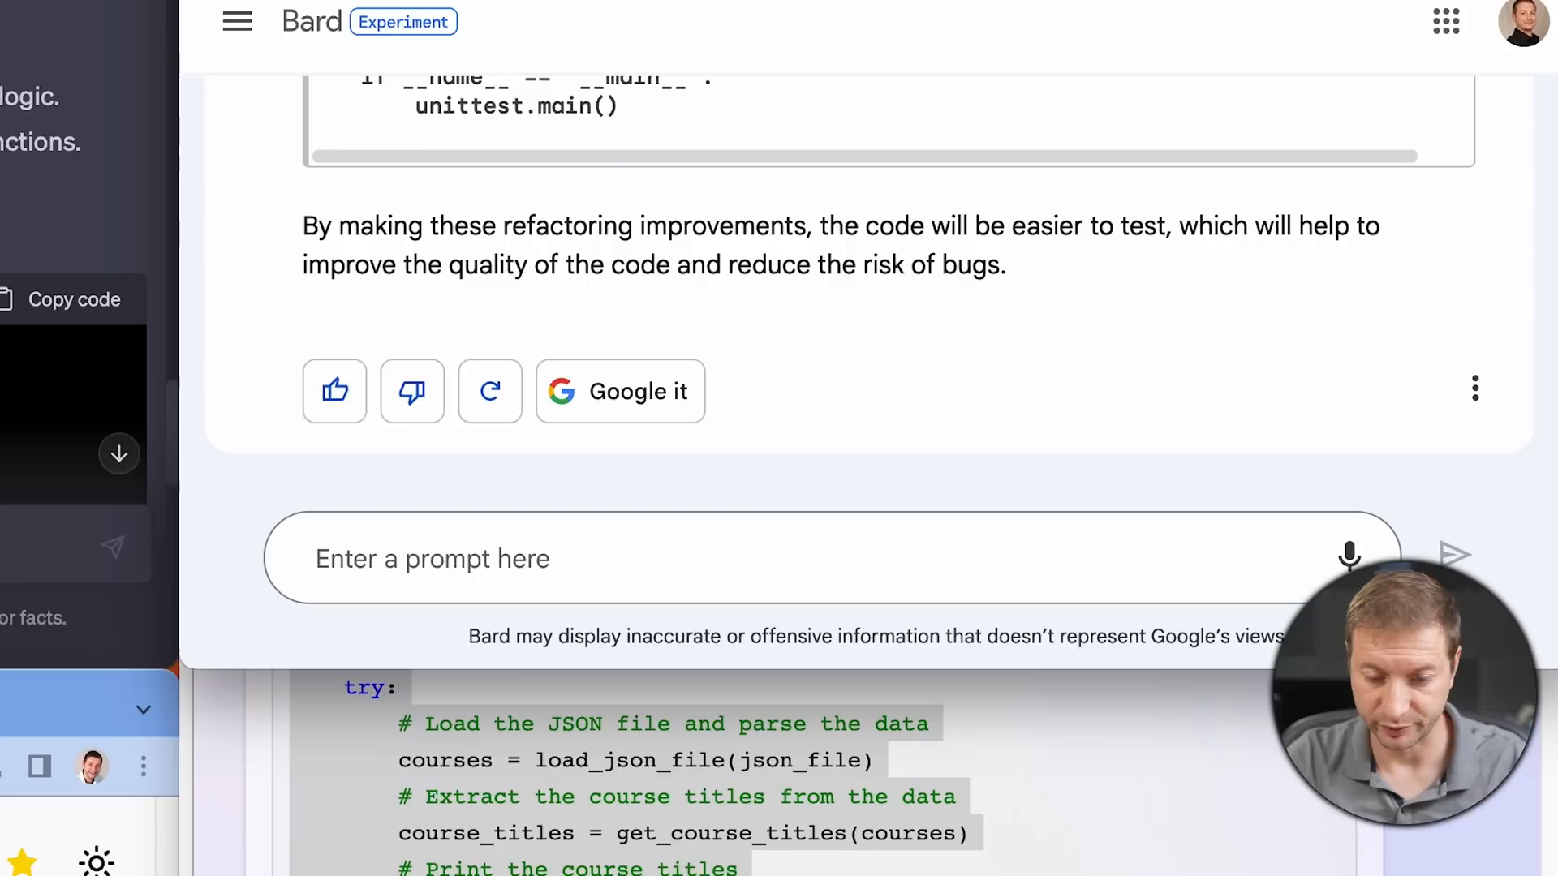
pyautogui.scroll(3)
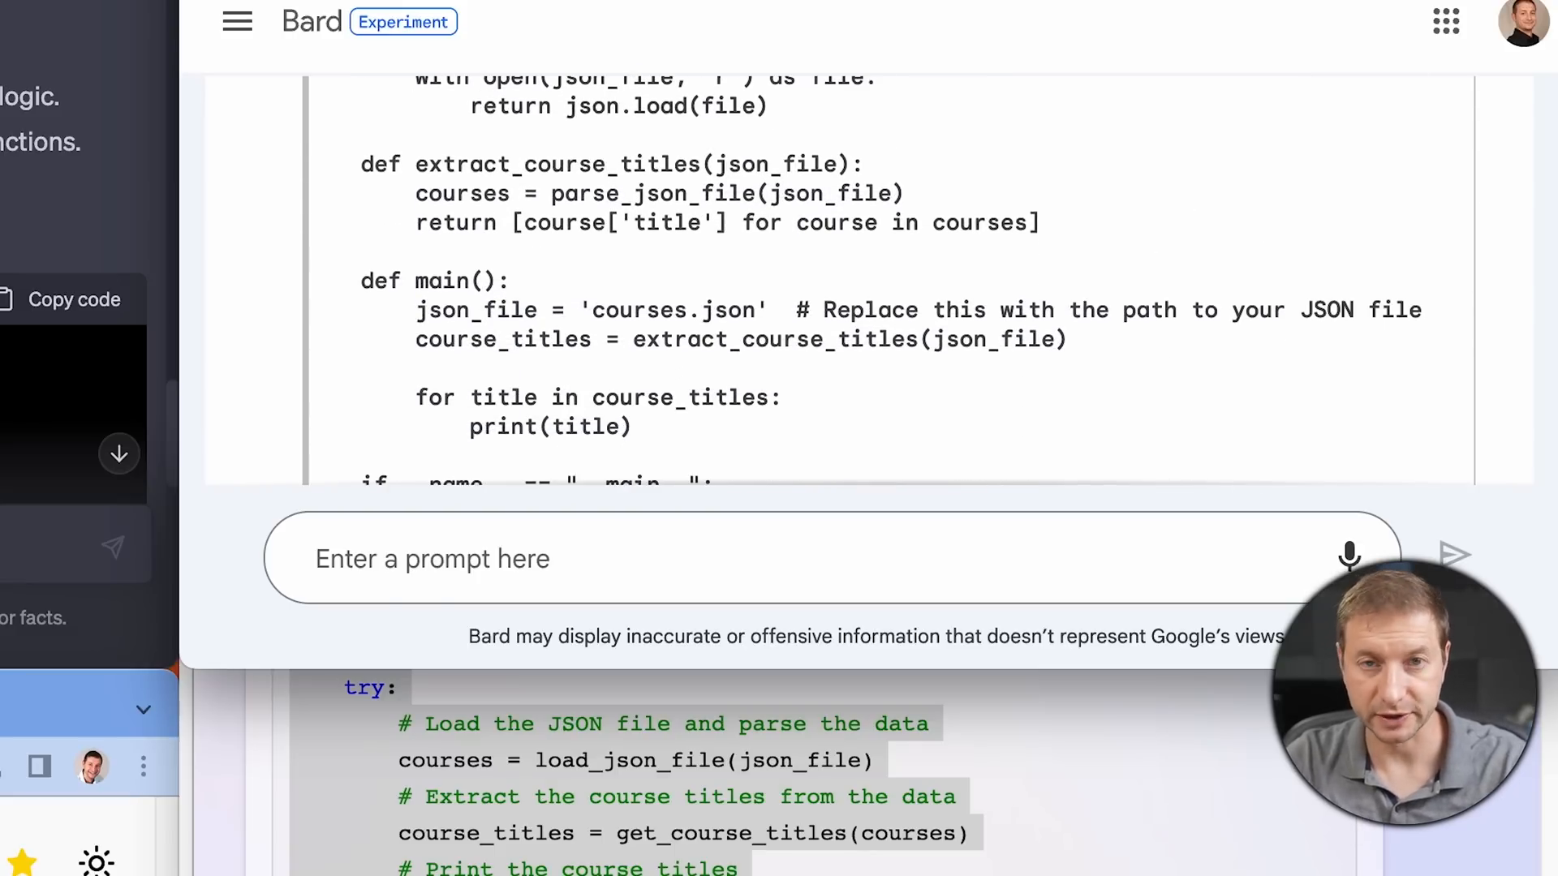
pyautogui.scroll(3)
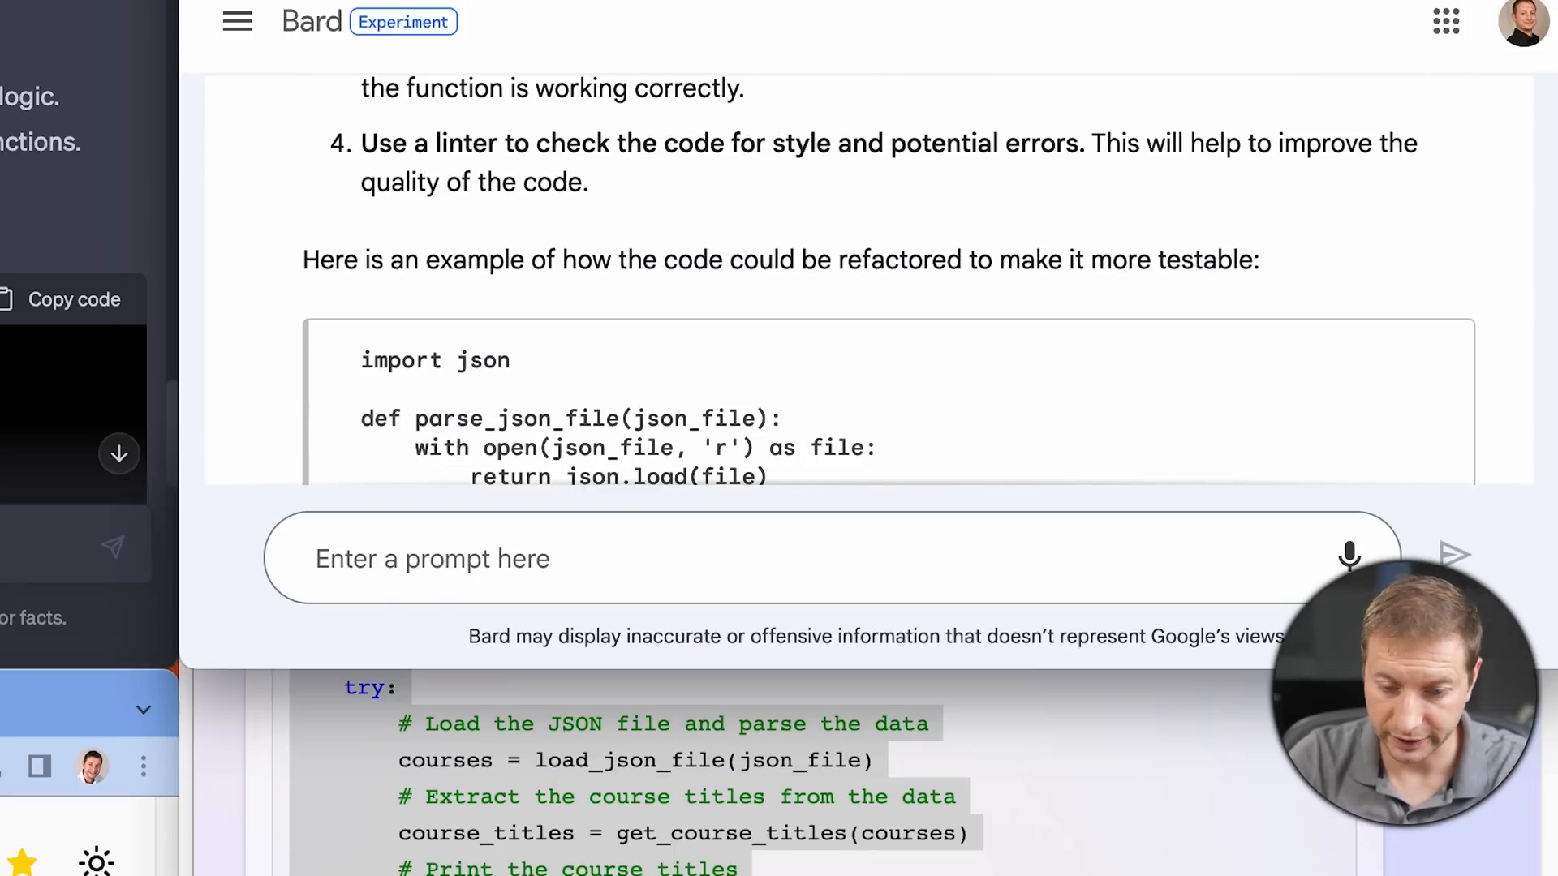